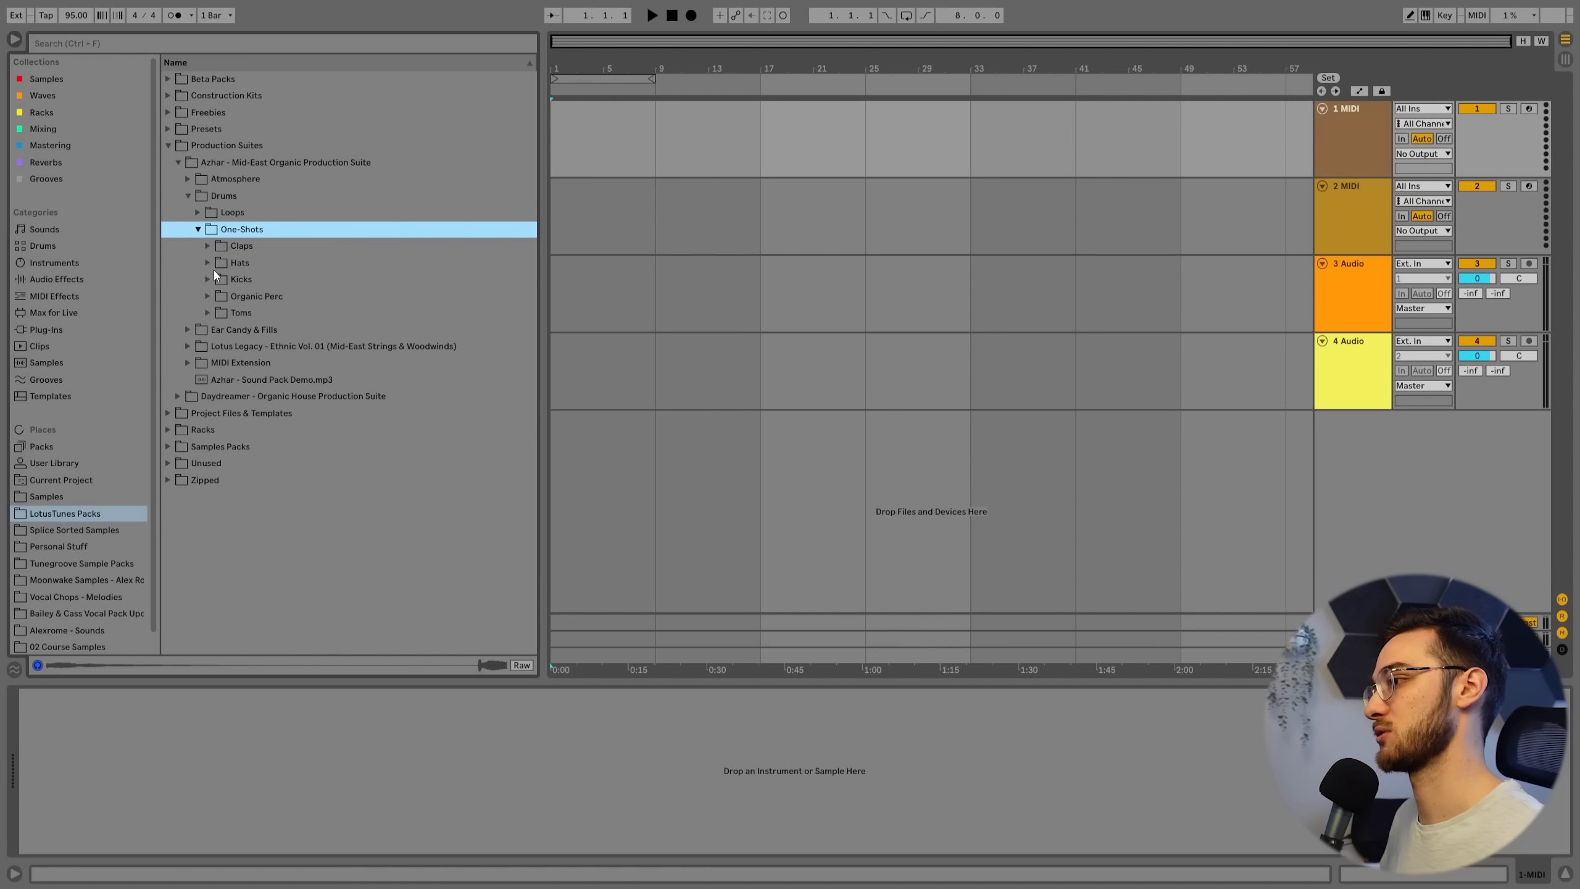
Step: Browse Organic Perc to the High one-shots and add a MIDI track with Pitch, EQ Eight, Utility
{"action": "left_click", "coordinate": [208, 295]}
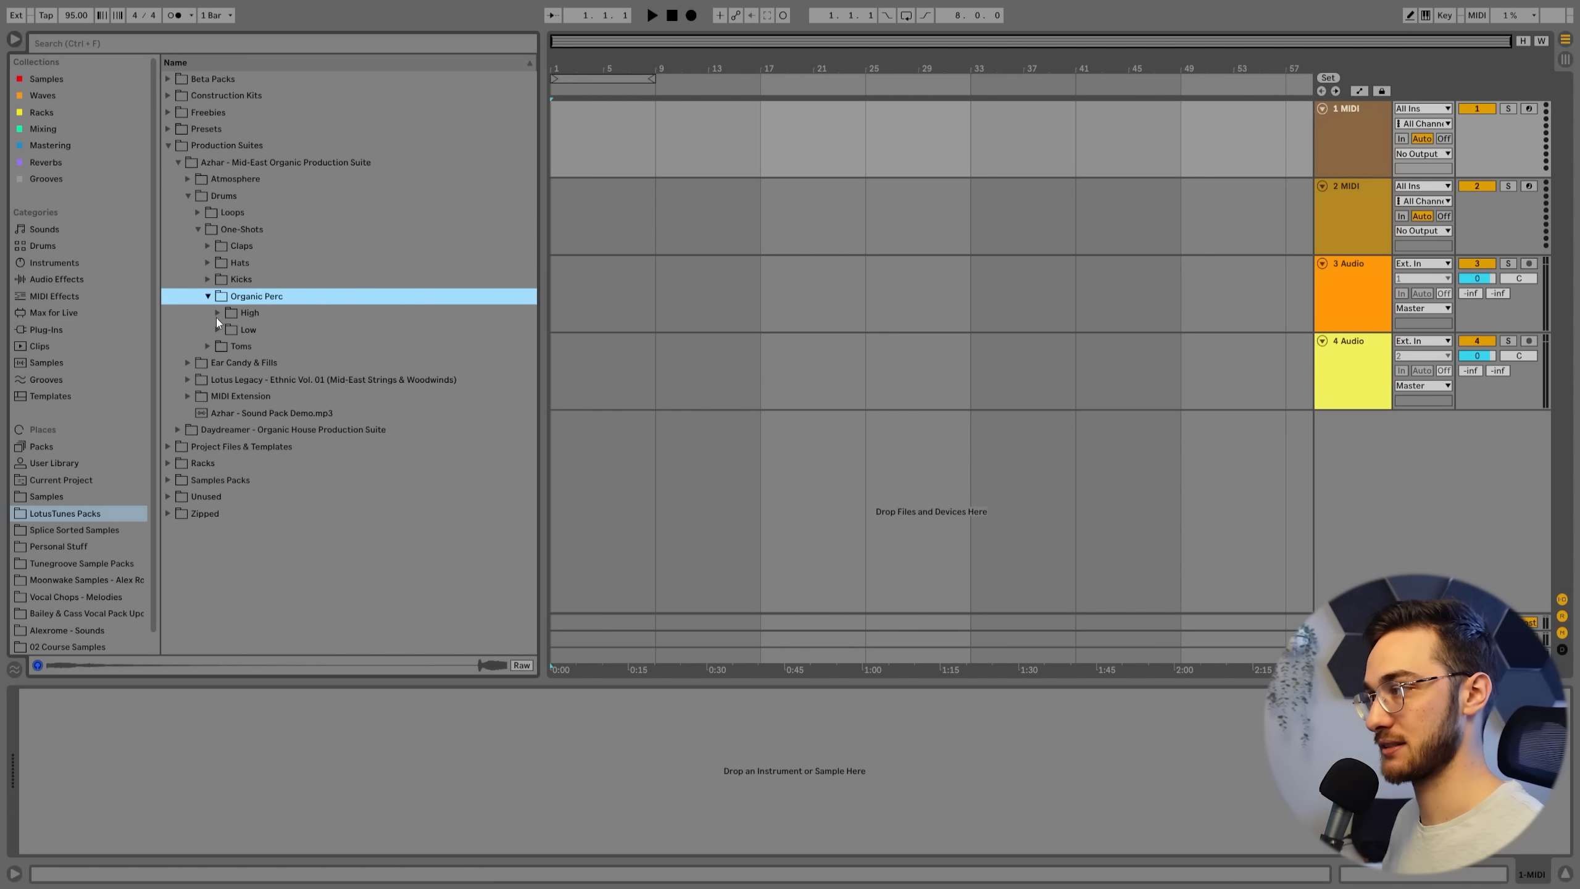
{"action": "left_click", "coordinate": [217, 311]}
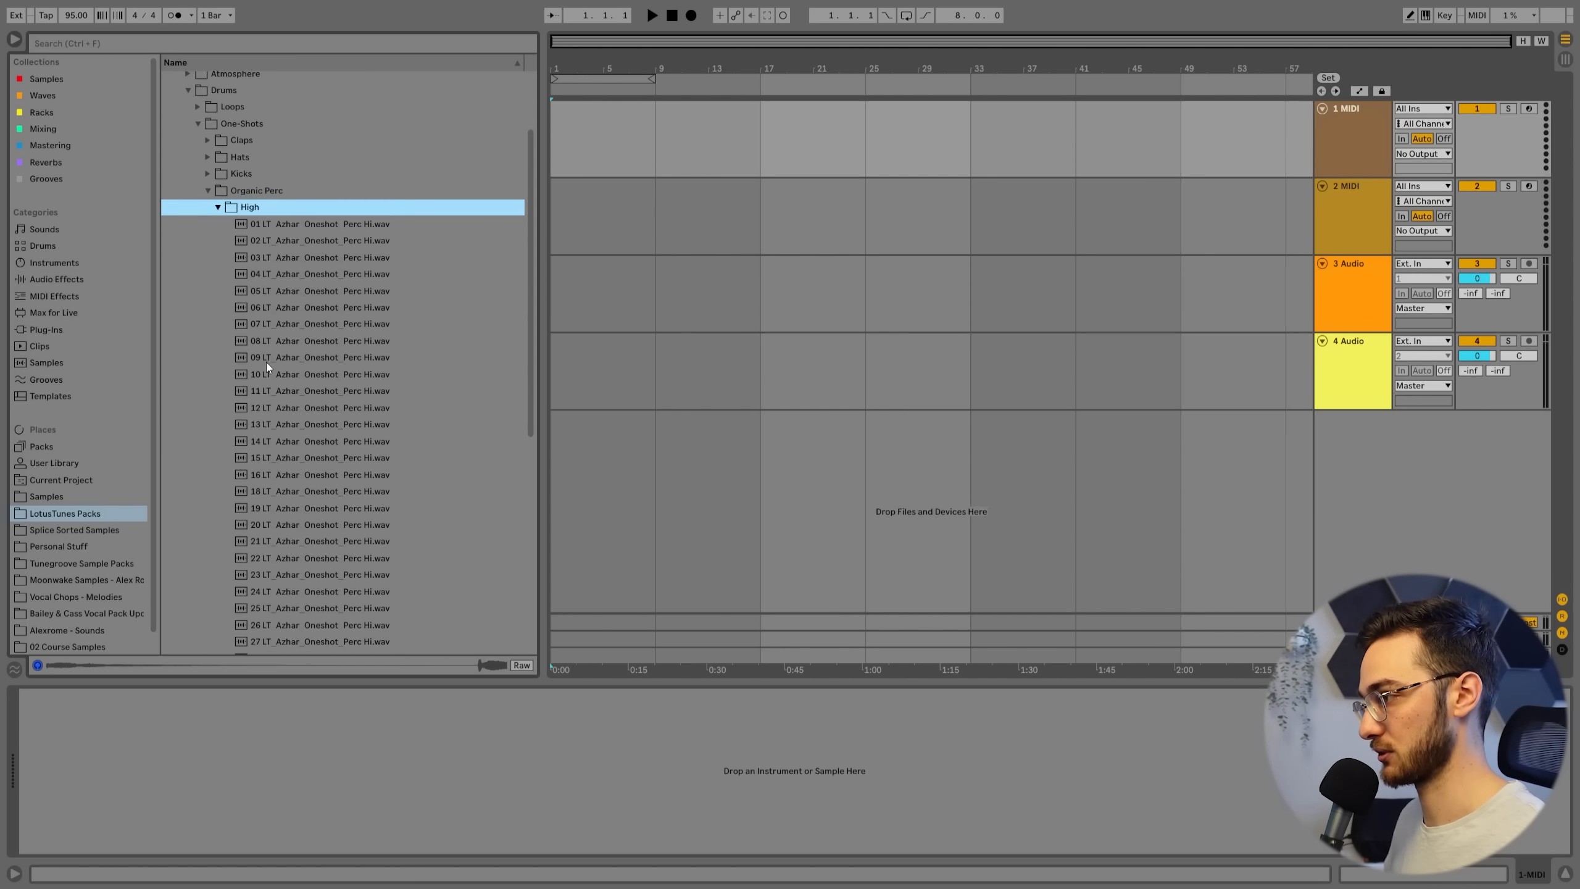
{"action": "left_click", "coordinate": [248, 330]}
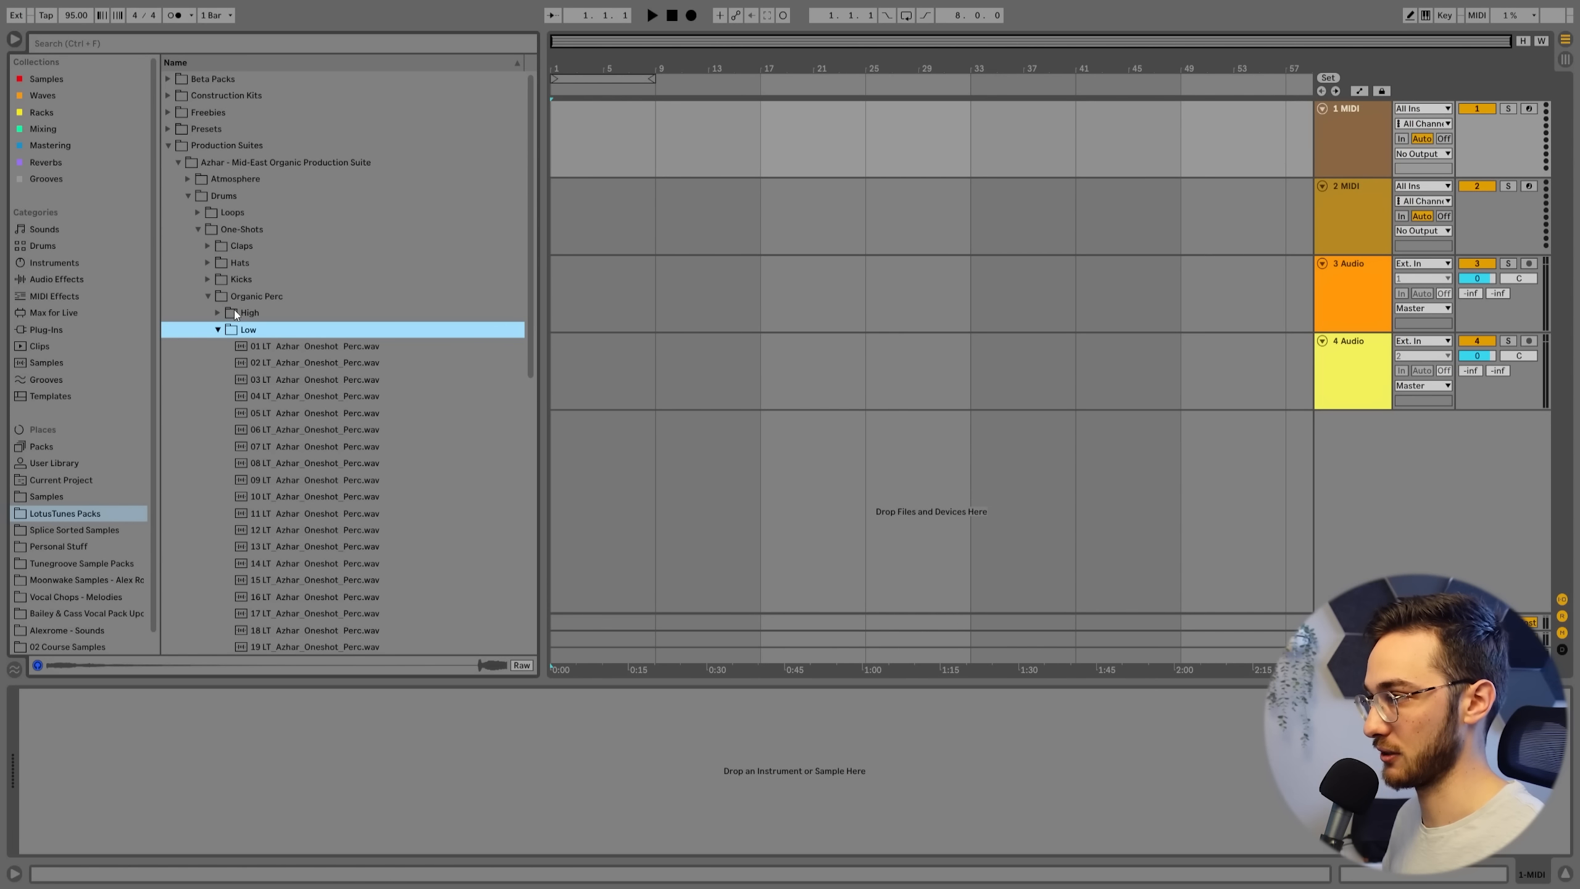
{"action": "left_click", "coordinate": [217, 312]}
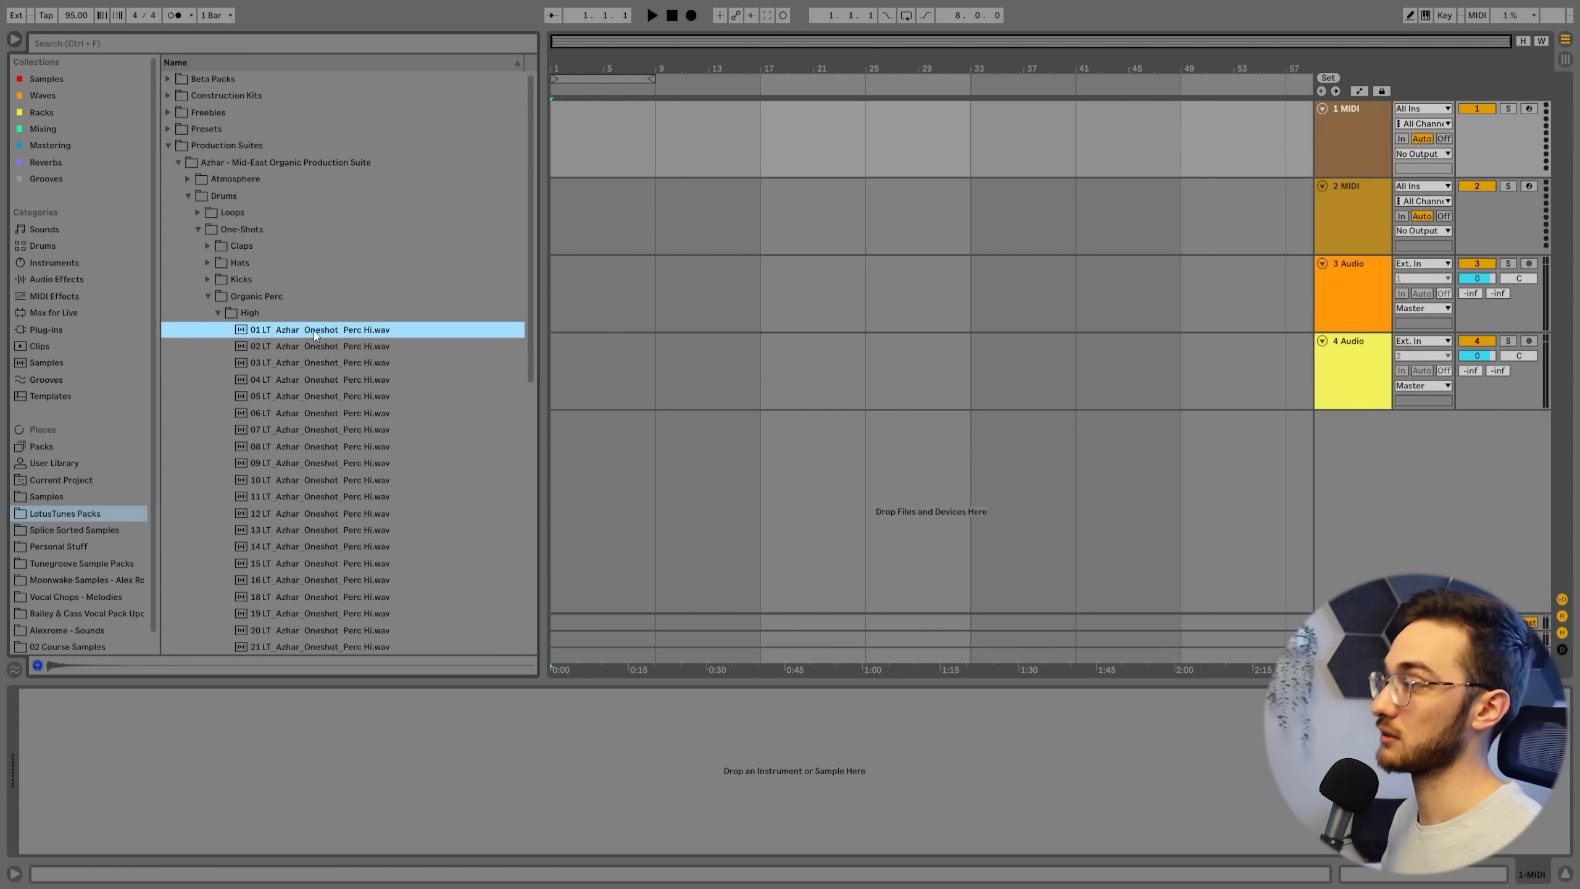
{"action": "left_click", "coordinate": [1345, 108]}
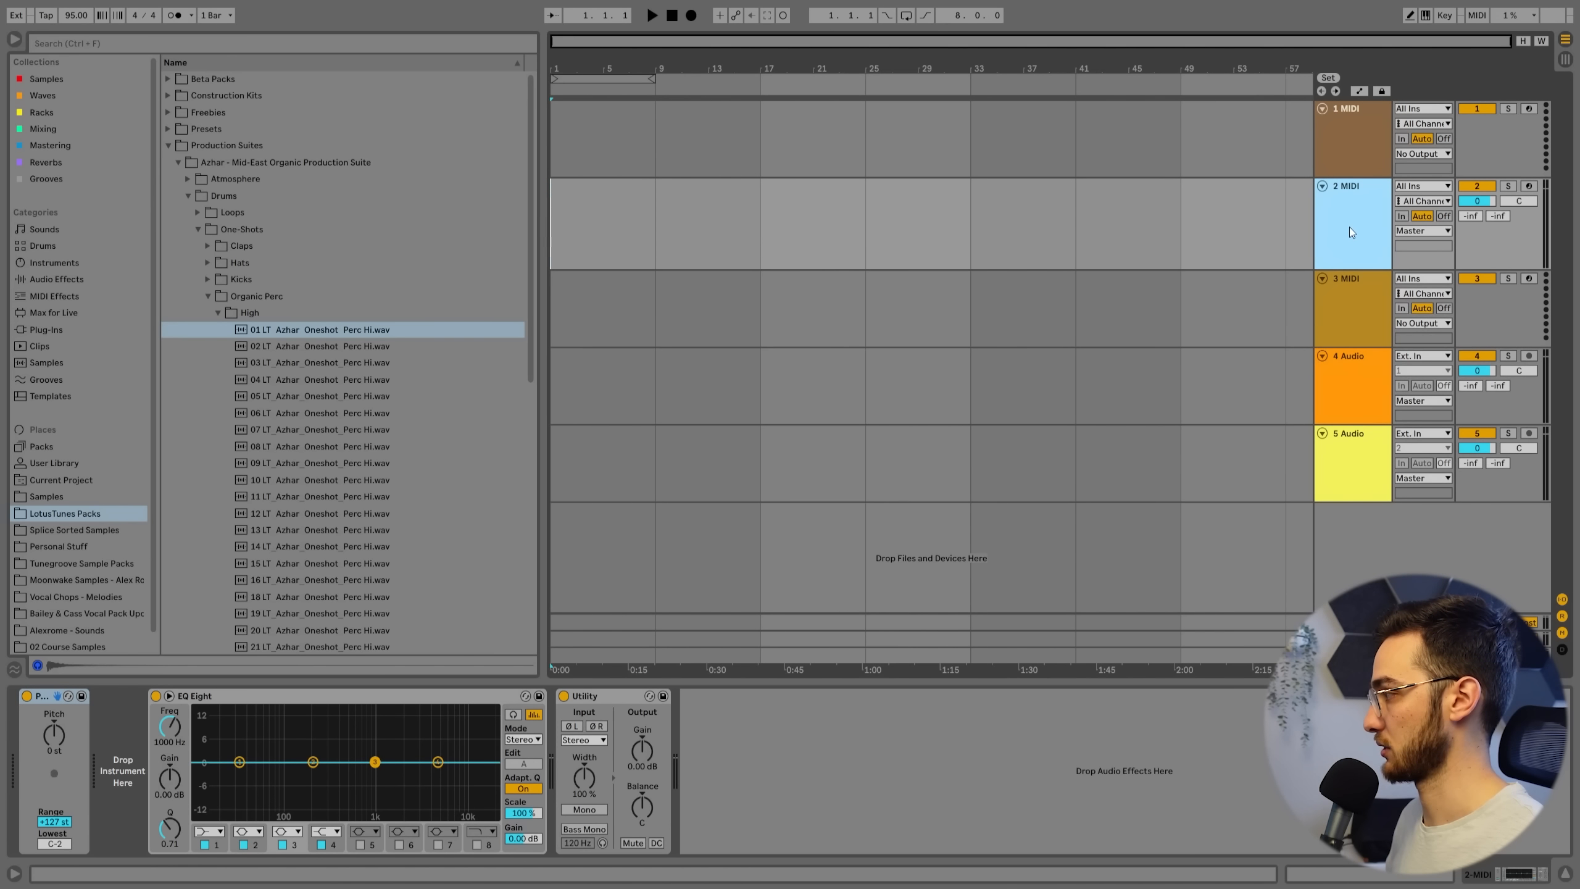
Step: Load 01 LT Azhar_Oneshot_Perc Hi onto track 2 and convert its Simpler to Sampler
{"action": "left_click", "coordinate": [1351, 221]}
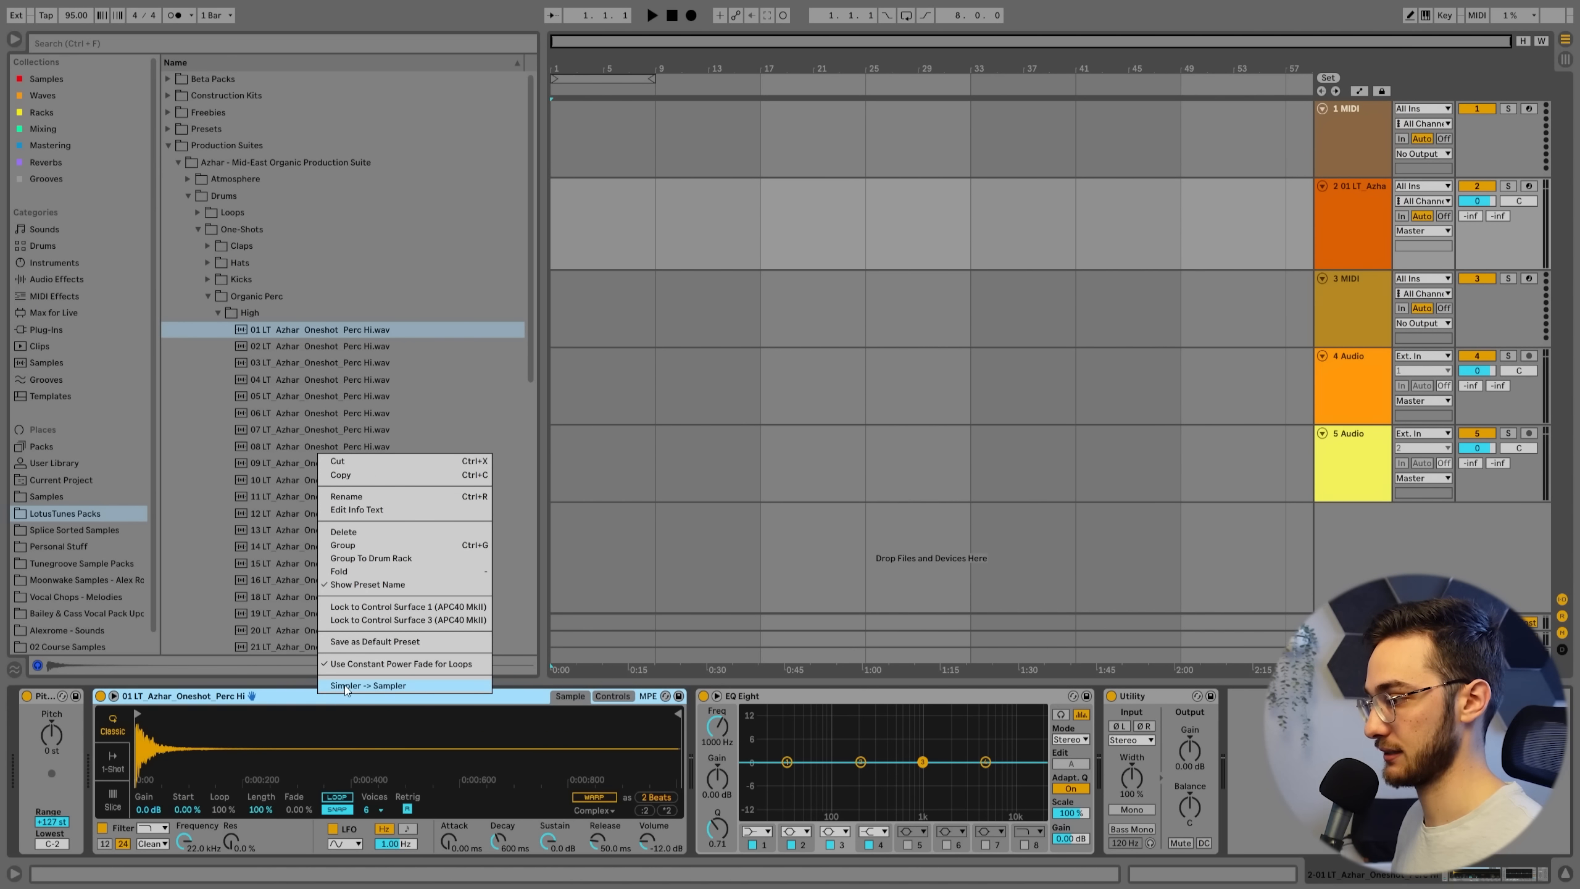
{"action": "left_click", "coordinate": [353, 691]}
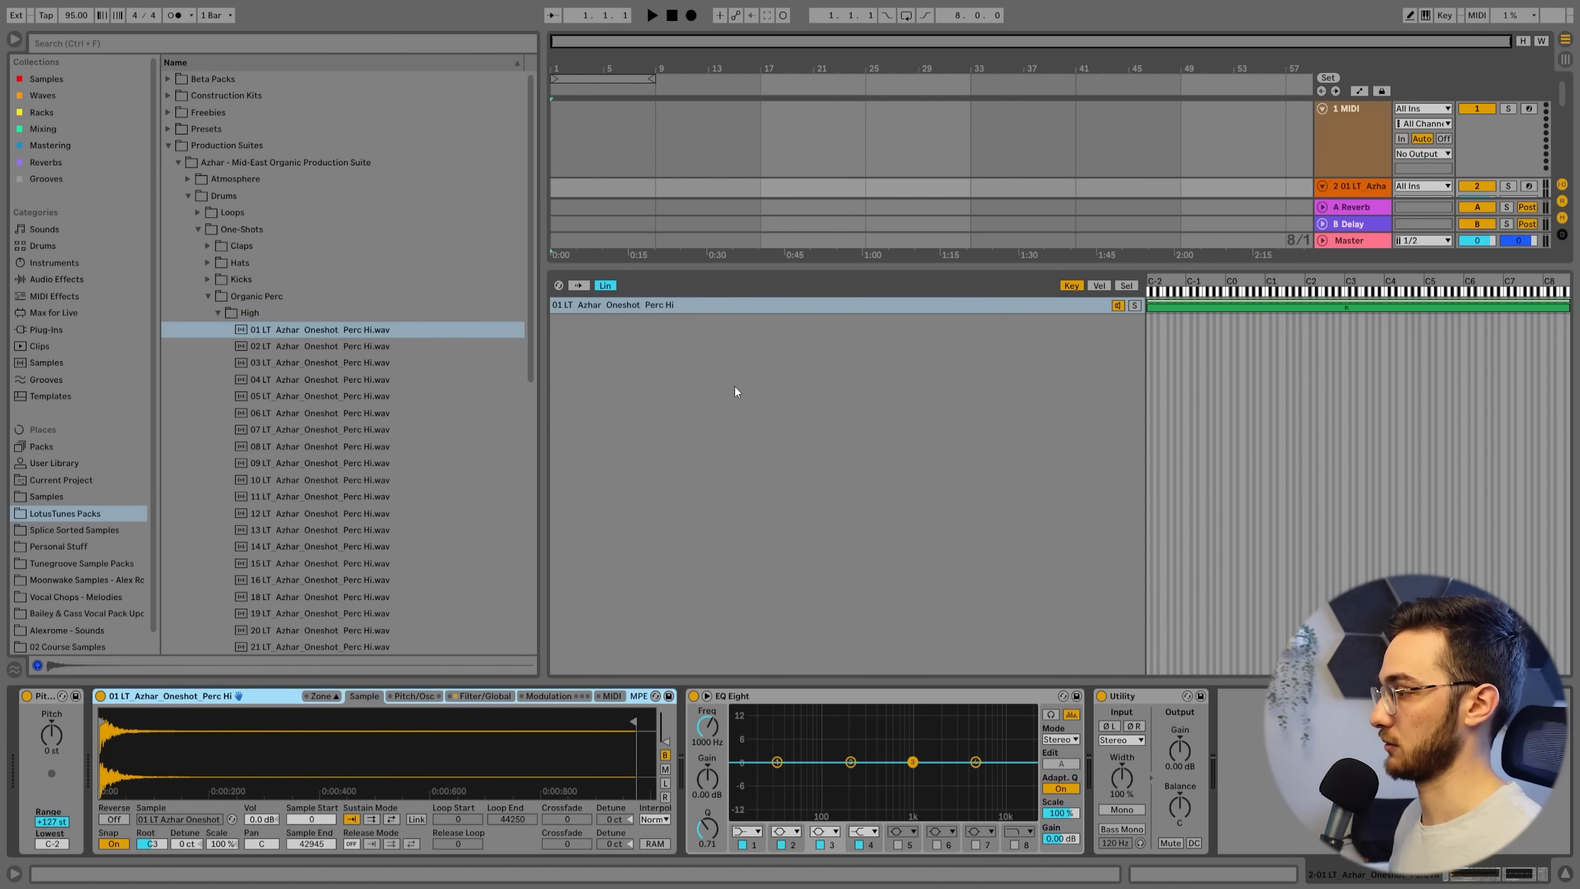
Step: Add High perc one-shots 03, 04, 05, 15, 19, 25, 31, 30 and 36 as Sampler zones
{"action": "left_click", "coordinate": [312, 276]}
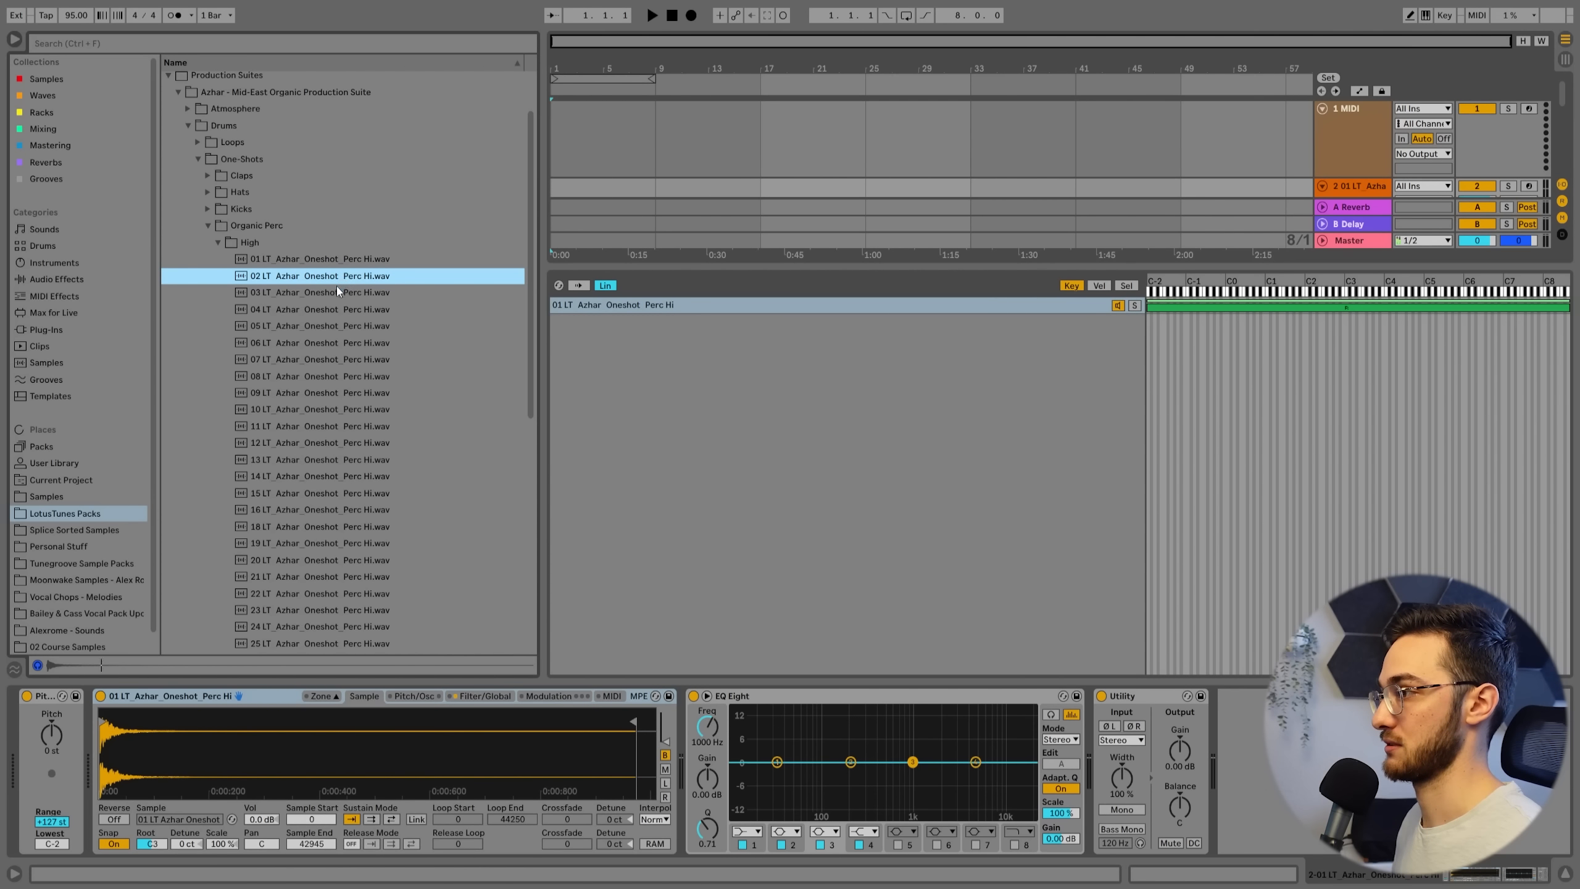
{"action": "mouse_move", "coordinate": [342, 287]}
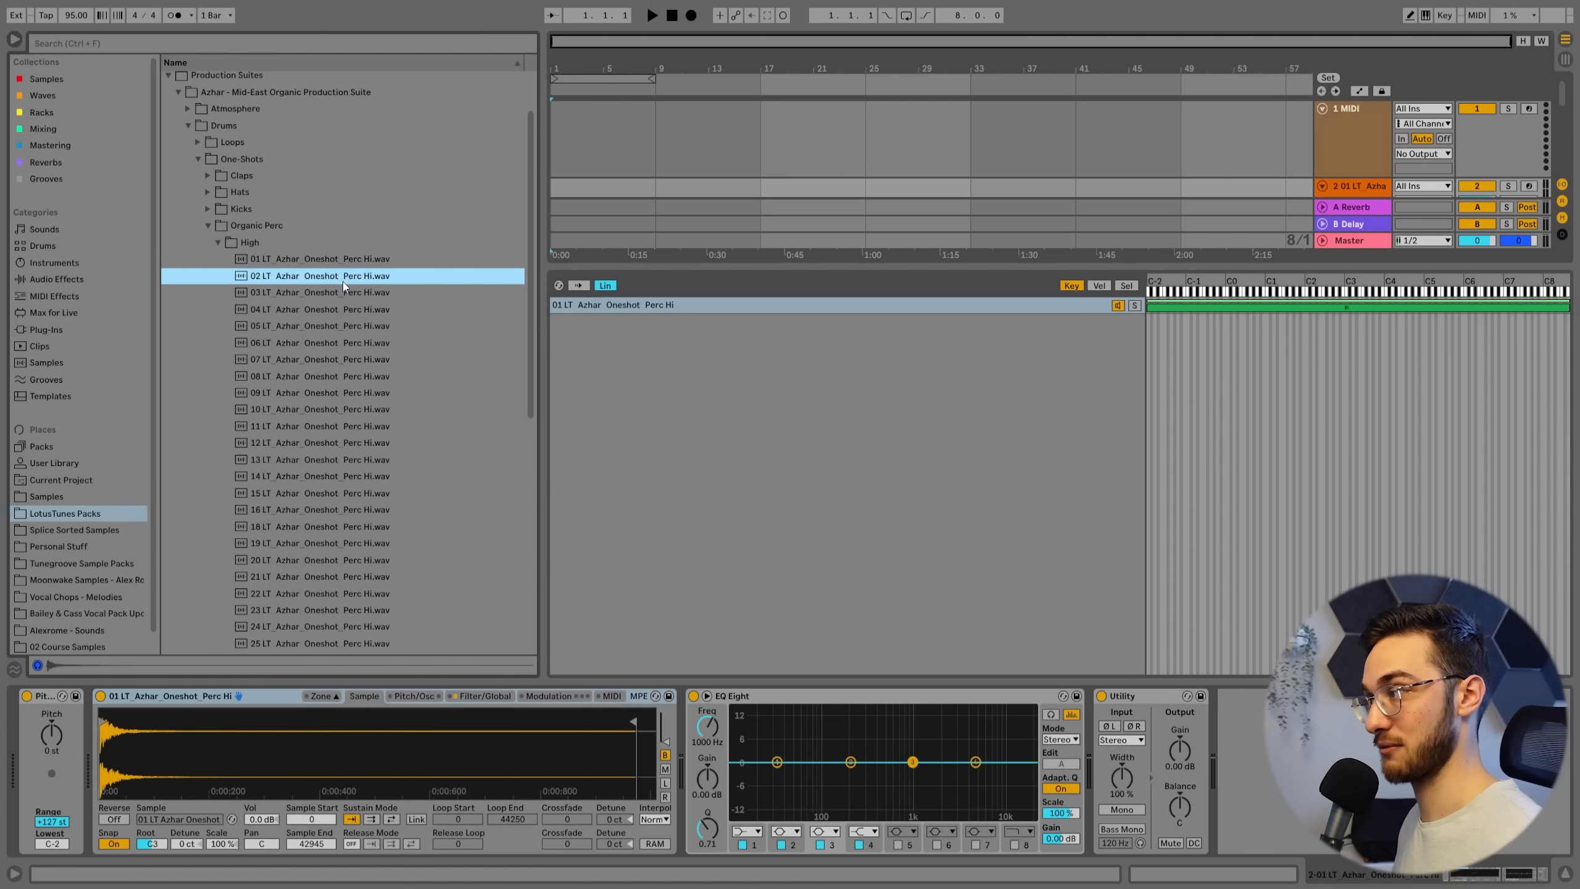
{"action": "left_click", "coordinate": [320, 292]}
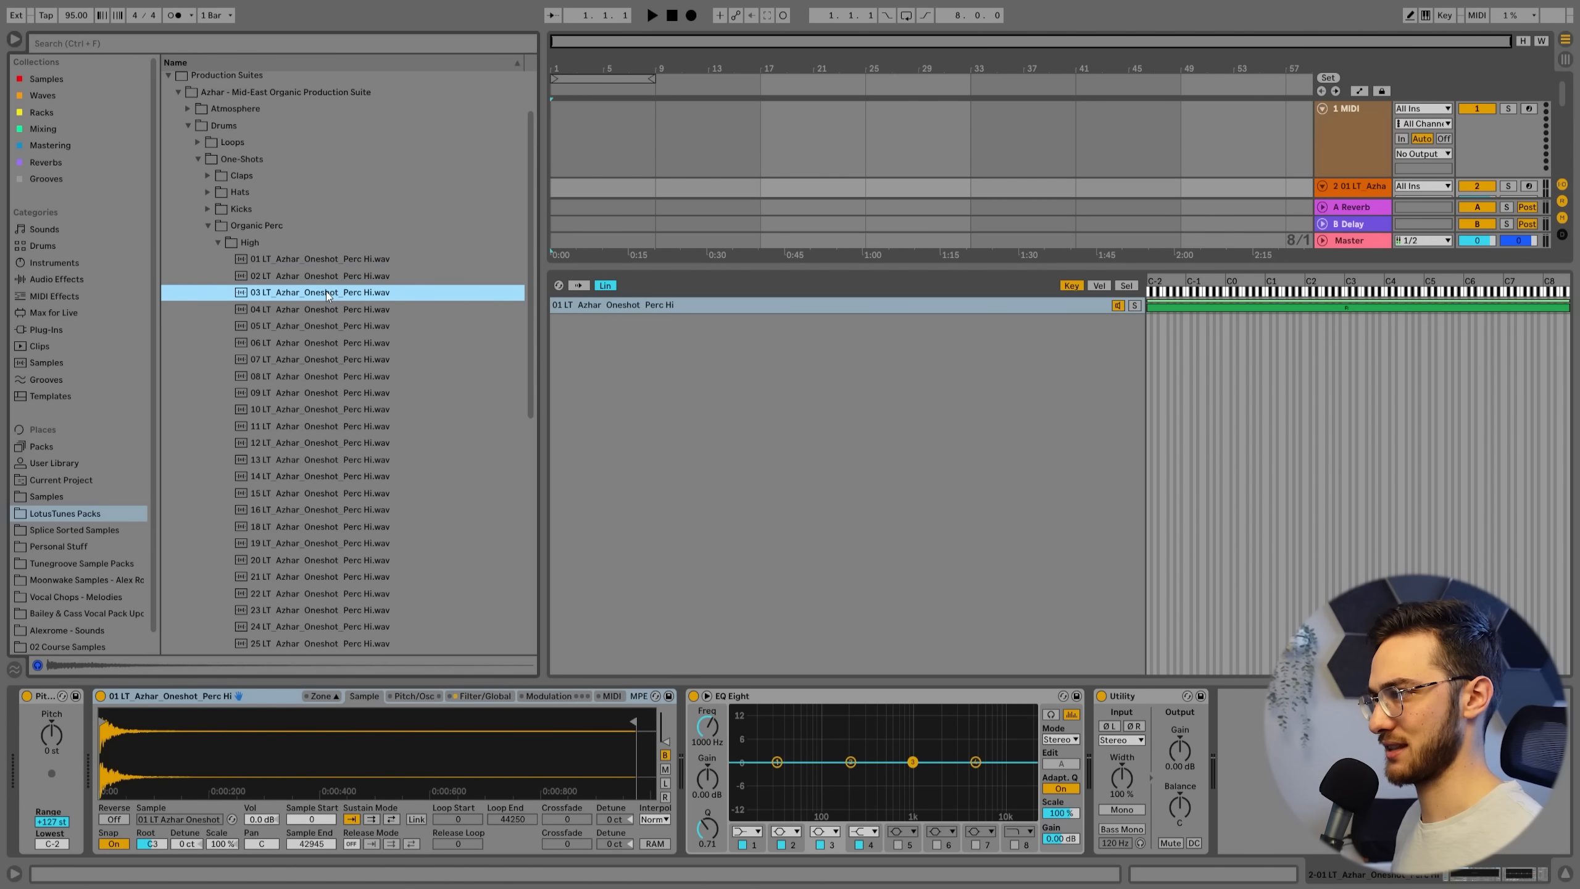
{"action": "left_click", "coordinate": [316, 309]}
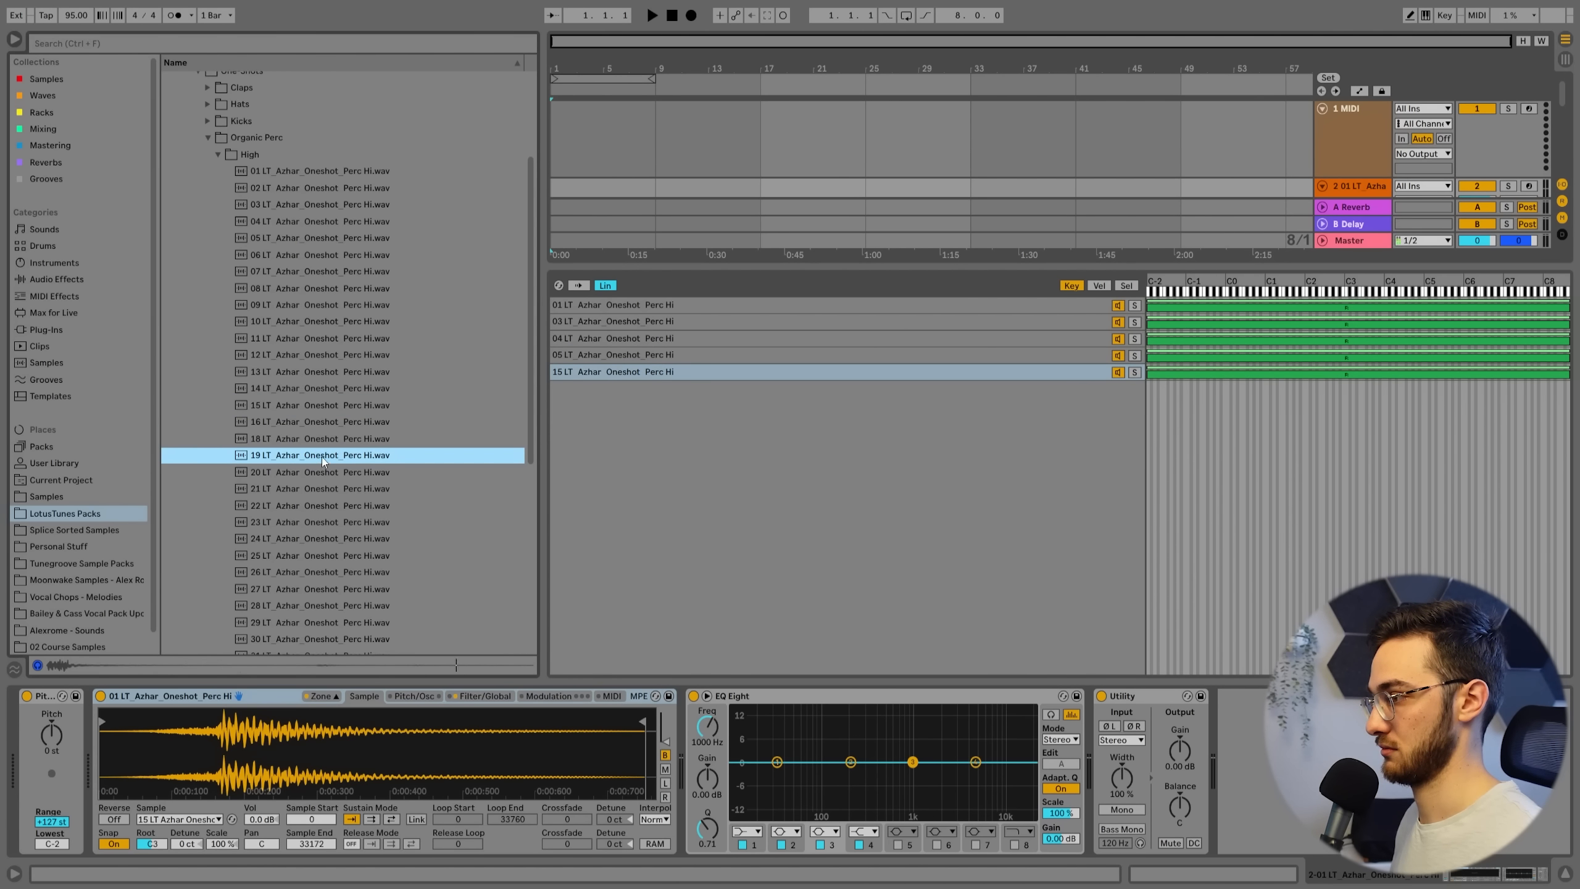
{"action": "left_click", "coordinate": [317, 414]}
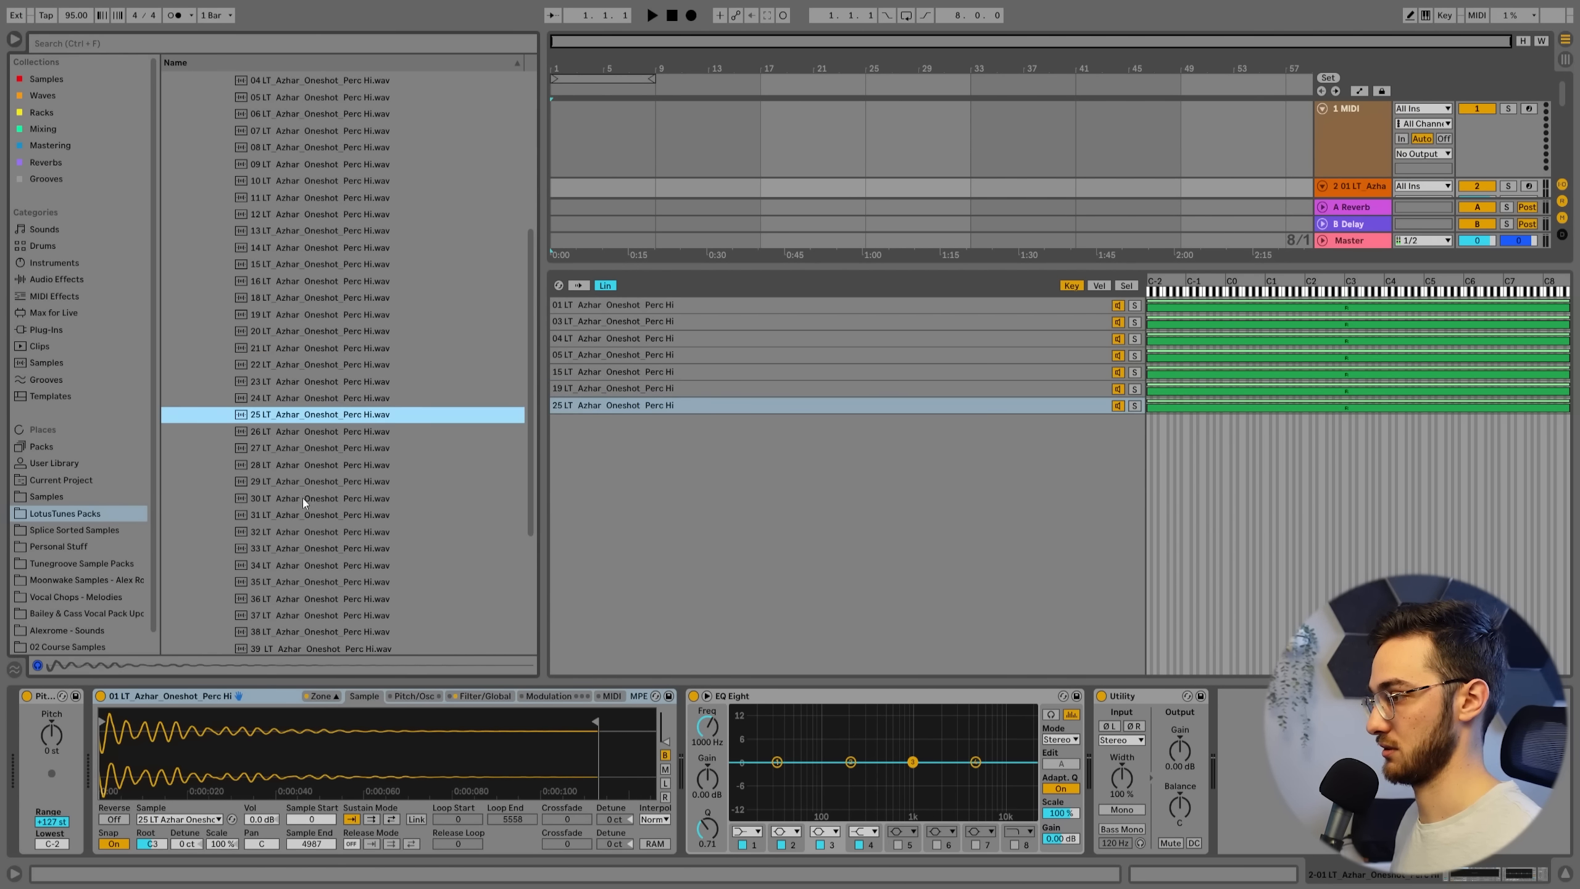
{"action": "left_click", "coordinate": [315, 498]}
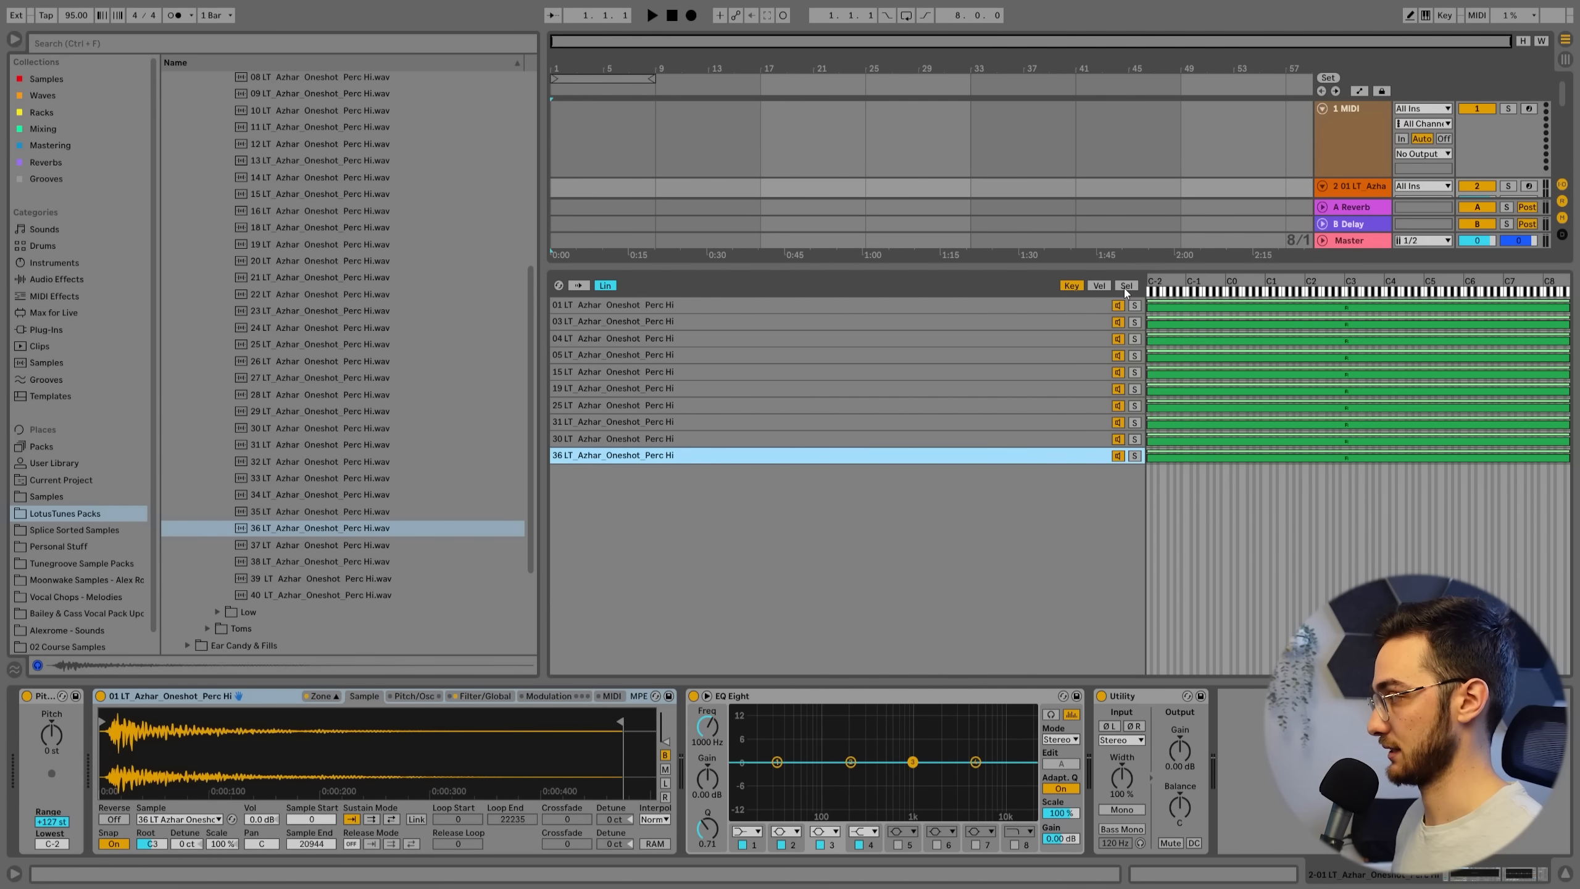
Step: Distribute the ten zones equally across the selector and group the Sampler into an Instrument Rack
{"action": "right_click", "coordinate": [1126, 286]}
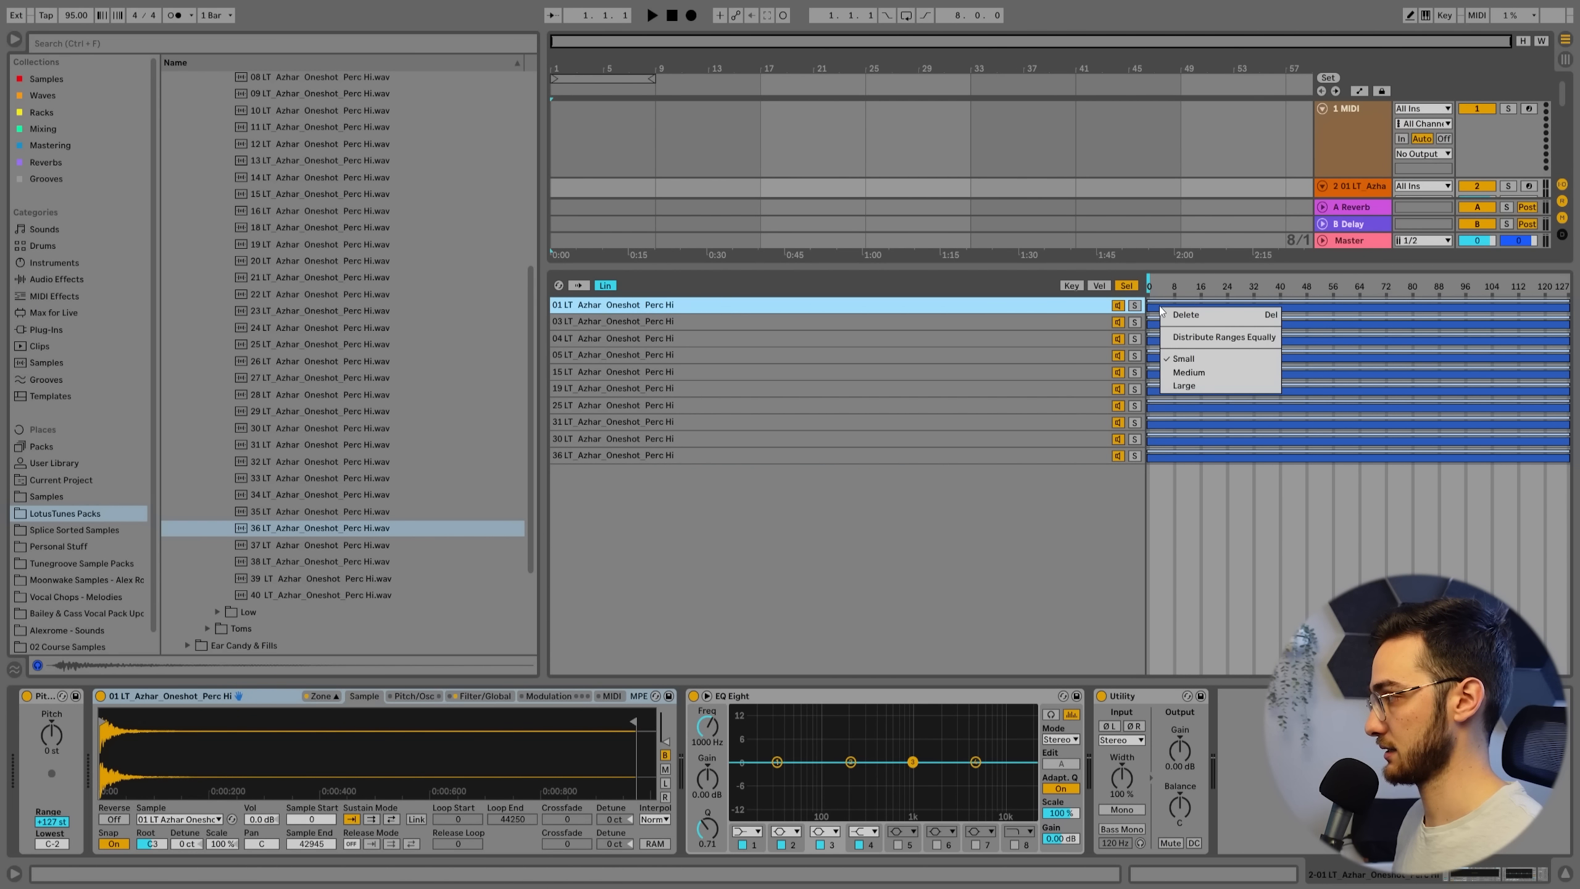
{"action": "left_click", "coordinate": [1223, 336]}
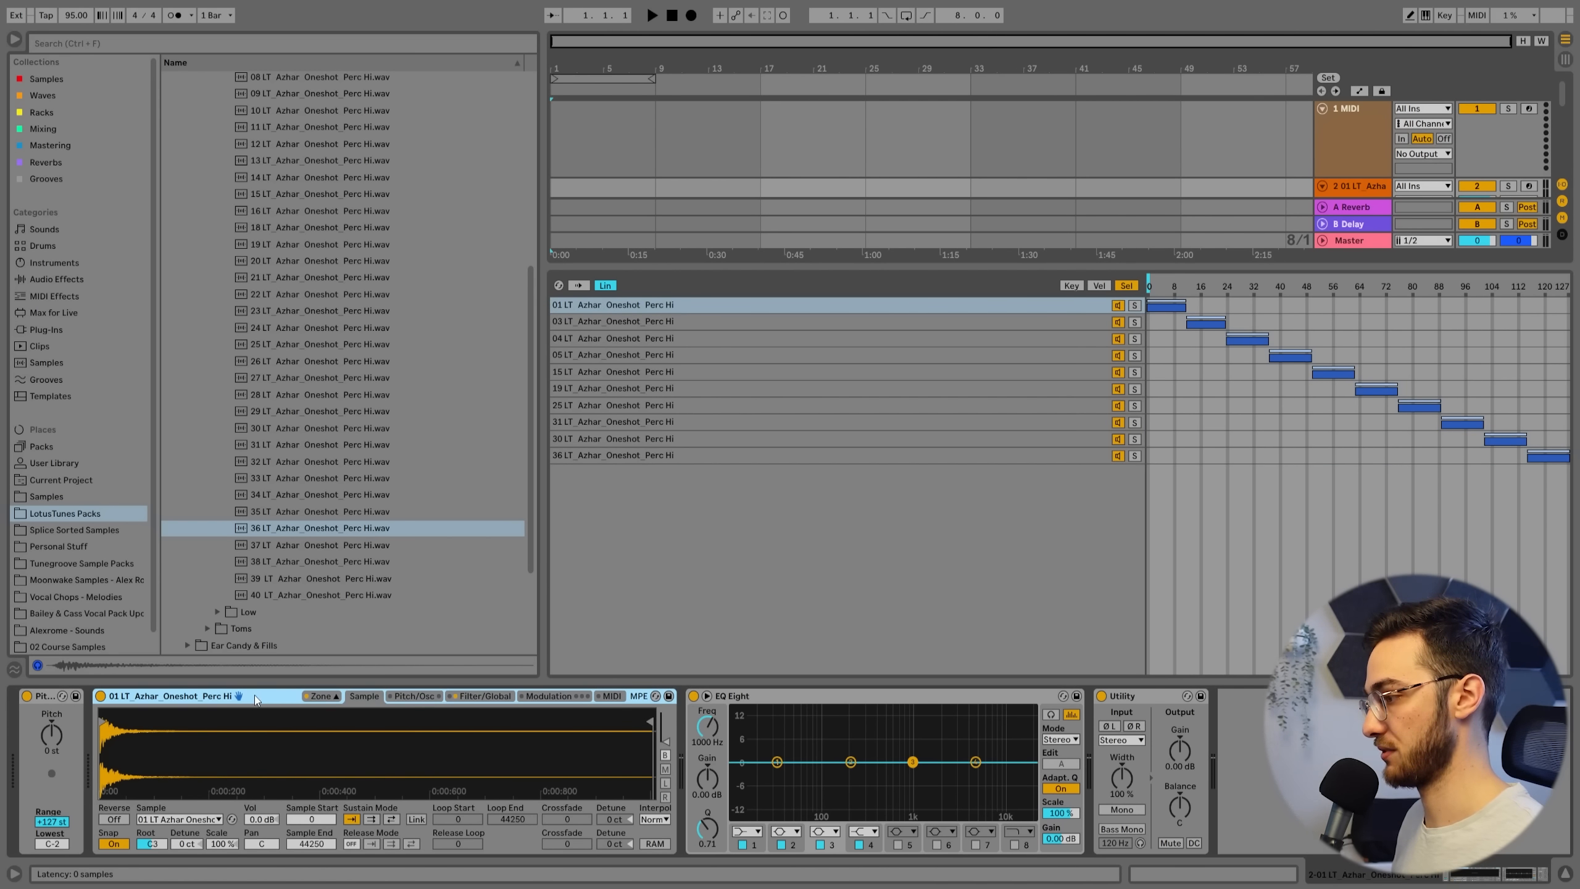
{"action": "mouse_move", "coordinate": [200, 701]}
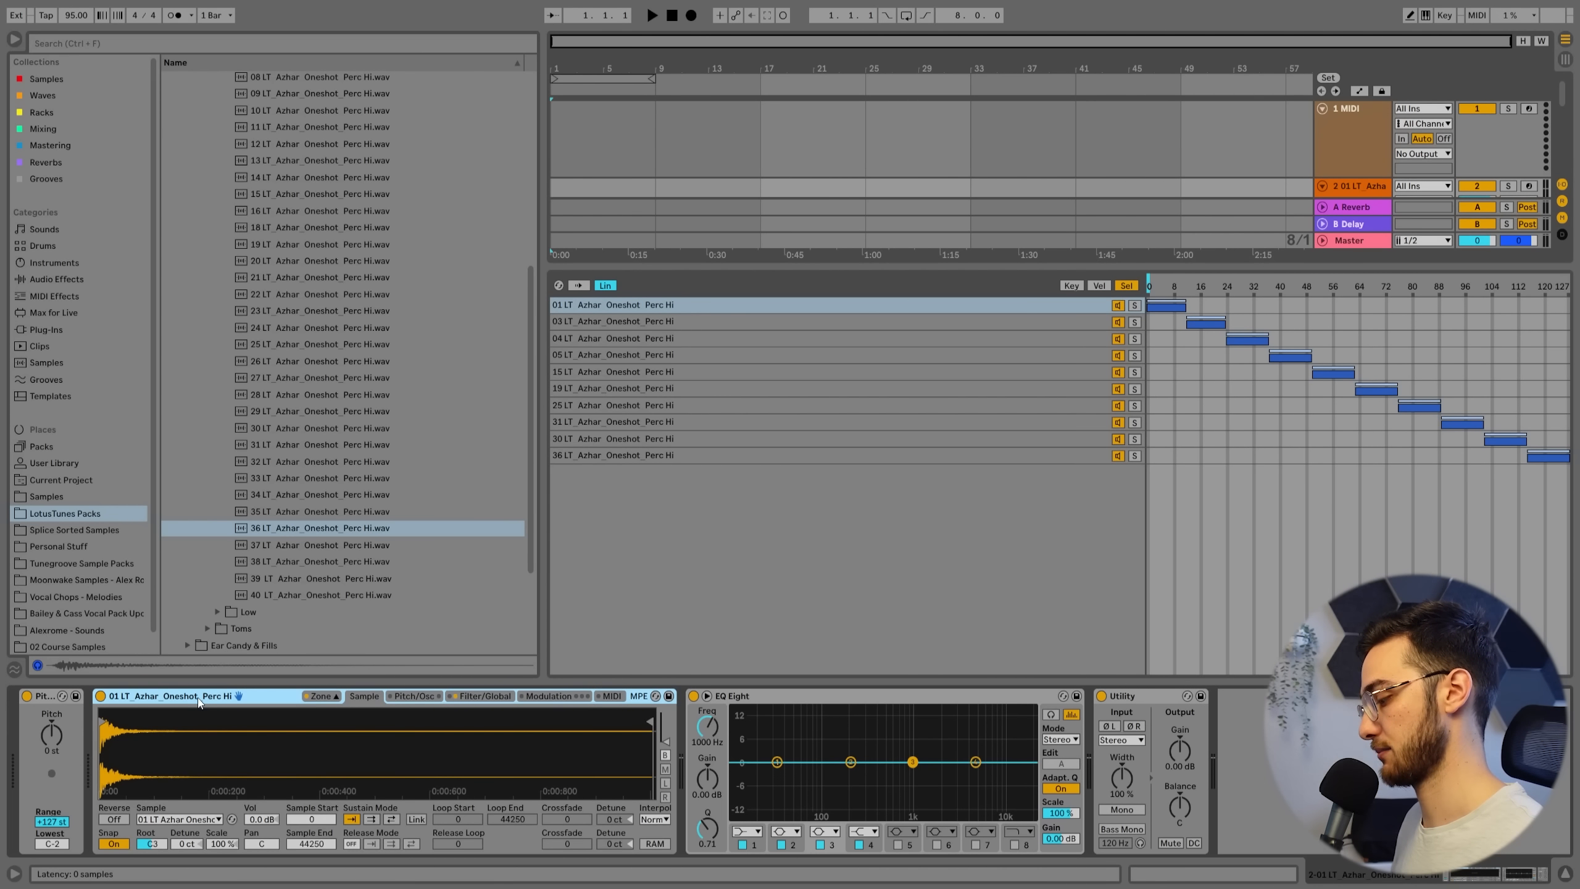
{"action": "left_click", "coordinate": [1070, 285]}
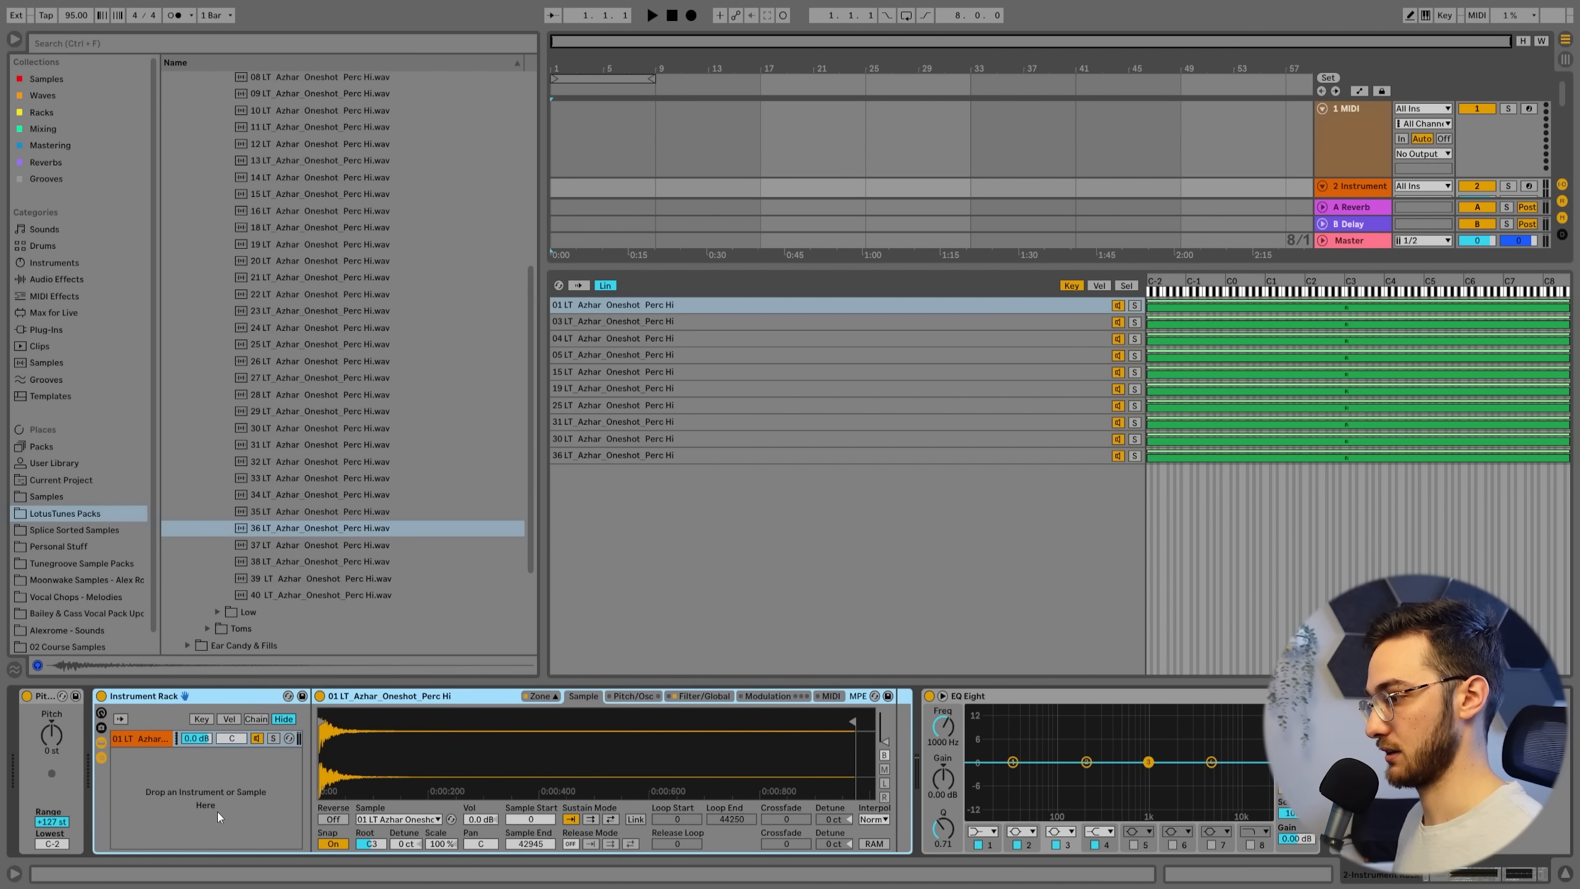
Step: Name the chain HI and add a LO Sampler chain of eight equally spread Low perc one-shots
{"action": "scroll", "scroll_direction": "up", "scroll_amount": 3}
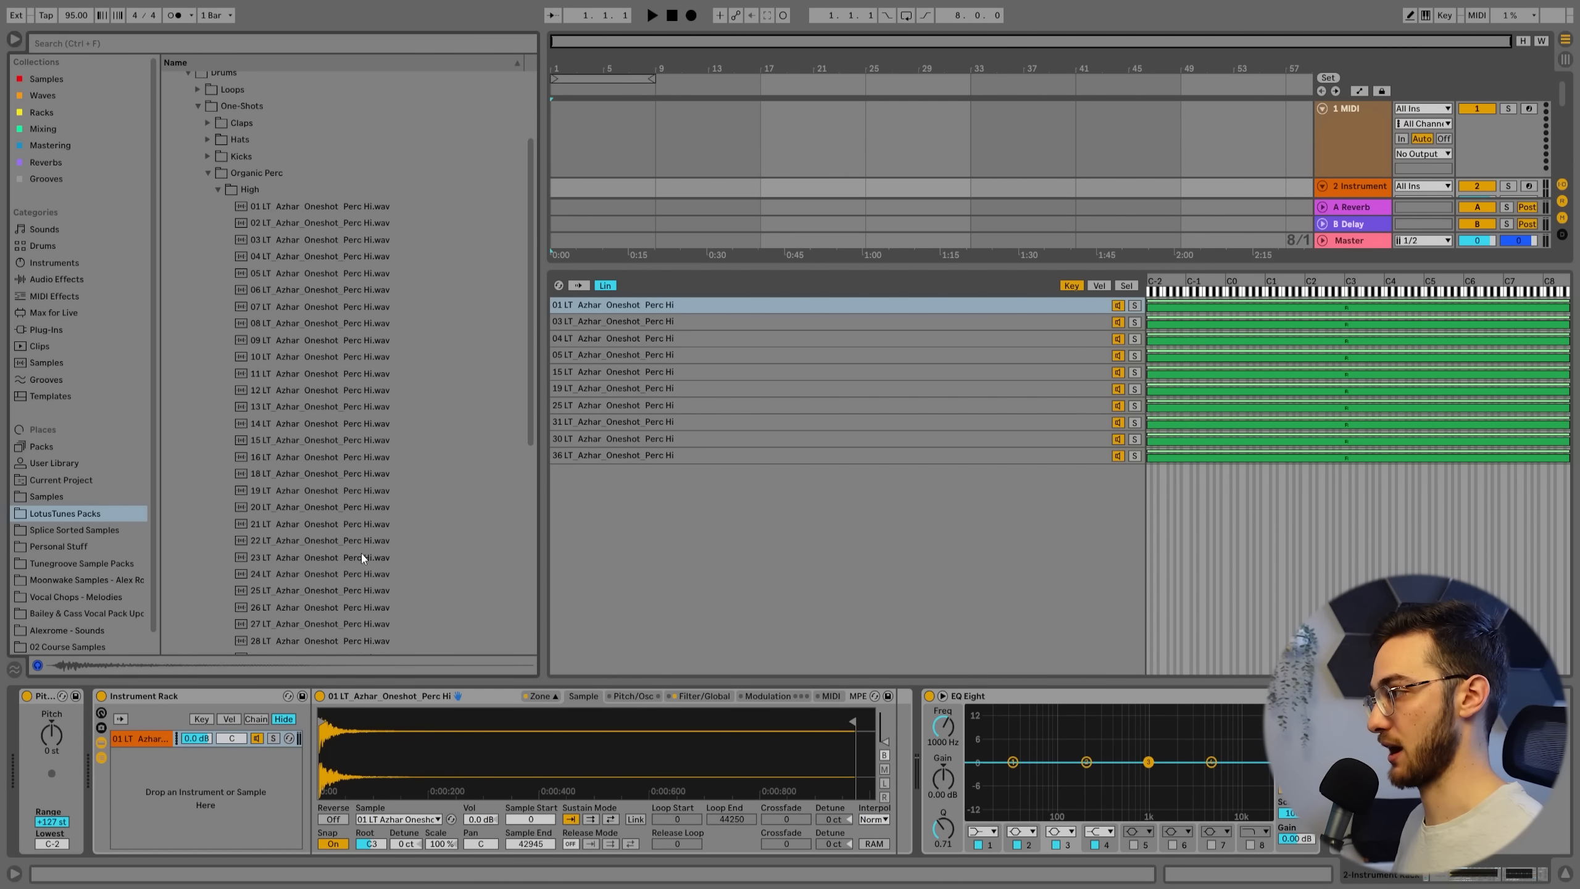
{"action": "left_click", "coordinate": [248, 329]}
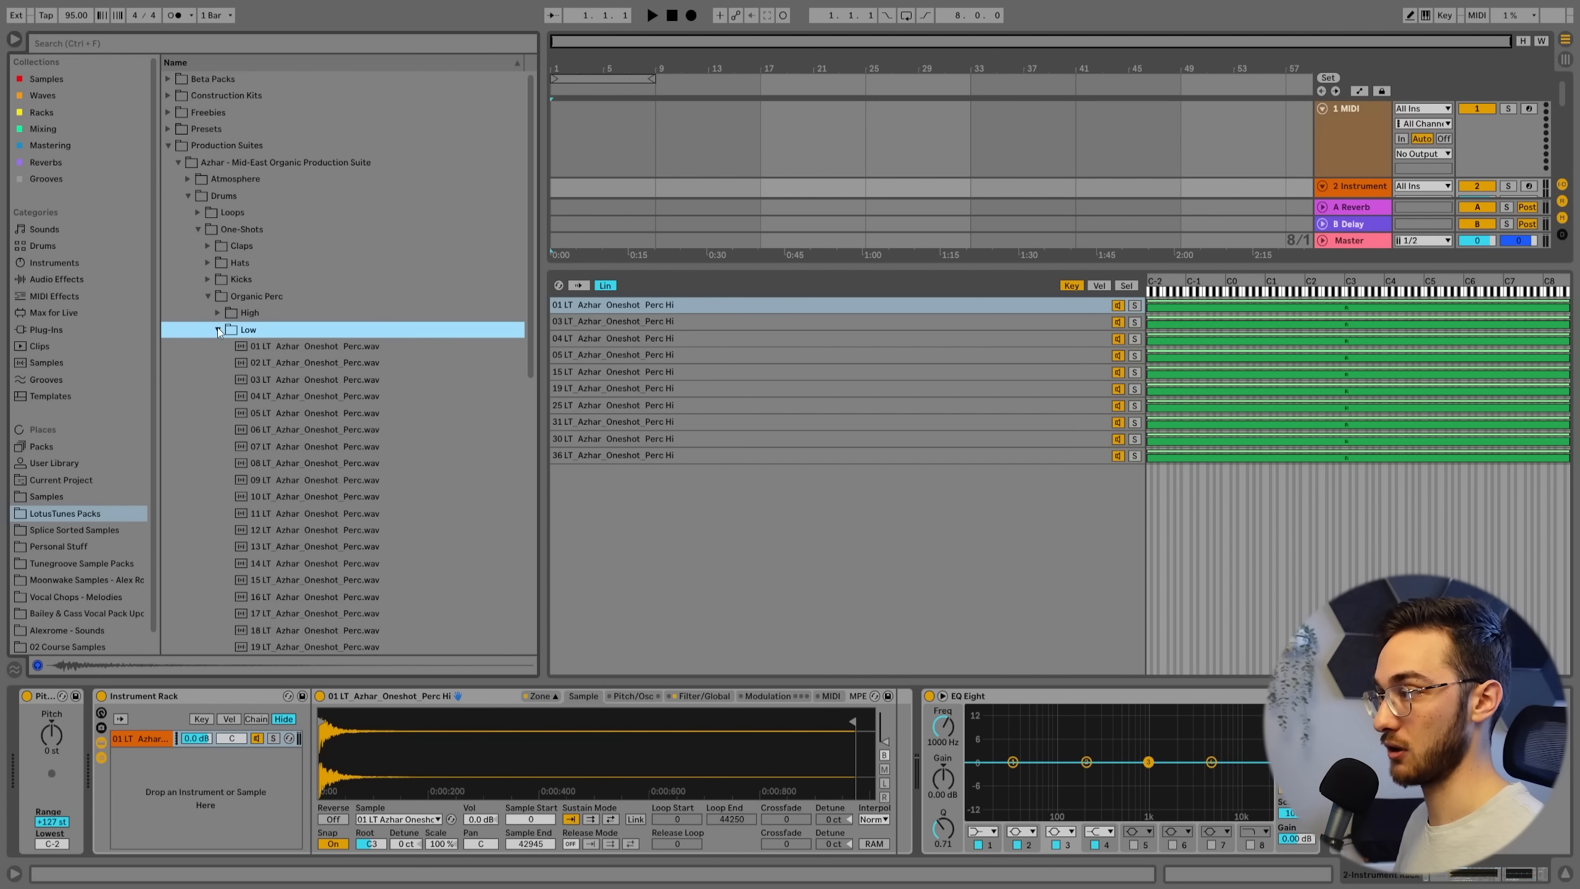
{"action": "left_click", "coordinate": [312, 407]}
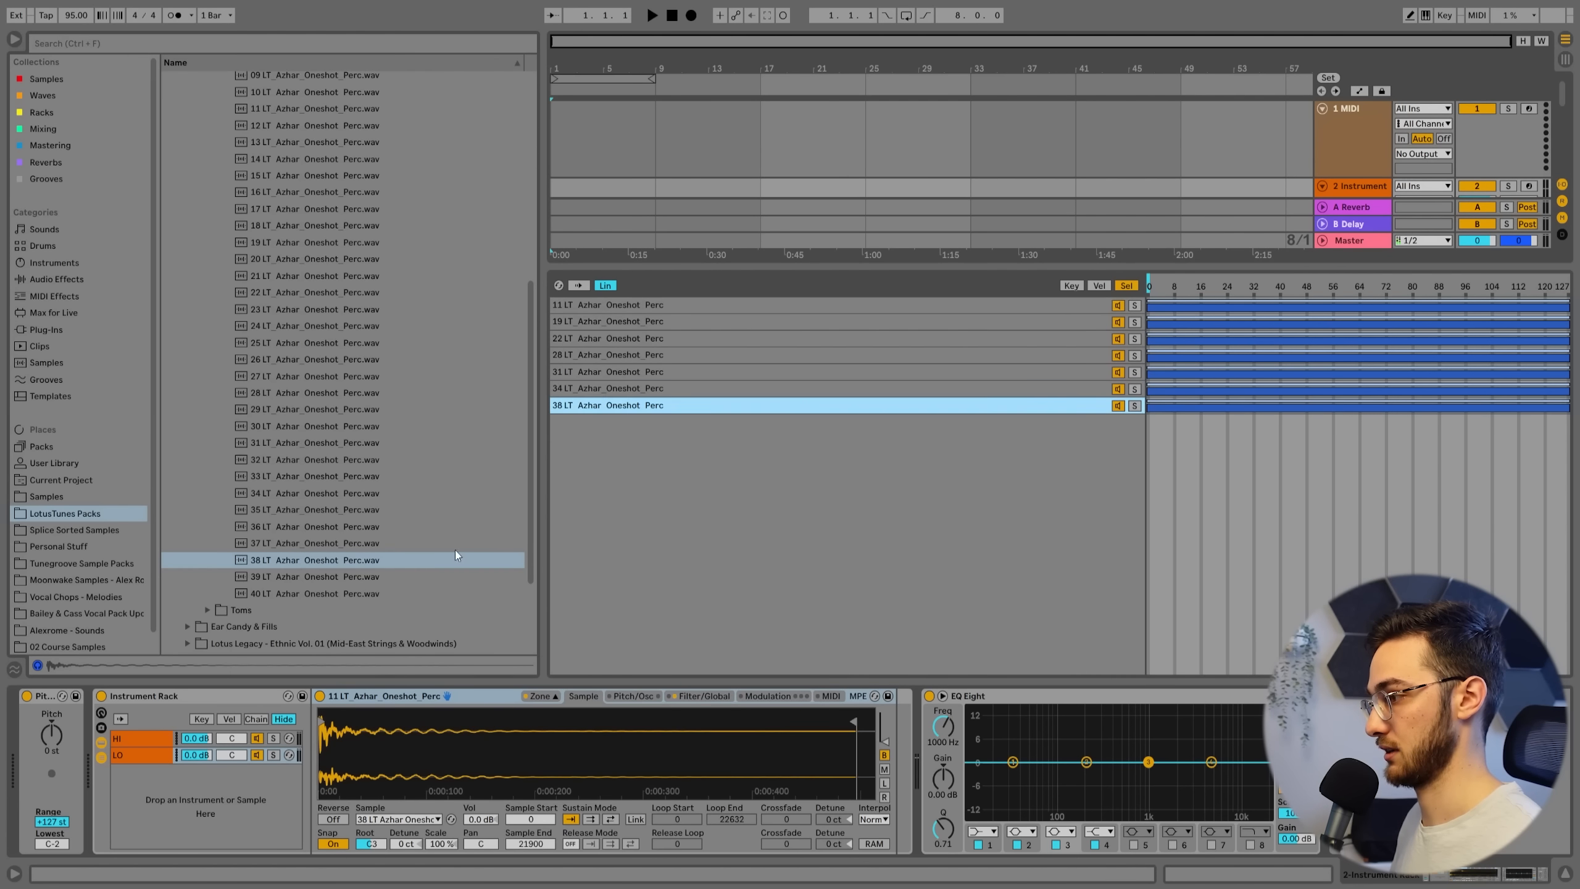
{"action": "left_click", "coordinate": [313, 577]}
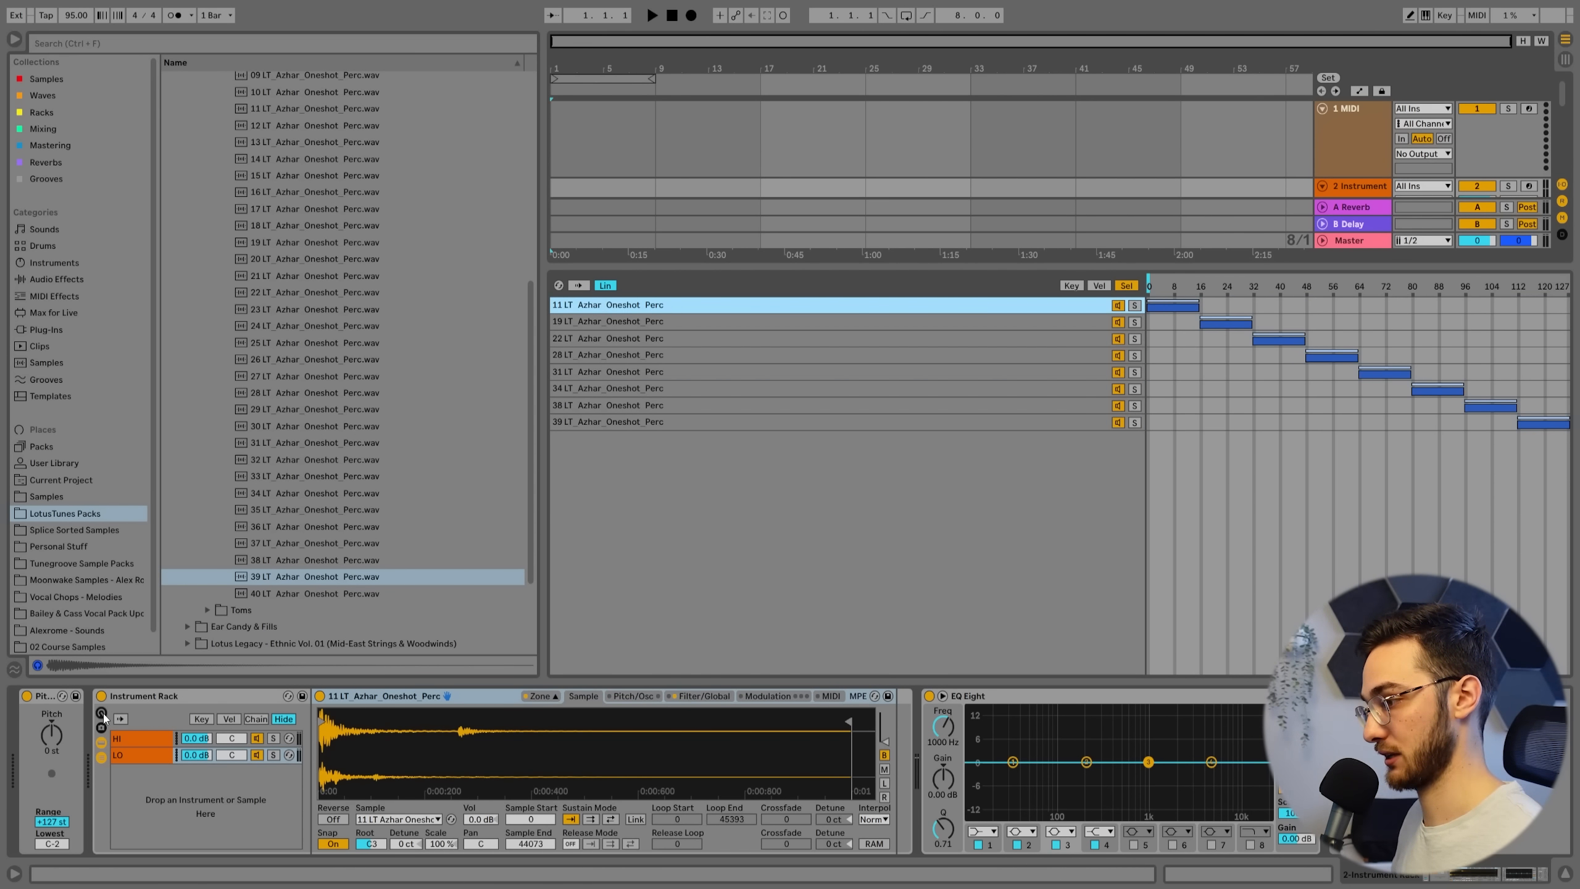
Step: Map the HI and LO Samplers' zone selectors to macros named HI Select and Lo Select
{"action": "left_click", "coordinate": [100, 712]}
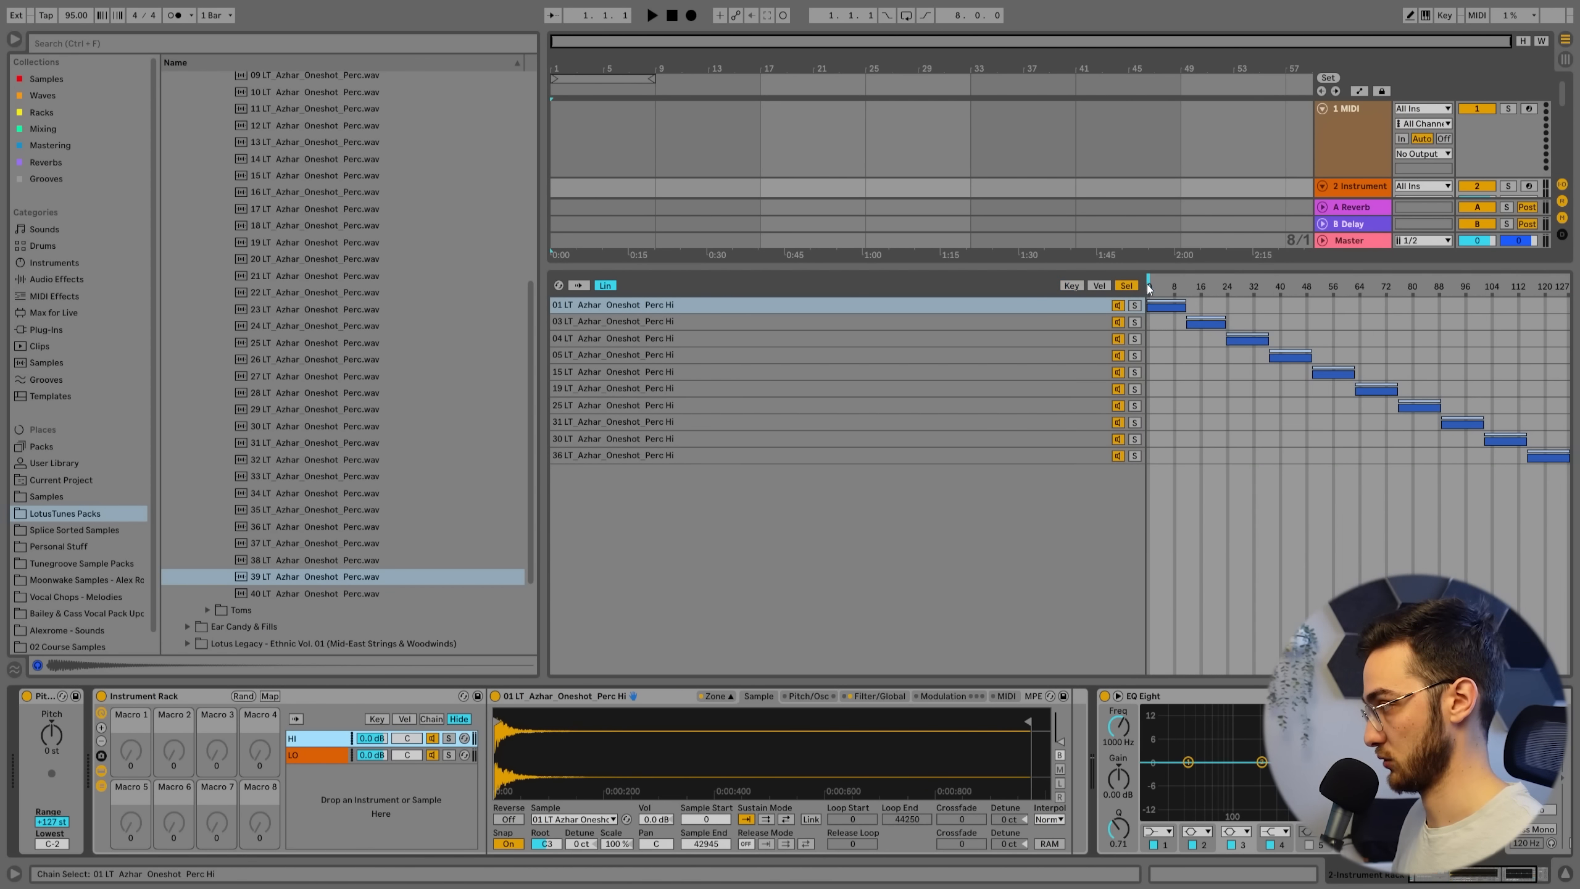
{"action": "right_click", "coordinate": [1149, 287]}
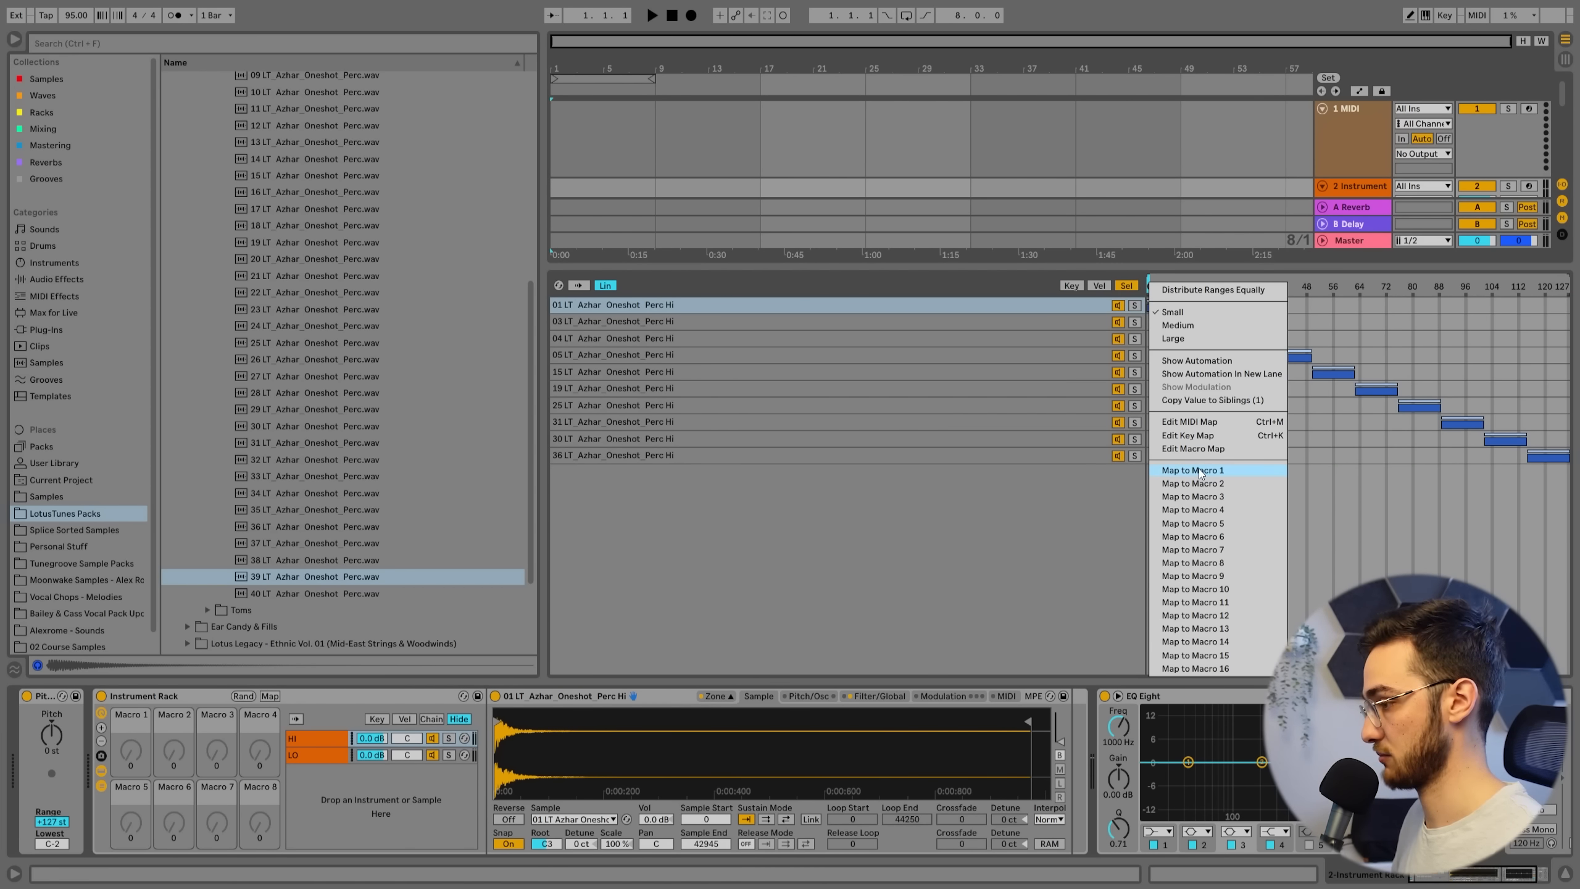
{"action": "left_click", "coordinate": [1191, 470]}
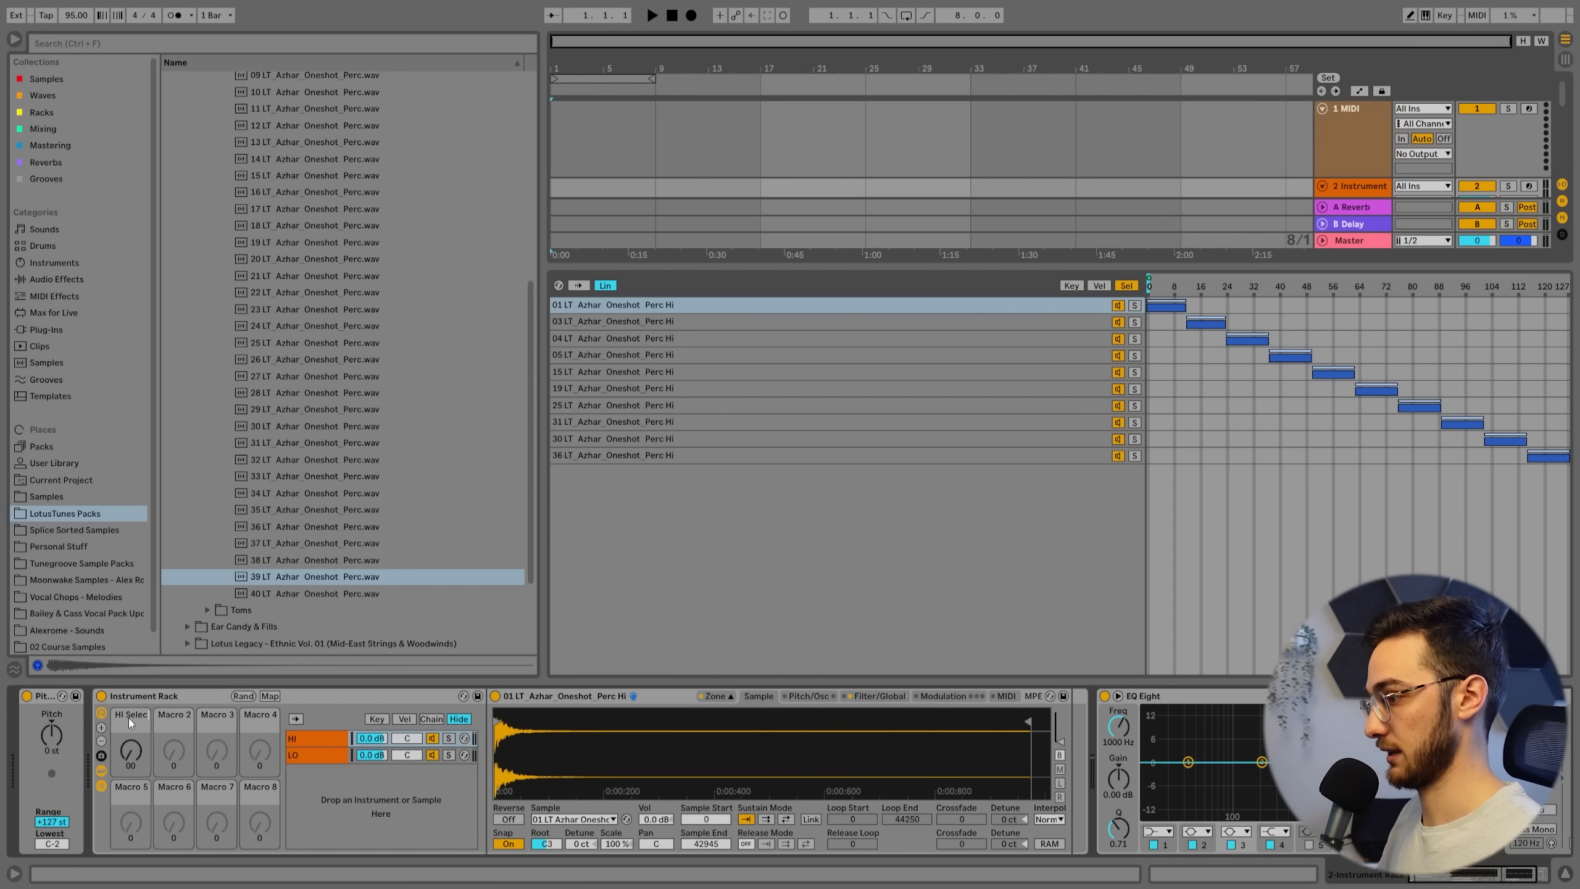
{"action": "left_click", "coordinate": [293, 755]}
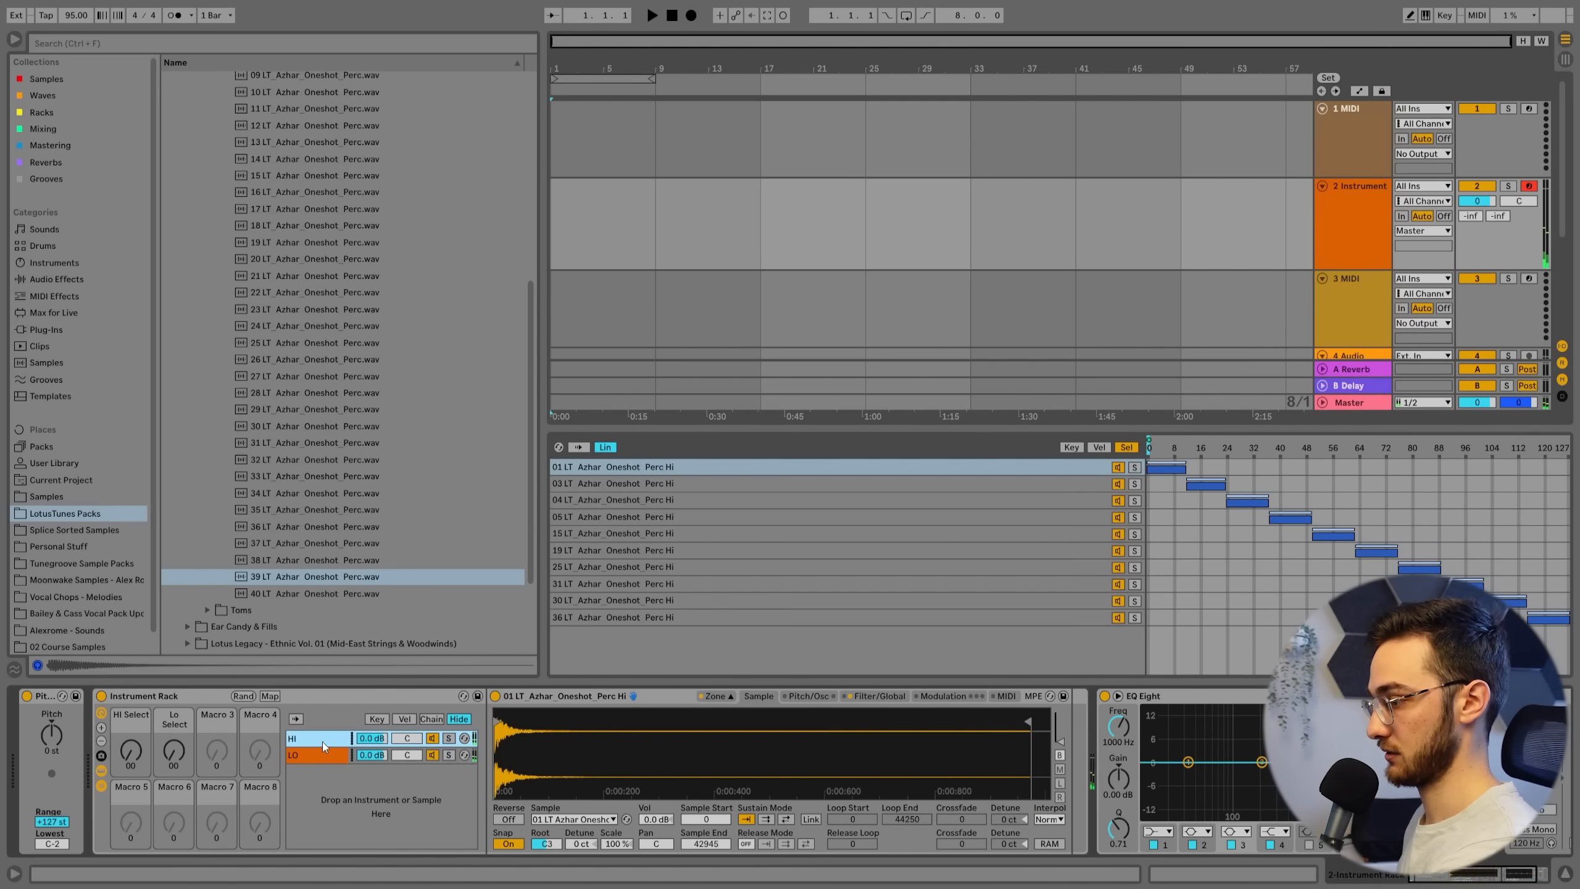
Step: View the LO chain's Sampler and its eight Perc zones
{"action": "left_click", "coordinate": [449, 738]}
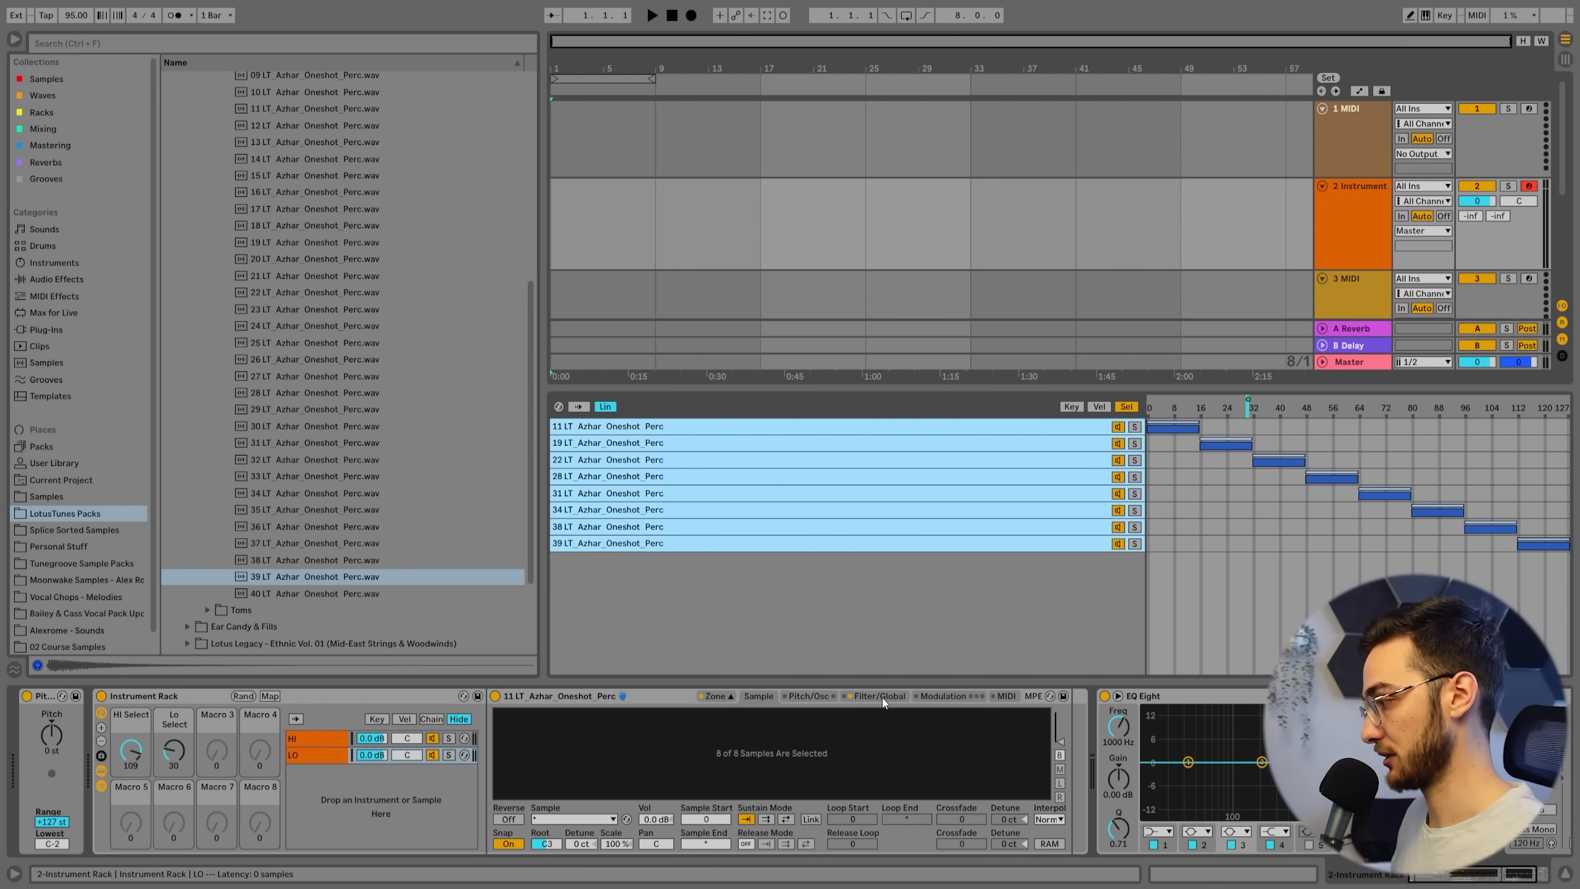
Step: Map the LO and HI Samplers' volume sustain to macros named LO Sustain and HI Sustain
{"action": "left_click", "coordinate": [877, 696]}
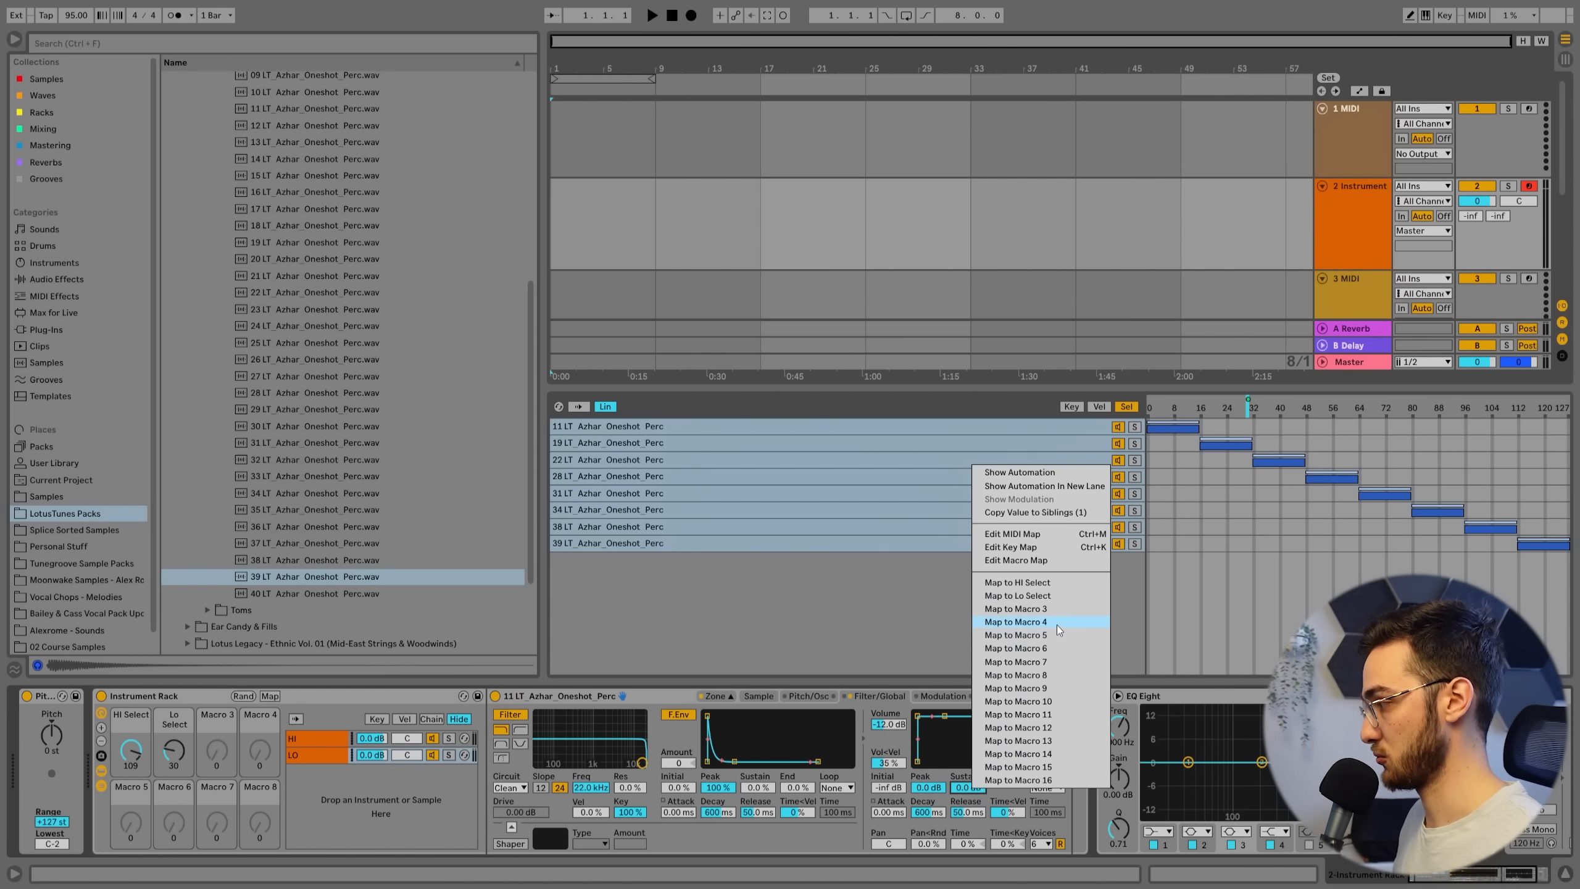
{"action": "left_click", "coordinate": [1016, 622]}
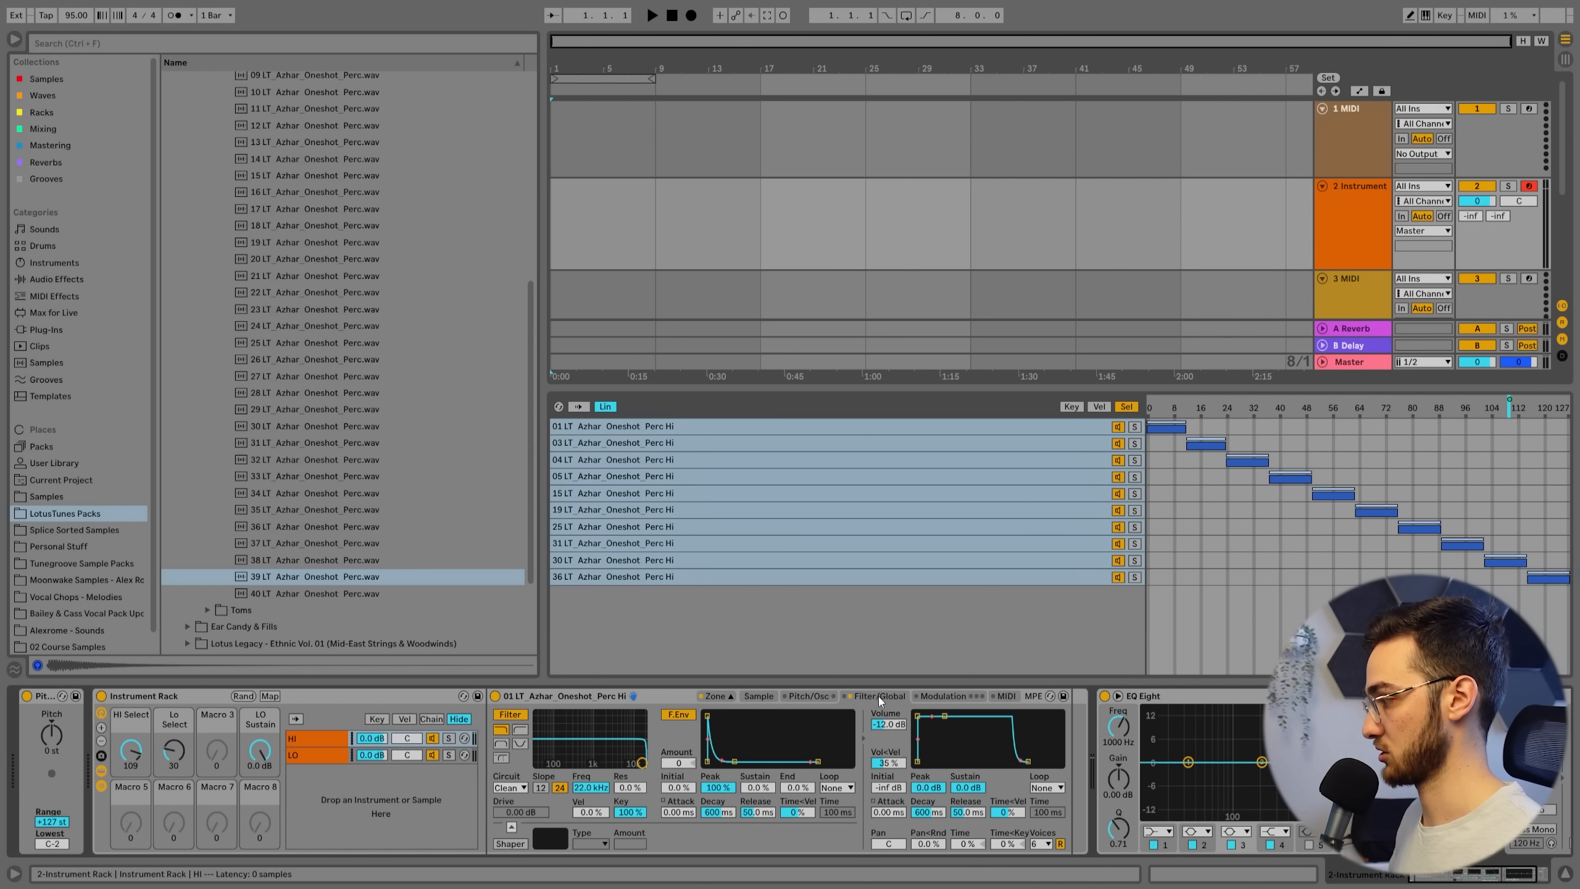
{"action": "right_click", "coordinate": [882, 725]}
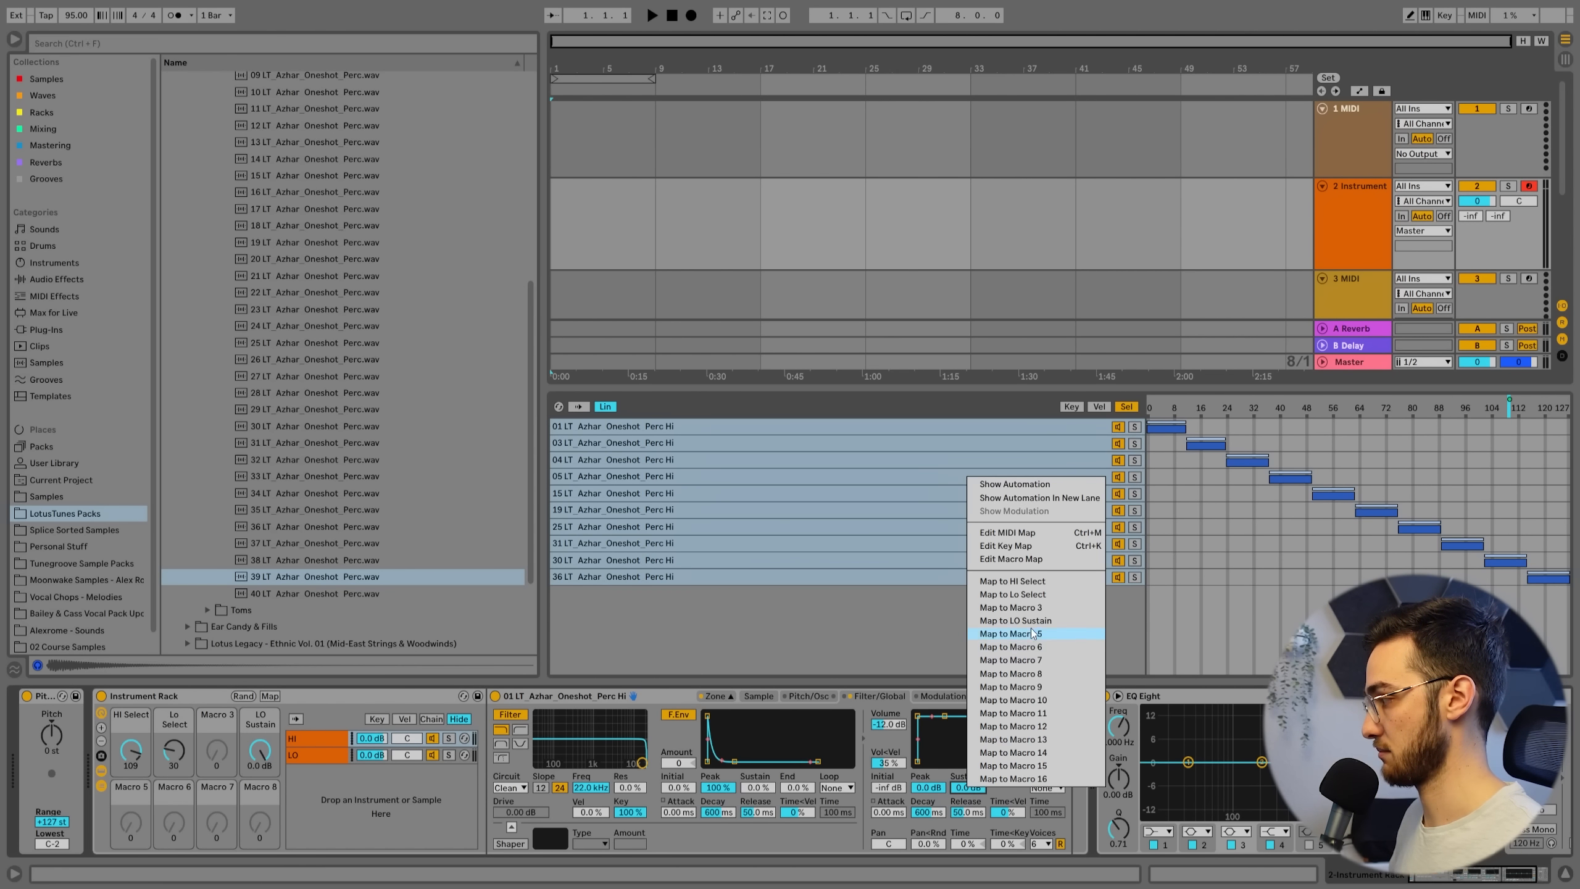
{"action": "left_click", "coordinate": [1011, 633]}
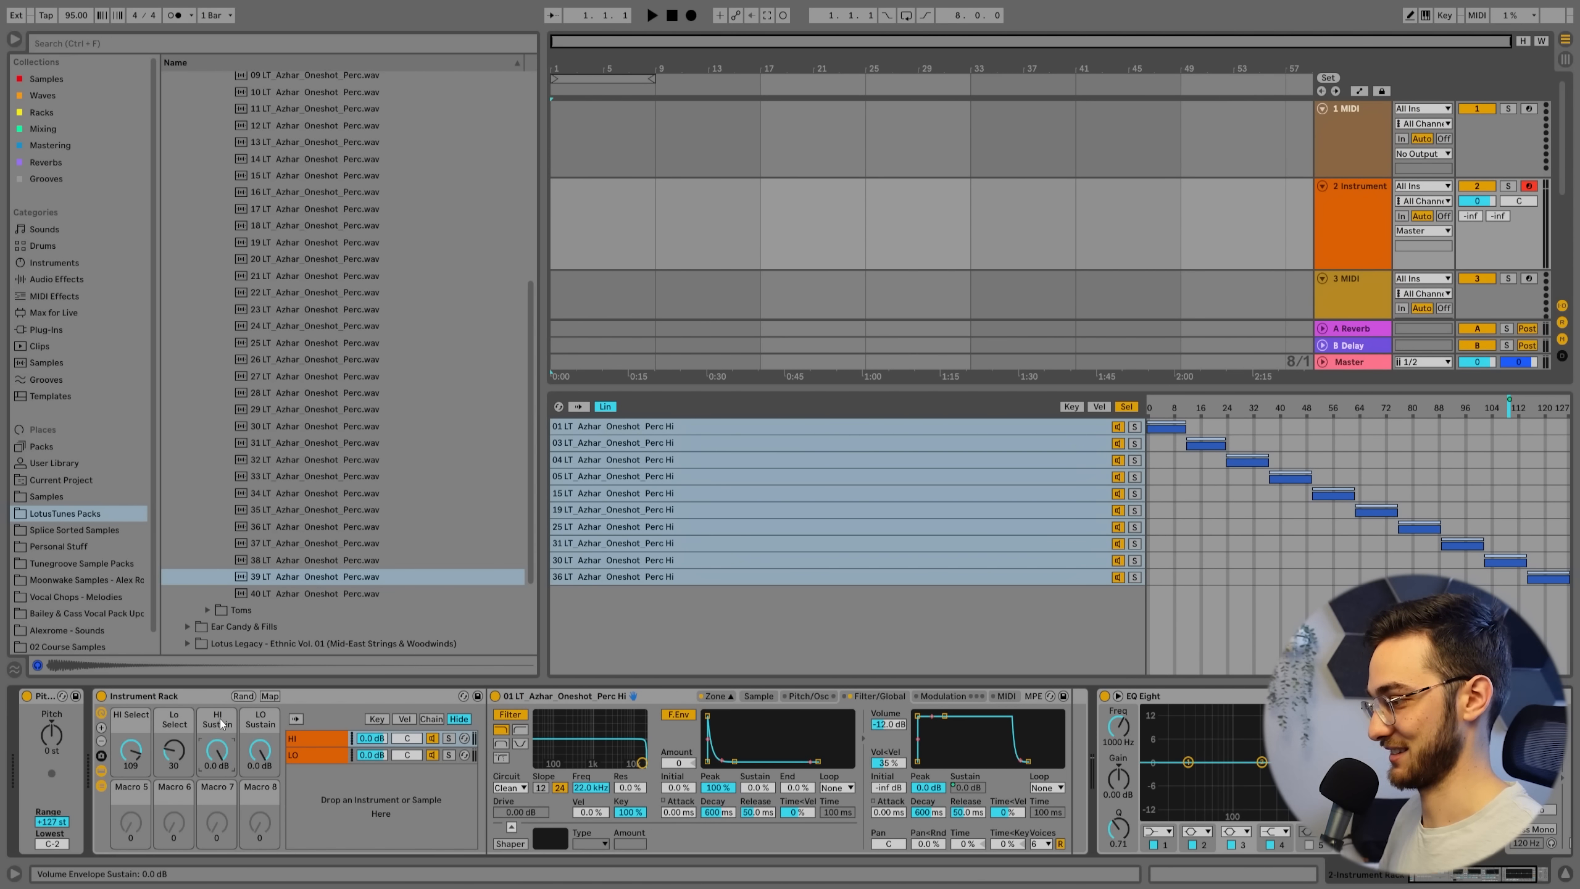
{"action": "left_click", "coordinate": [129, 714]}
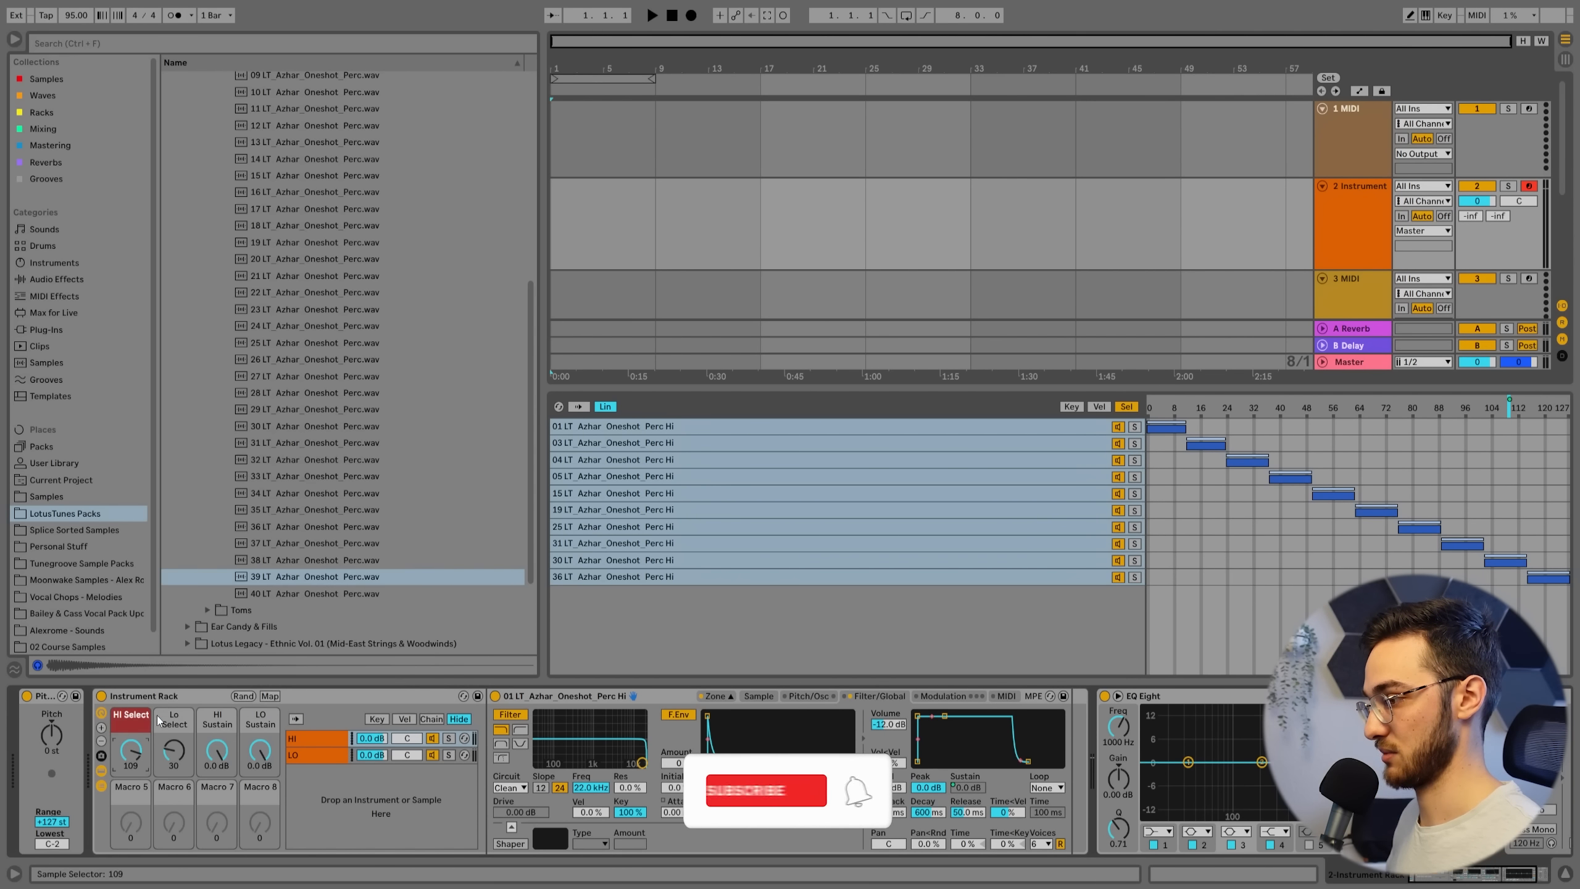
Step: Colour HI Select and Lo Select red, and HI Sustain and LO Sustain yellow
{"action": "right_click", "coordinate": [173, 723]}
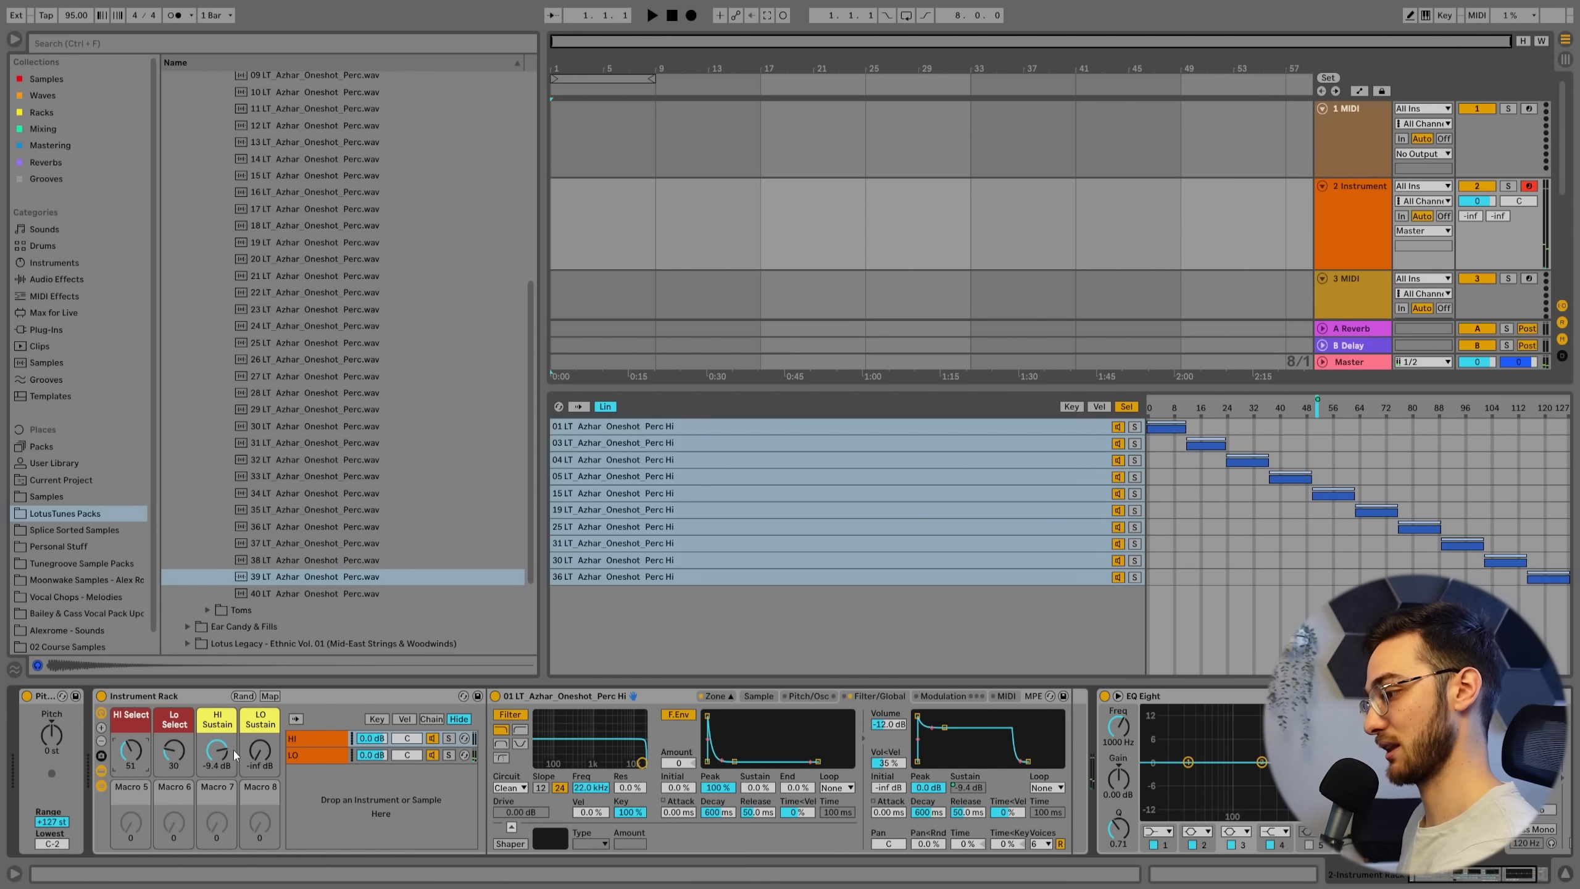
{"action": "mouse_move", "coordinate": [212, 746]}
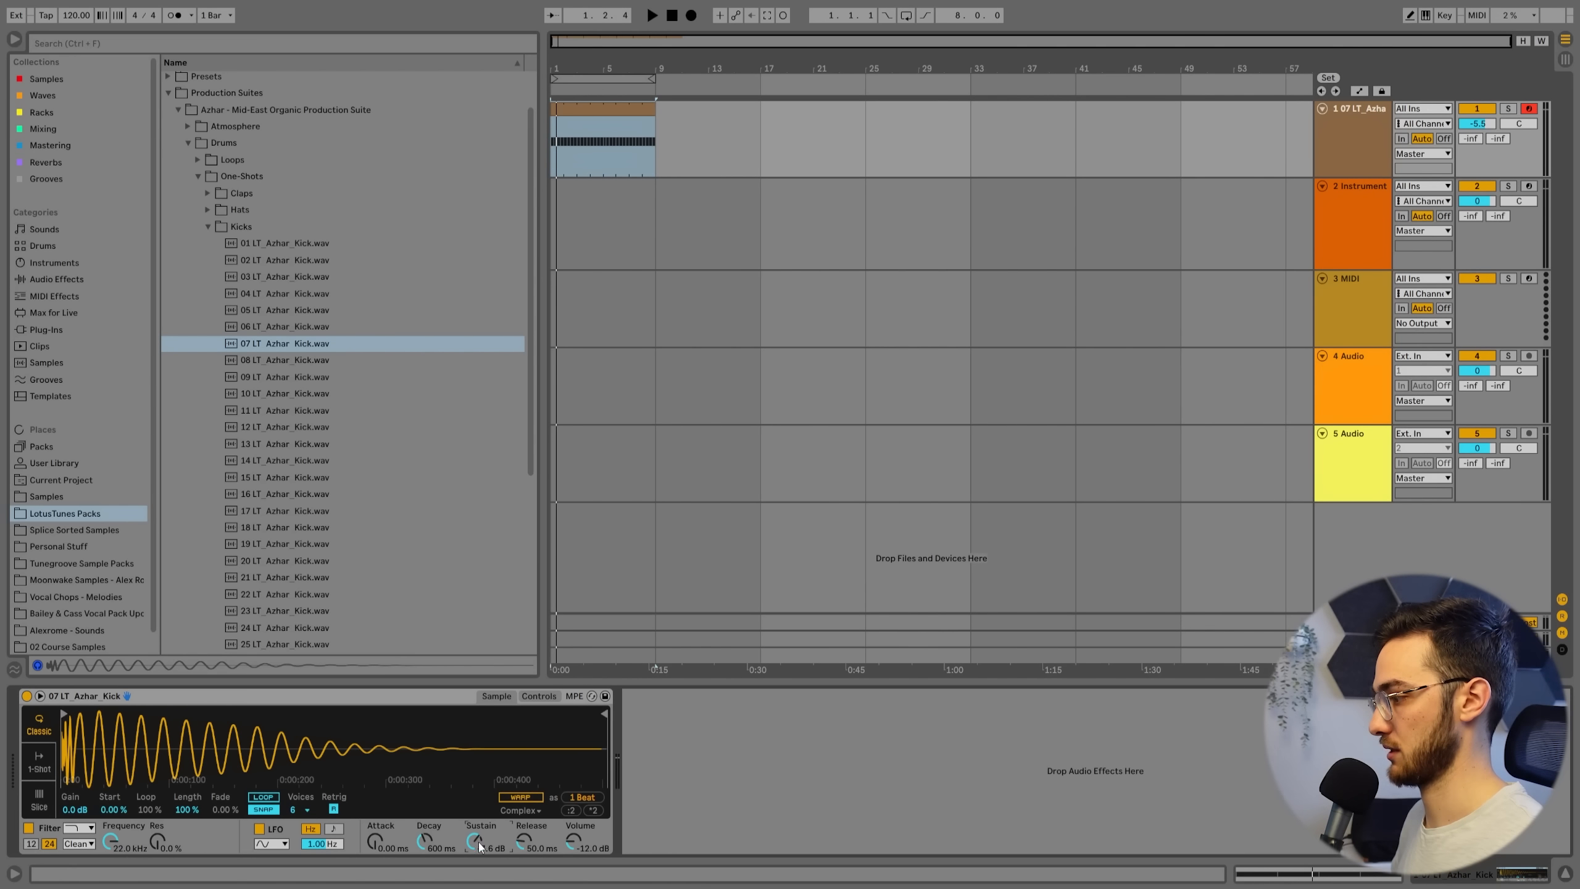
Step: Select the percussion rack track, now named 'Per'
{"action": "left_click", "coordinate": [1355, 221]}
{"action": "type", "text": "Per"}
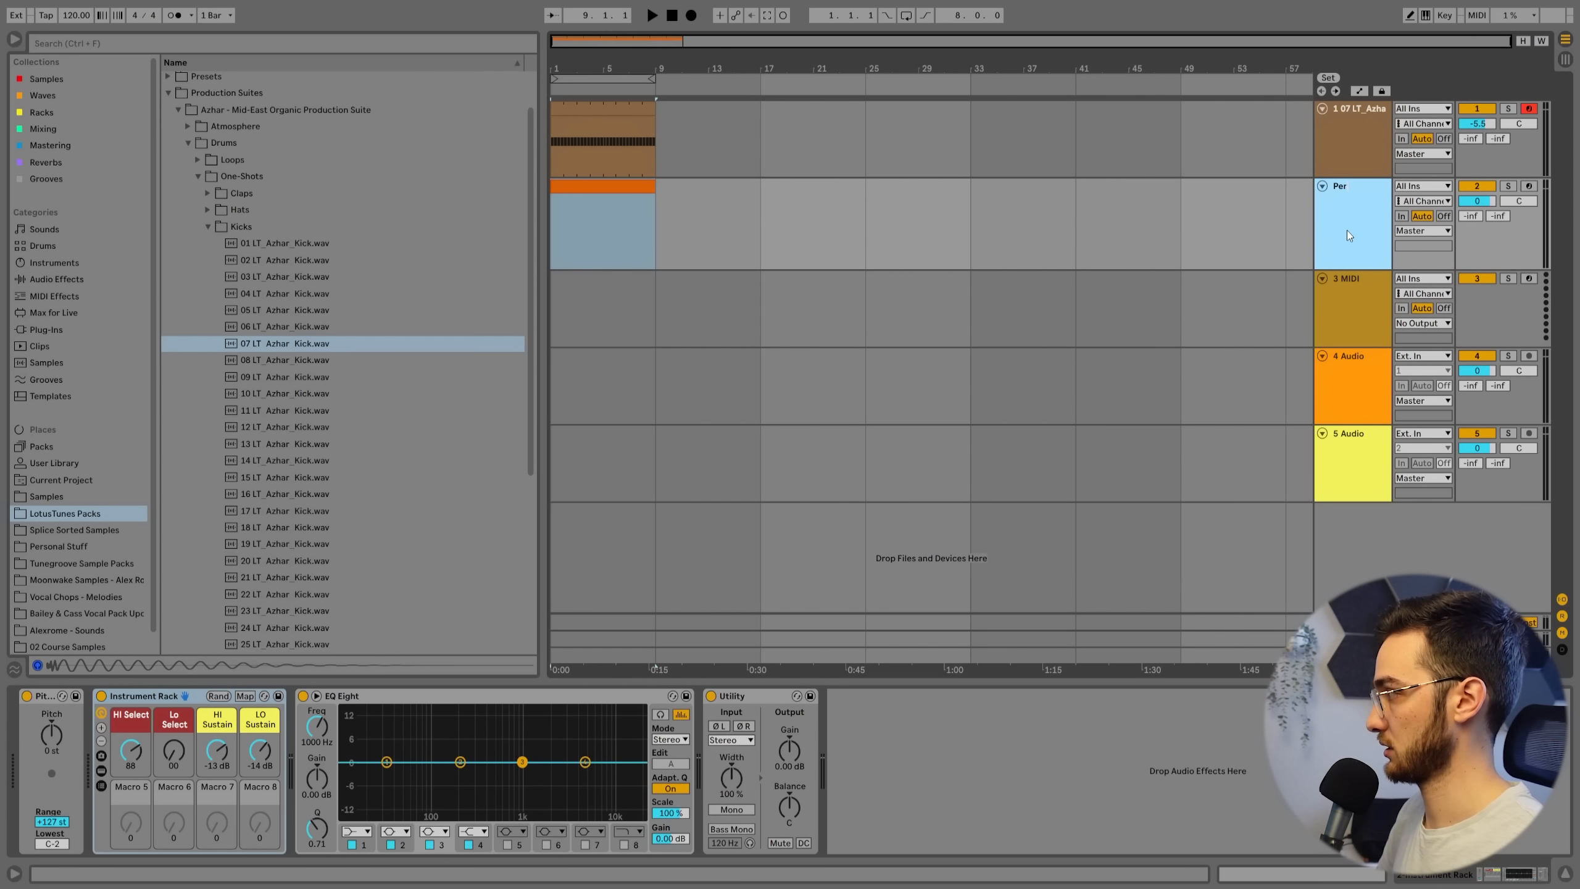
Step: Name track 2 Perc, create a MIDI clip and set its grid to 1/8
{"action": "right_click", "coordinate": [1347, 234]}
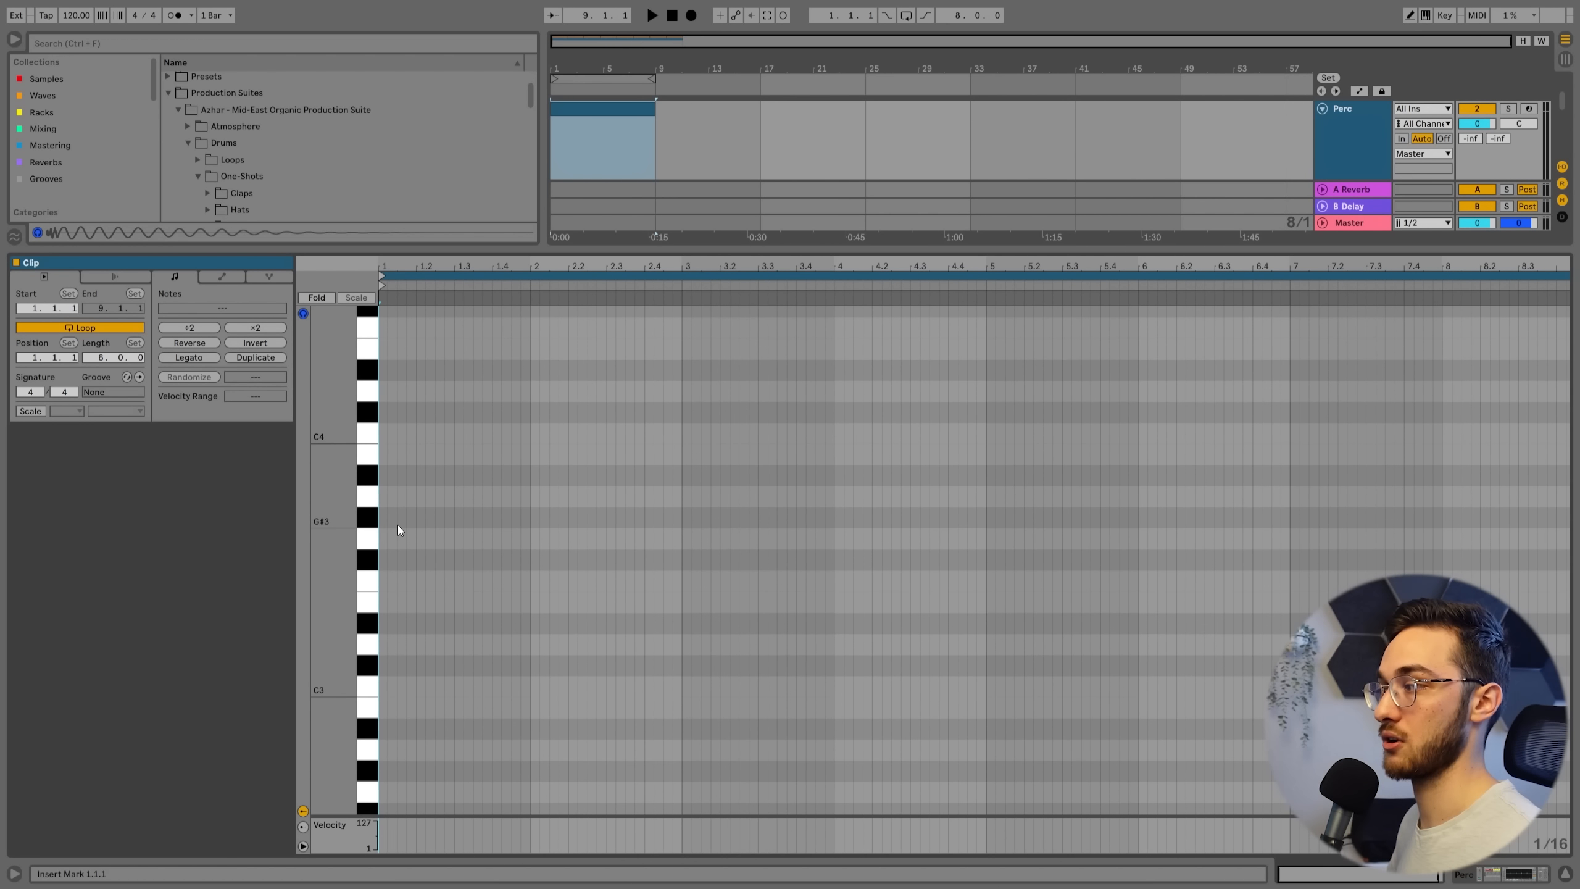
{"action": "right_click", "coordinate": [413, 534]}
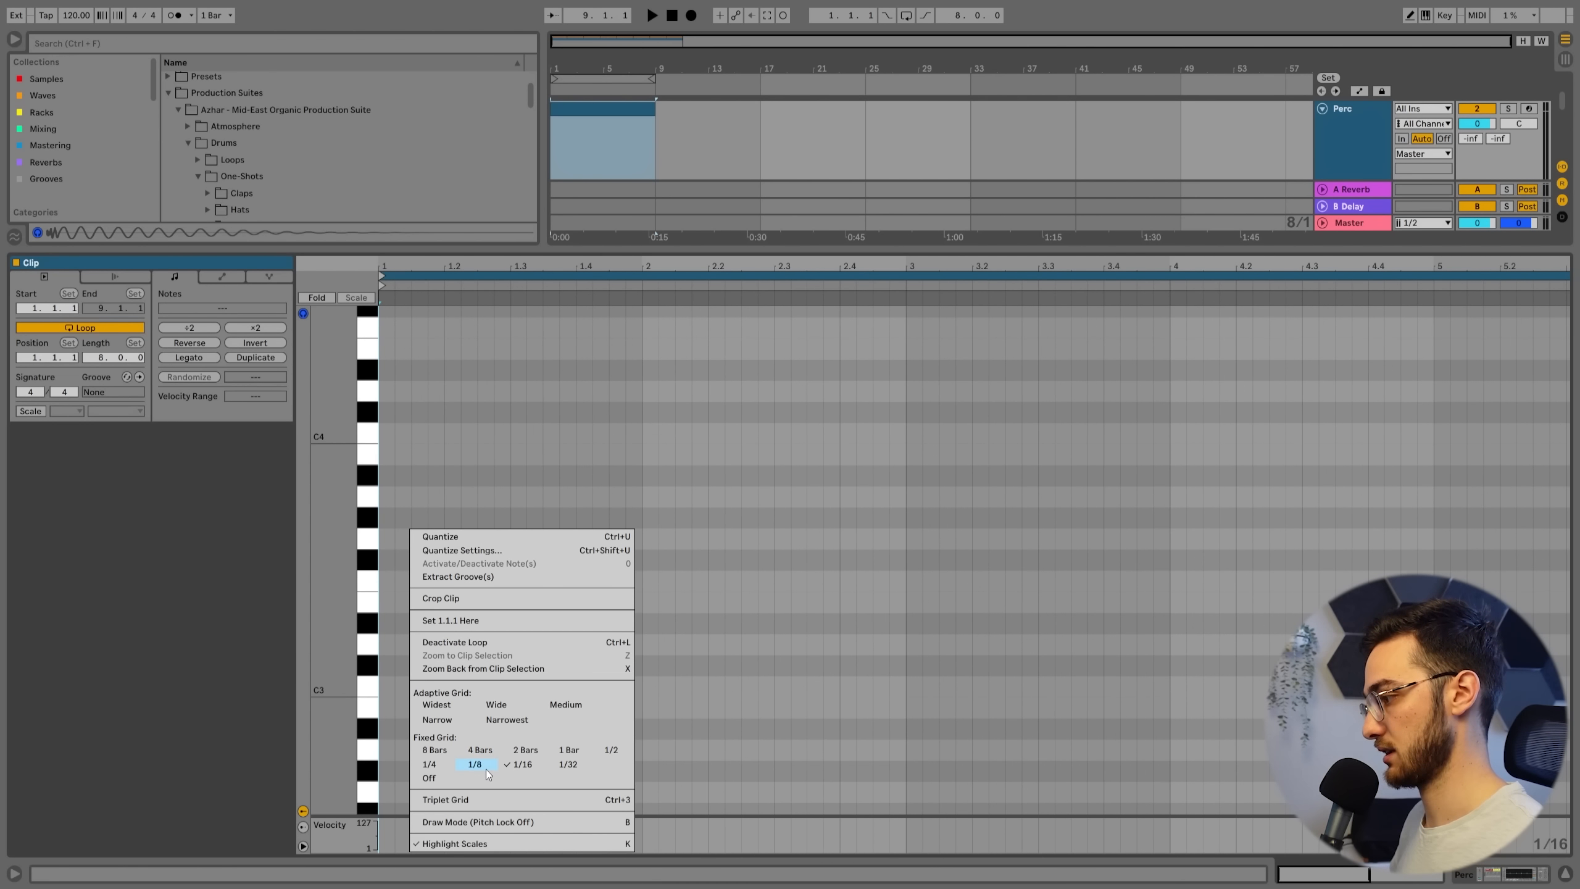
{"action": "left_click", "coordinate": [473, 764]}
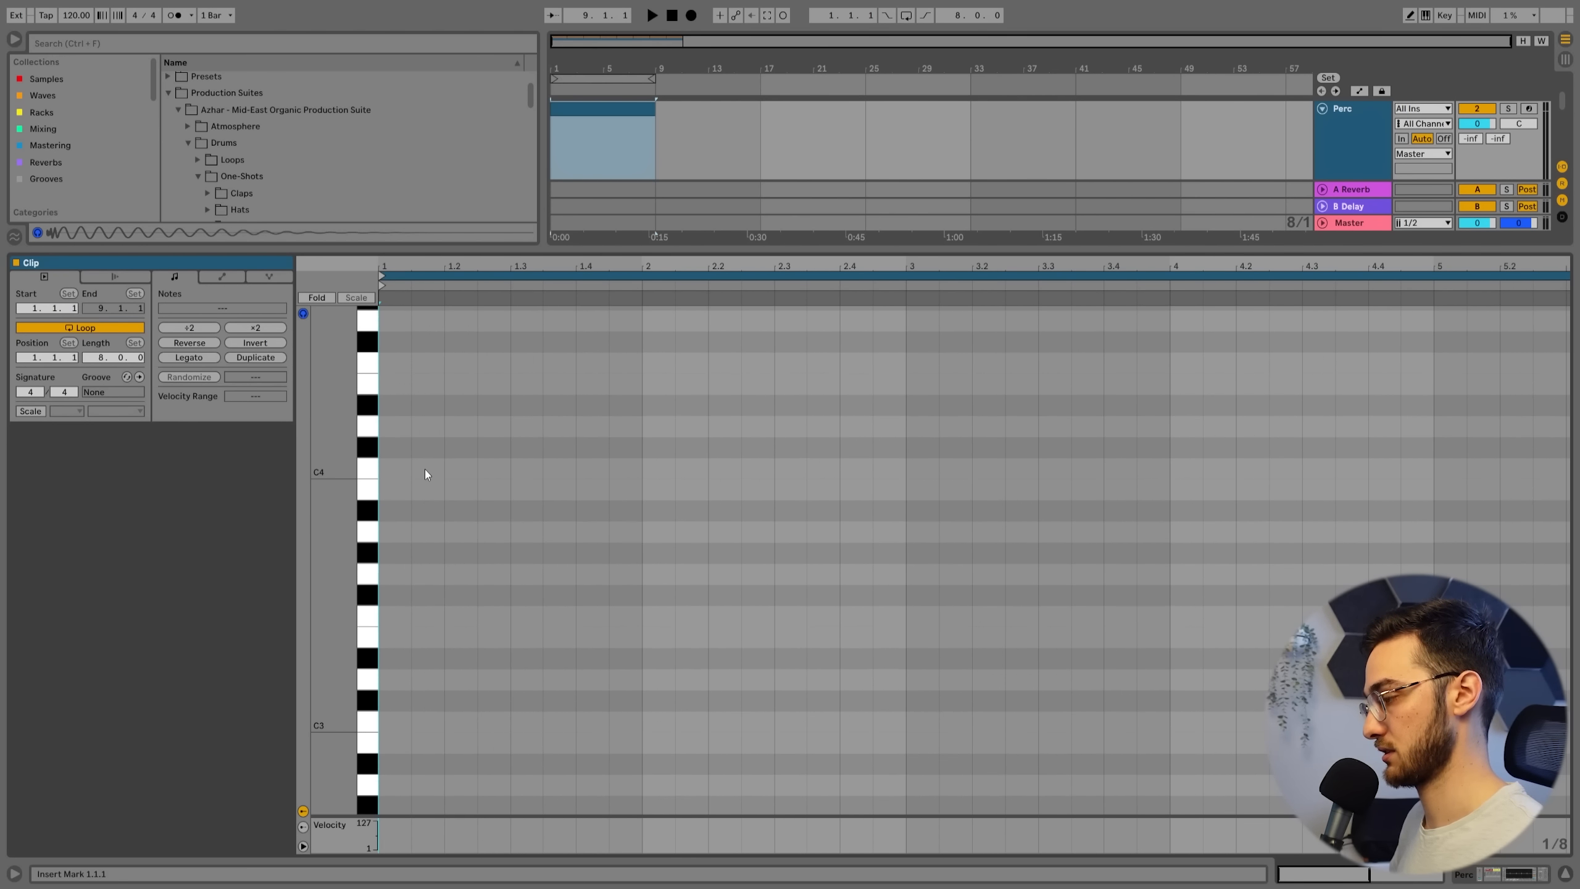
{"action": "scroll", "scroll_direction": "down", "scroll_amount": 3}
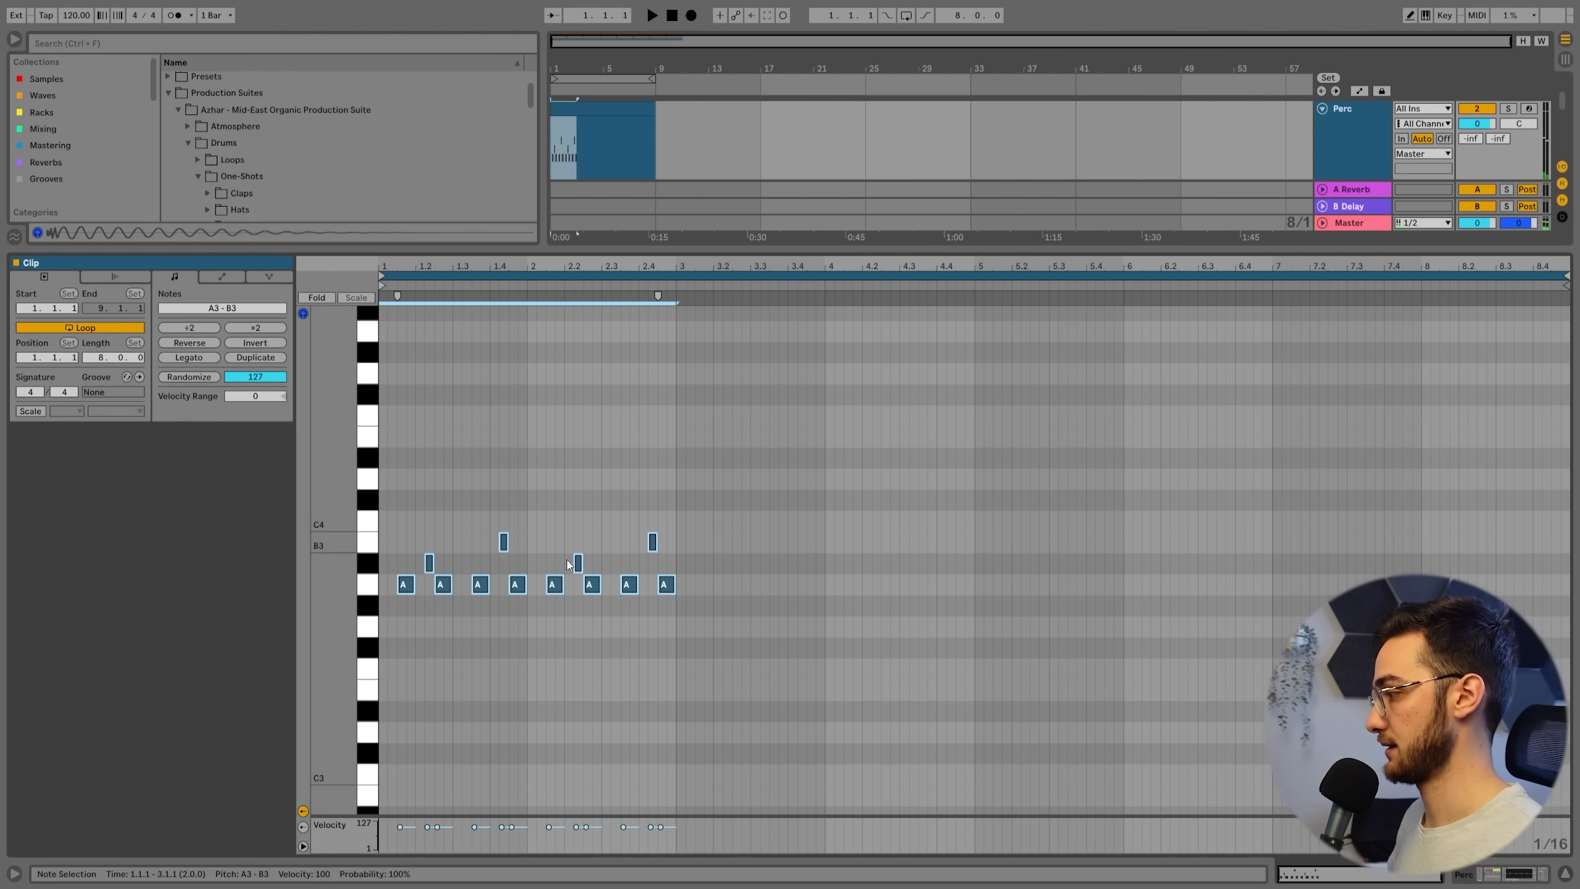
Step: Draw F#3 and A3 notes, randomise their velocities and duplicate the pattern
{"action": "left_click", "coordinate": [254, 357]}
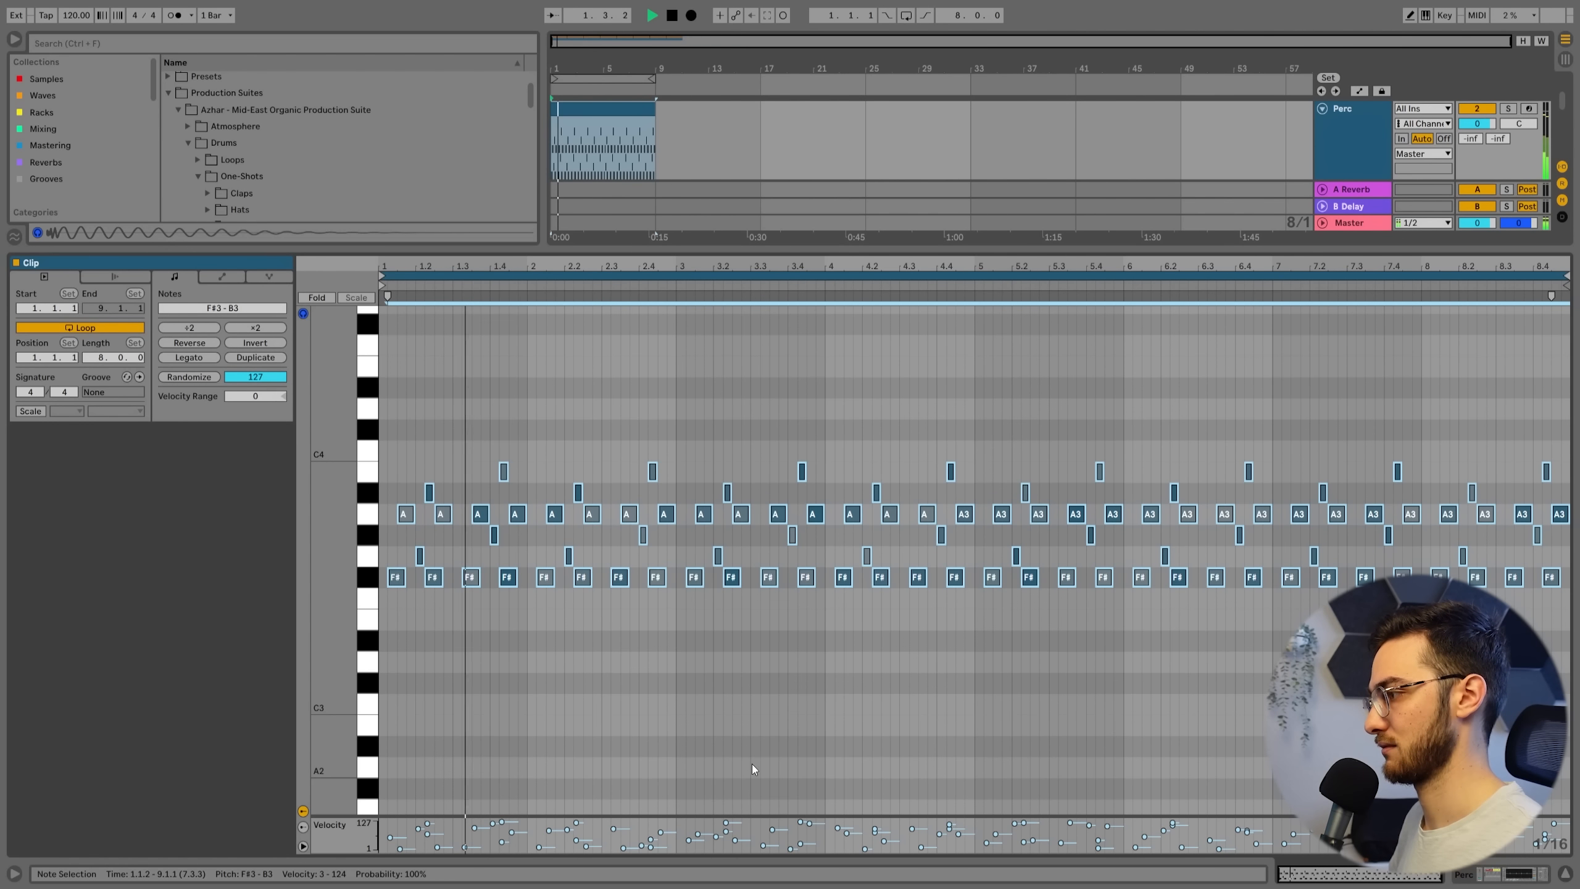
{"action": "left_click", "coordinate": [651, 15]}
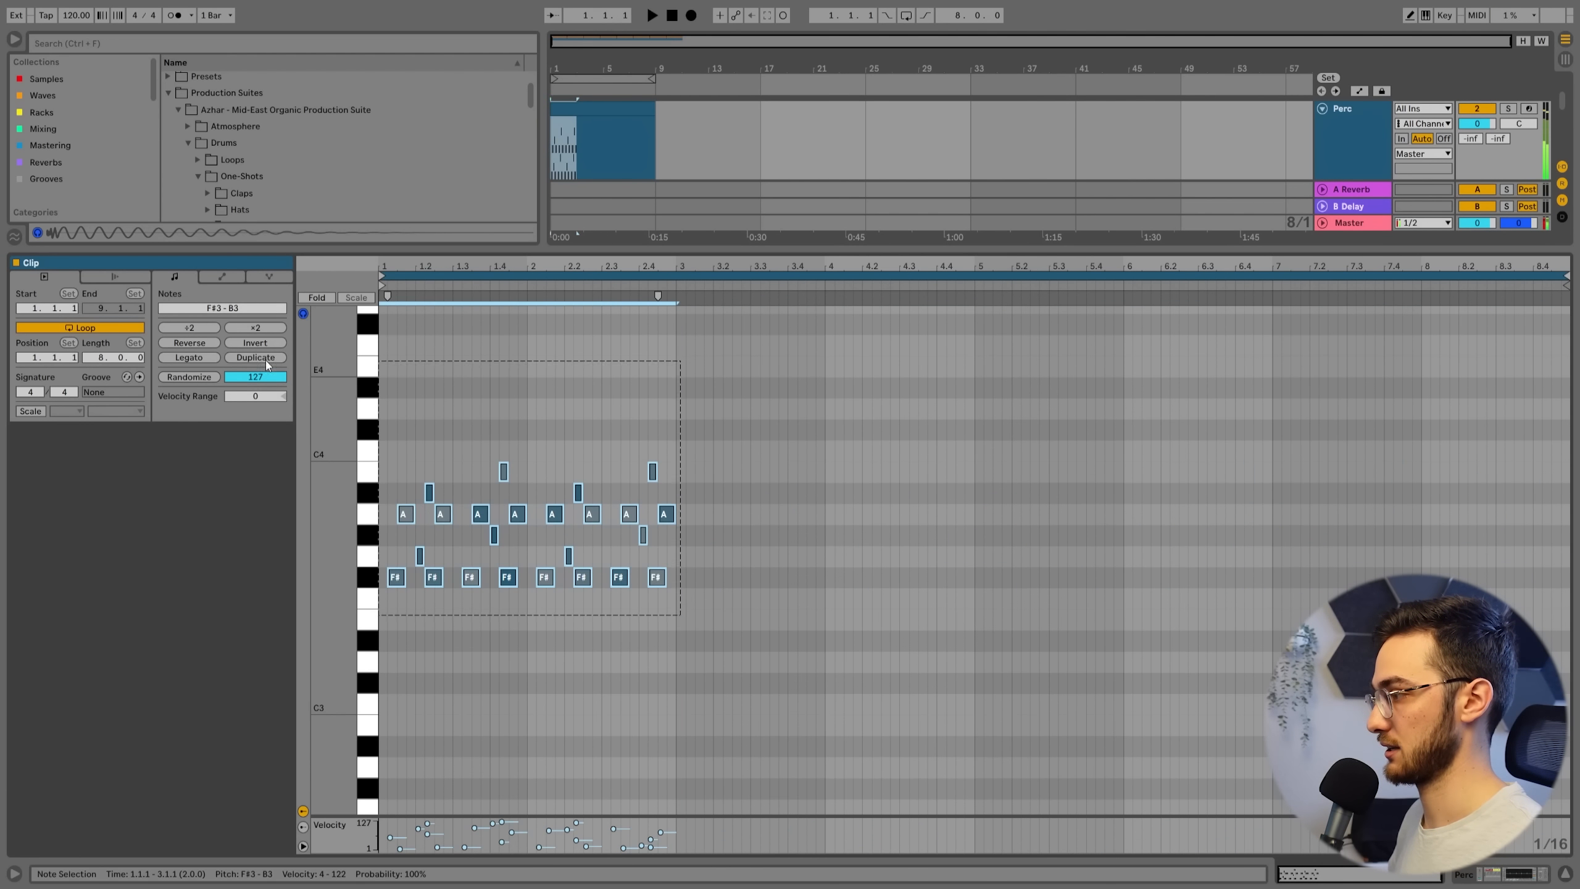
{"action": "left_click", "coordinate": [255, 357]}
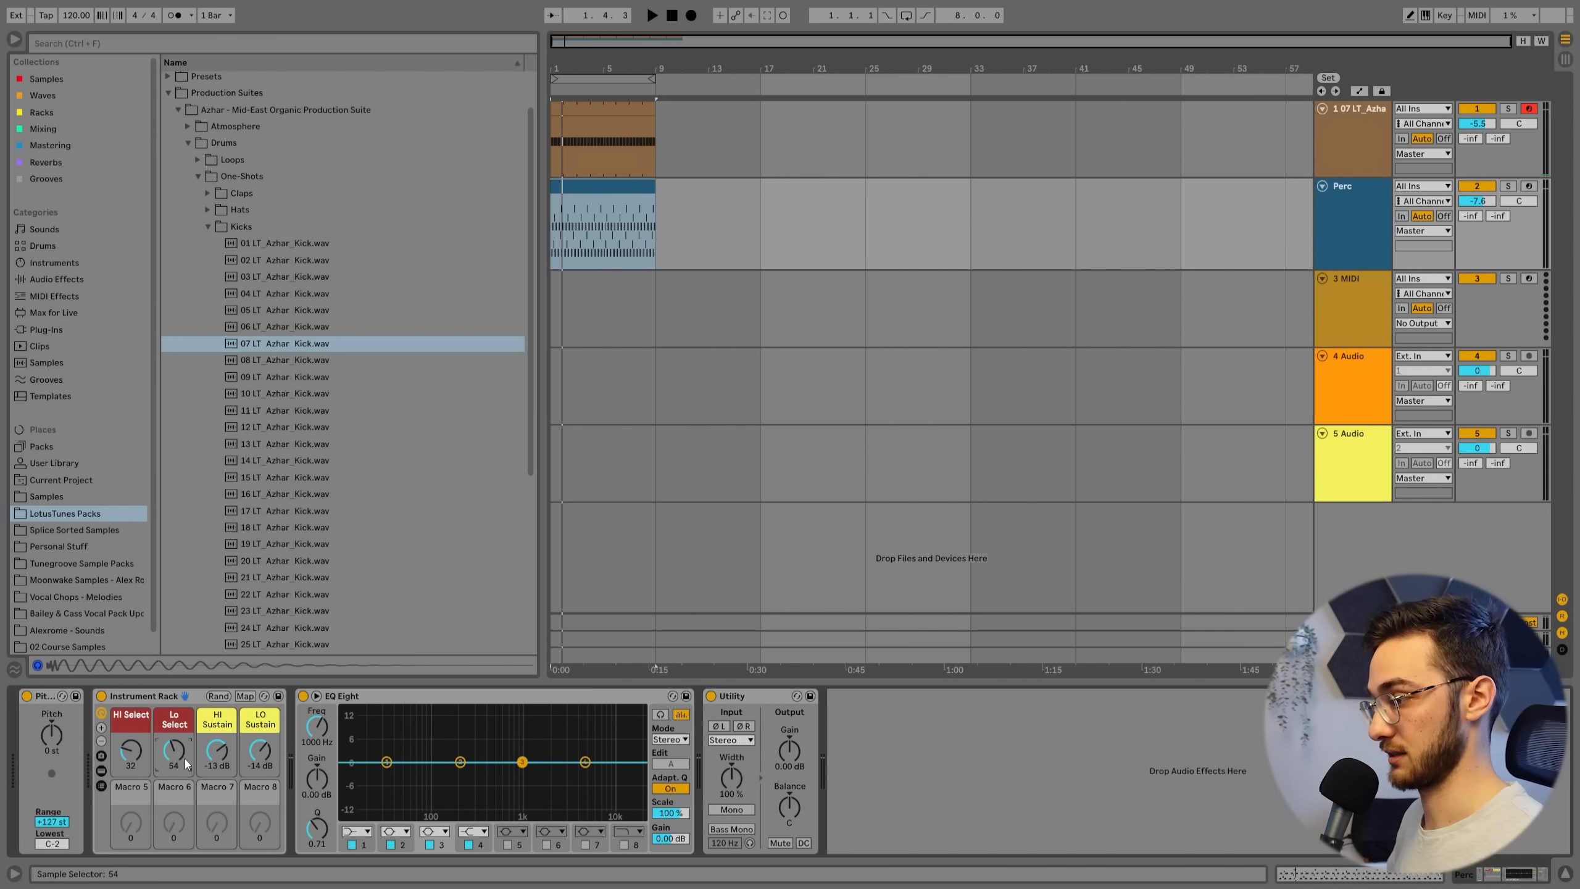
Step: Play the groove and collapse the Kicks folder in the browser
{"action": "left_click", "coordinate": [651, 14]}
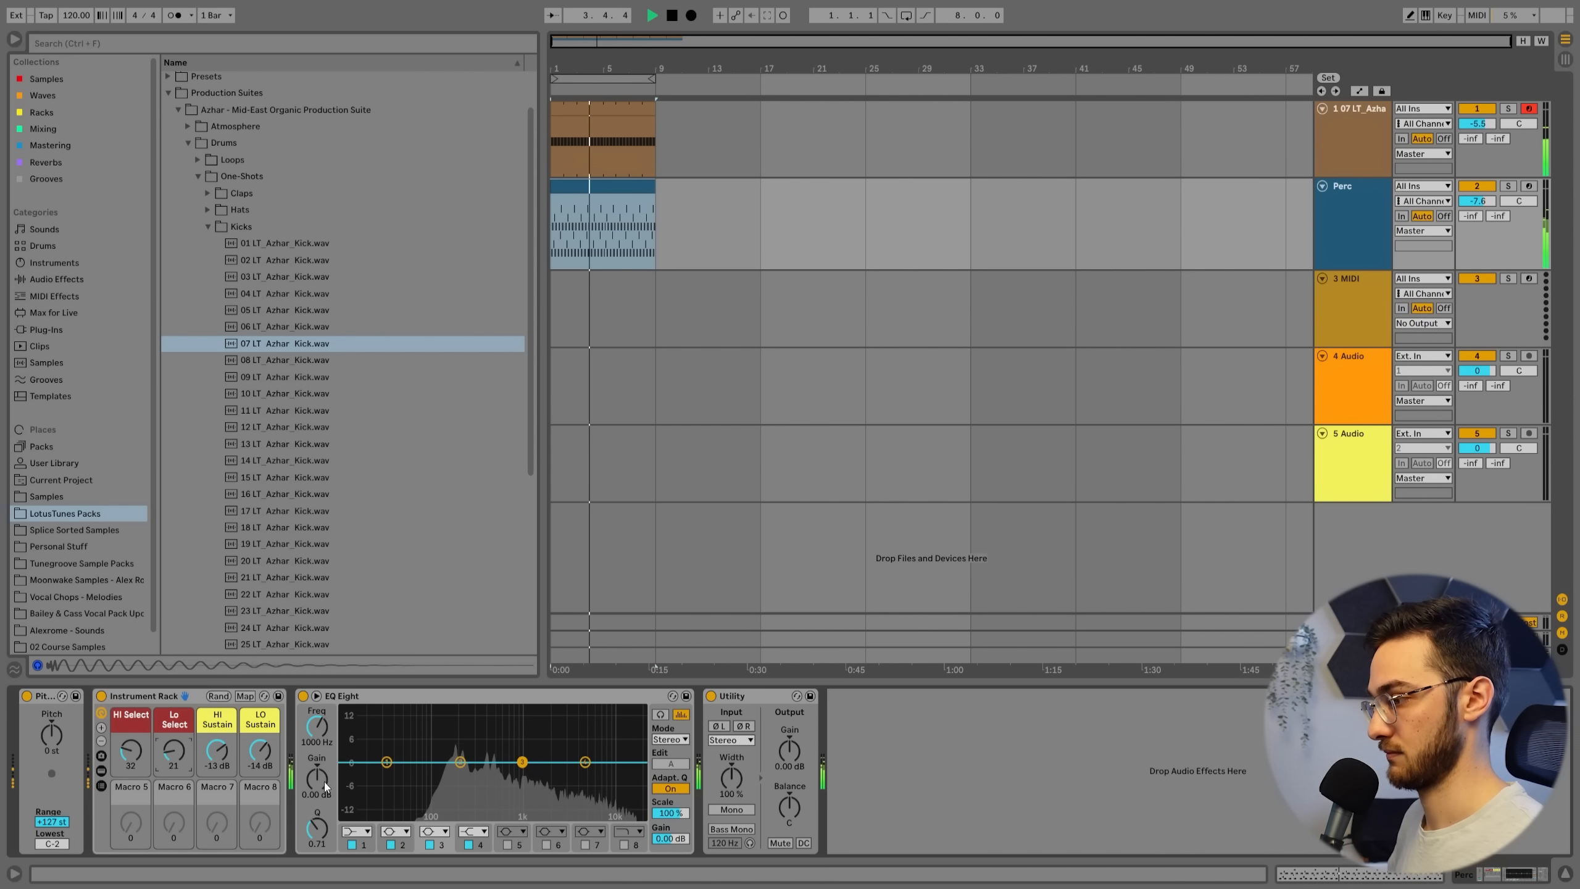
{"action": "left_click", "coordinate": [207, 278]}
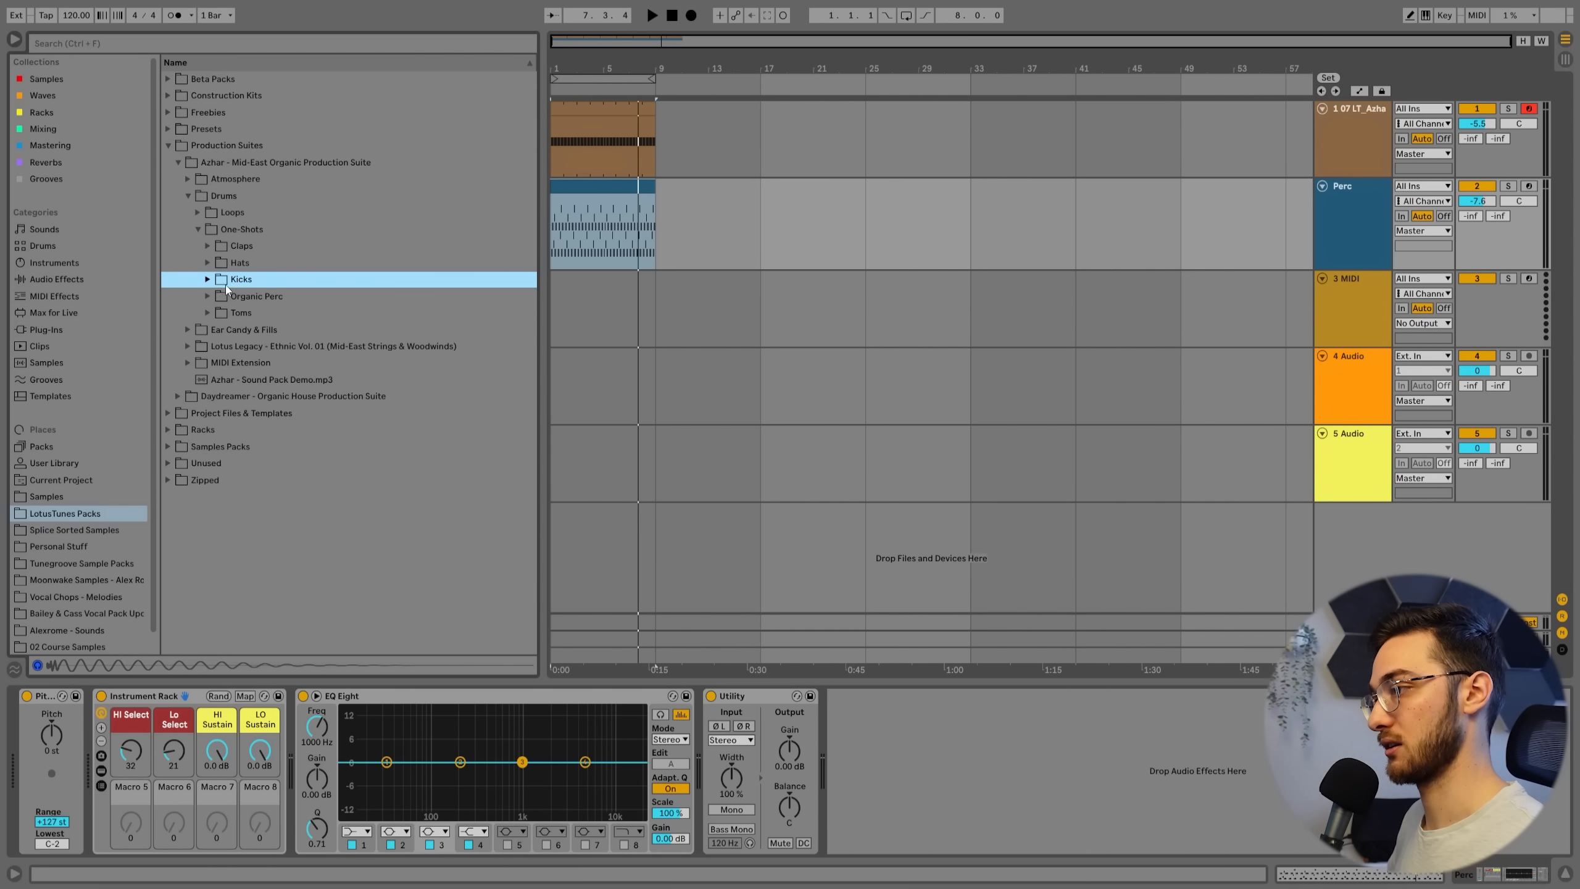
{"action": "left_click", "coordinate": [42, 127]}
{"action": "type", "text": "lfo"}
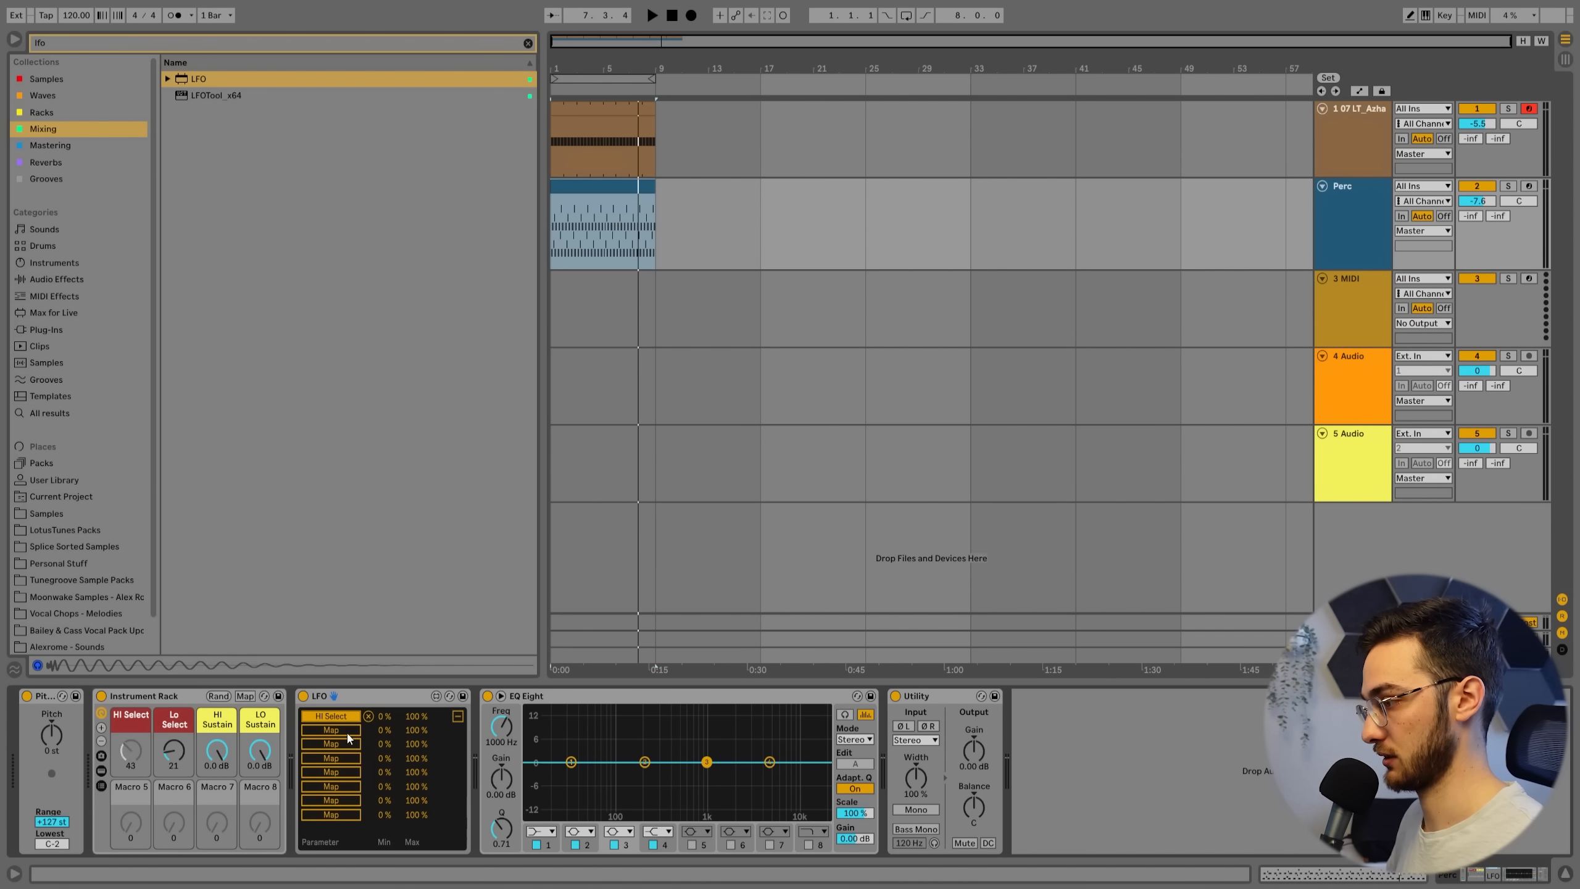
Step: Map the LFO to all four Perc macros with a Down shape at 3/8 rate
{"action": "left_click", "coordinate": [331, 729]}
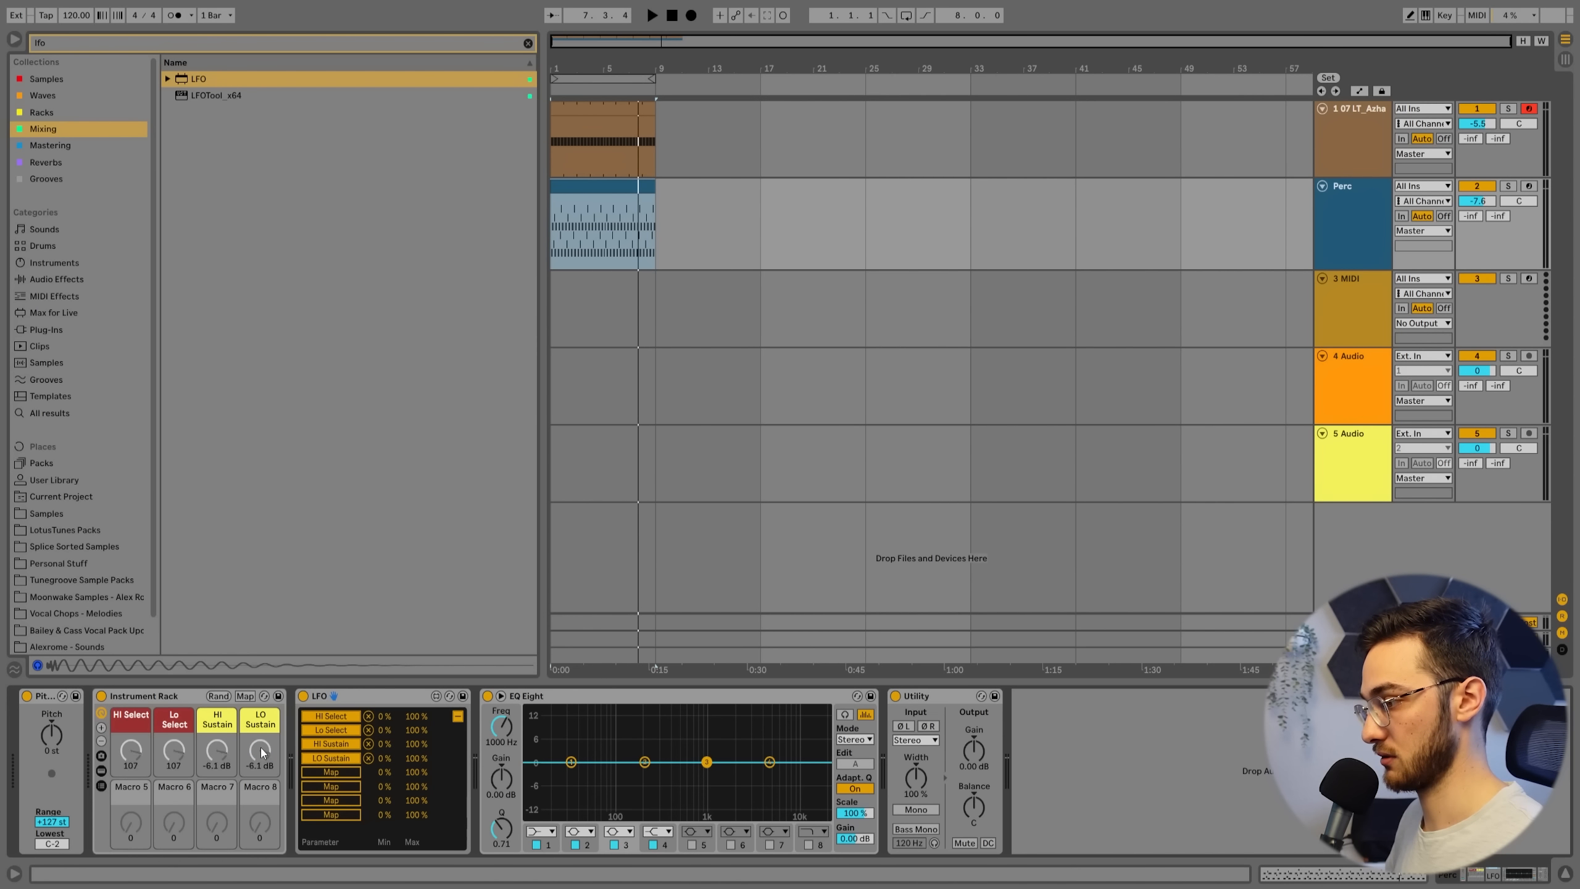
{"action": "left_click", "coordinate": [651, 15]}
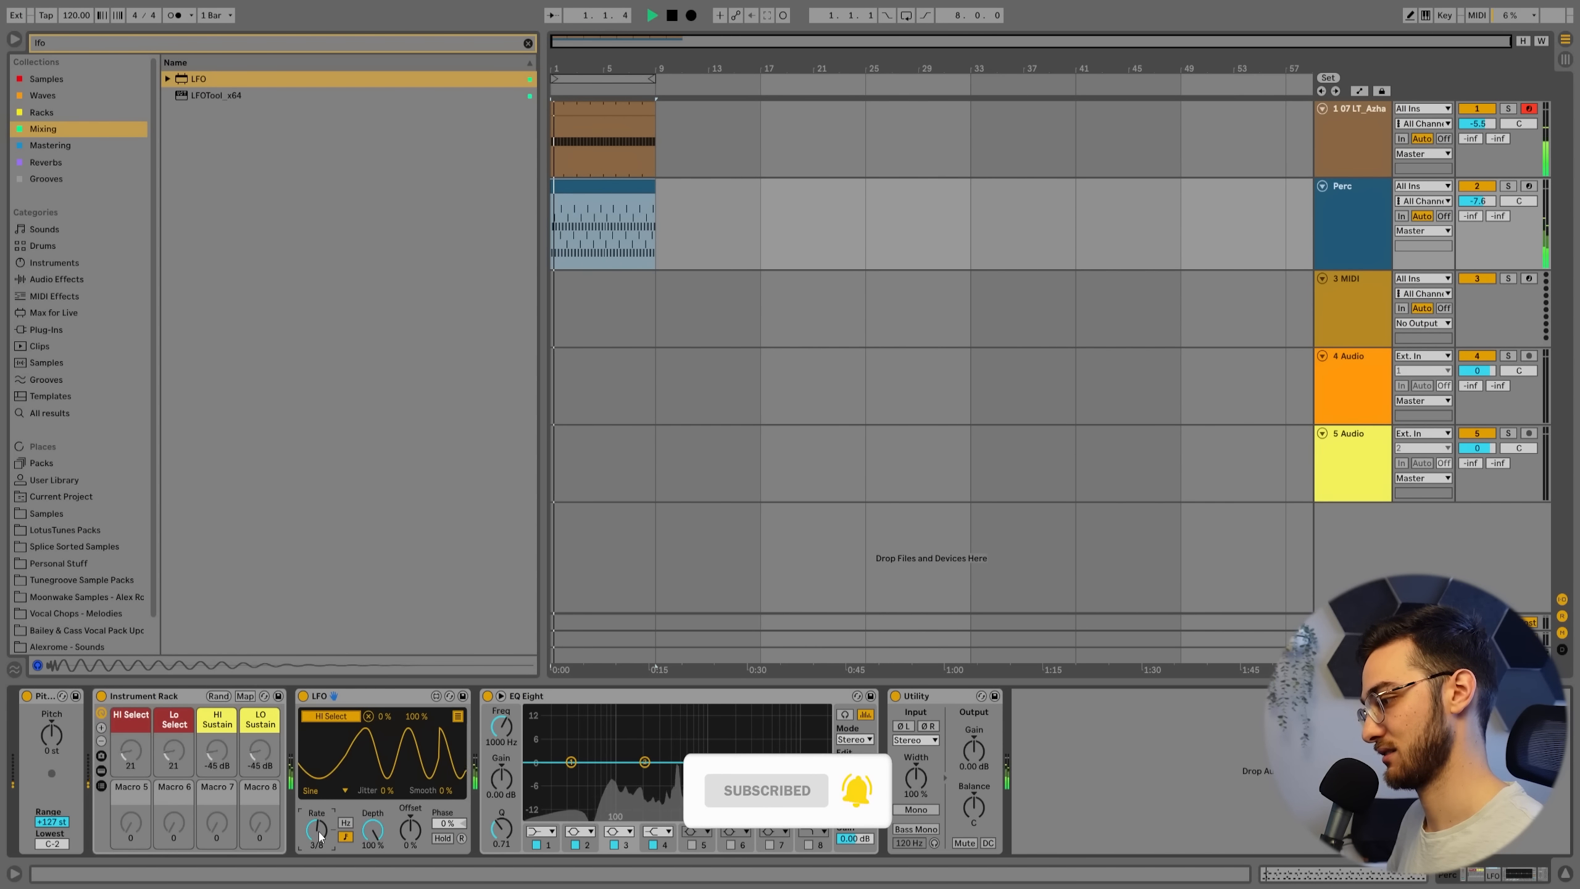
{"action": "left_click", "coordinate": [320, 790]}
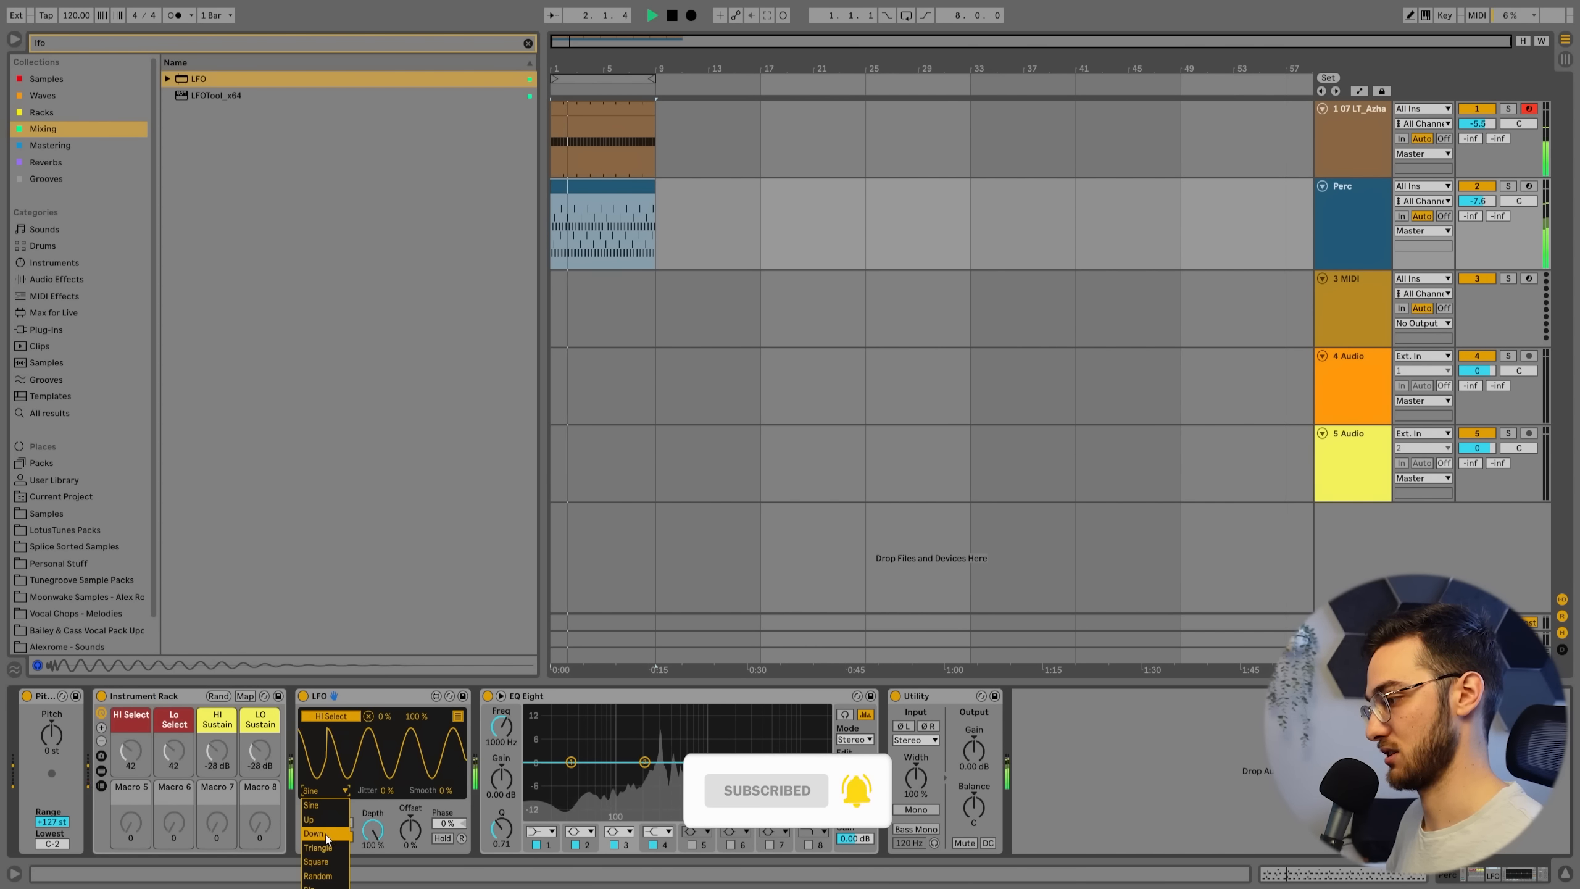
{"action": "left_click", "coordinate": [313, 833]}
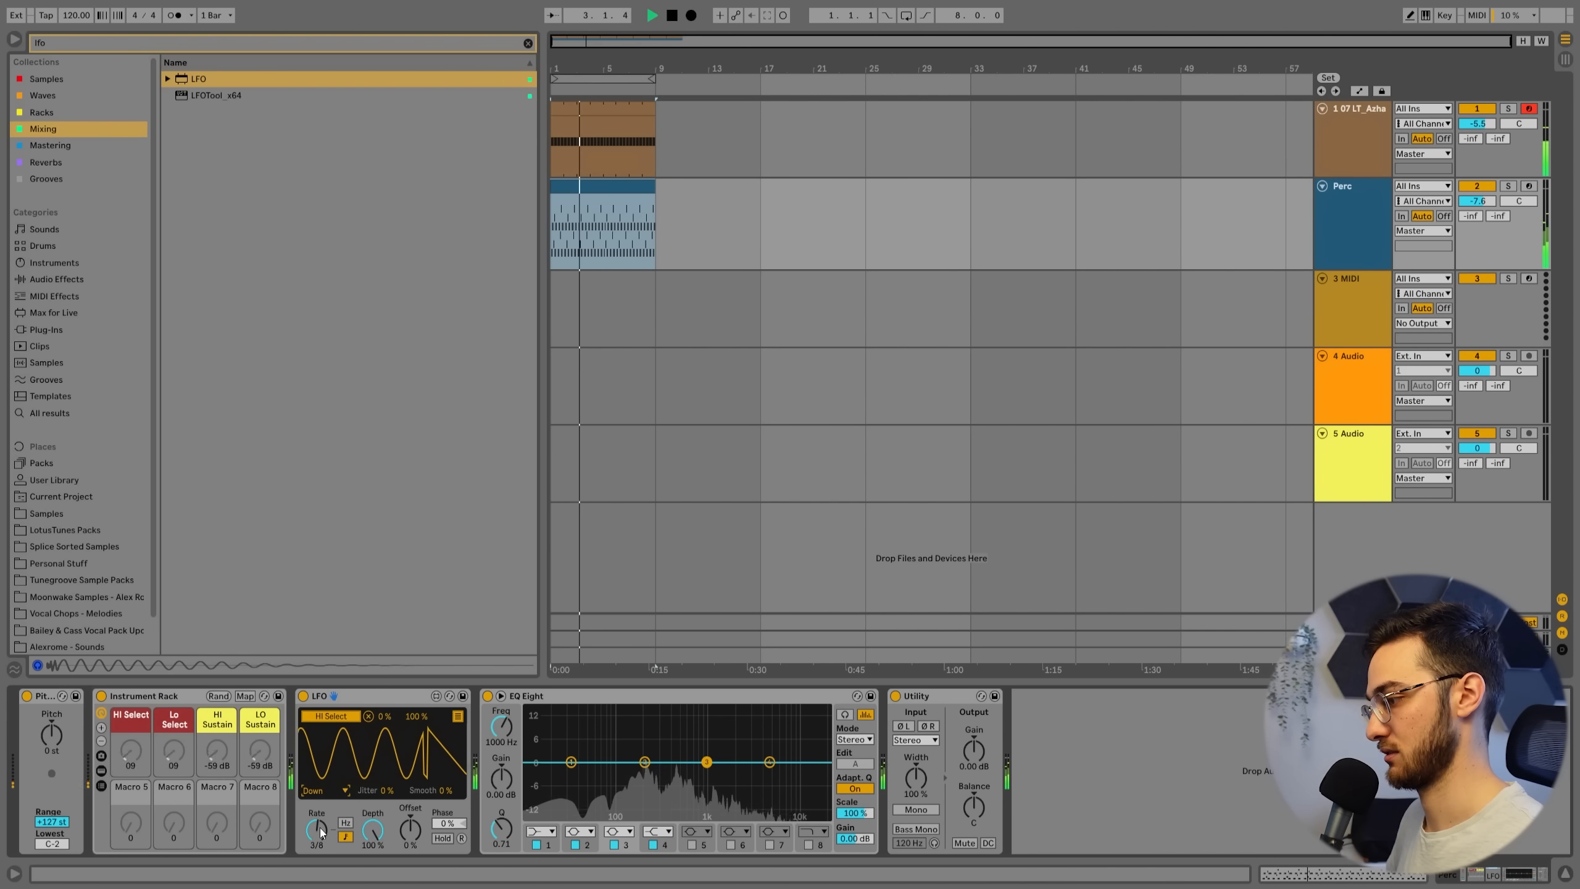
{"action": "double_click", "coordinate": [602, 222]}
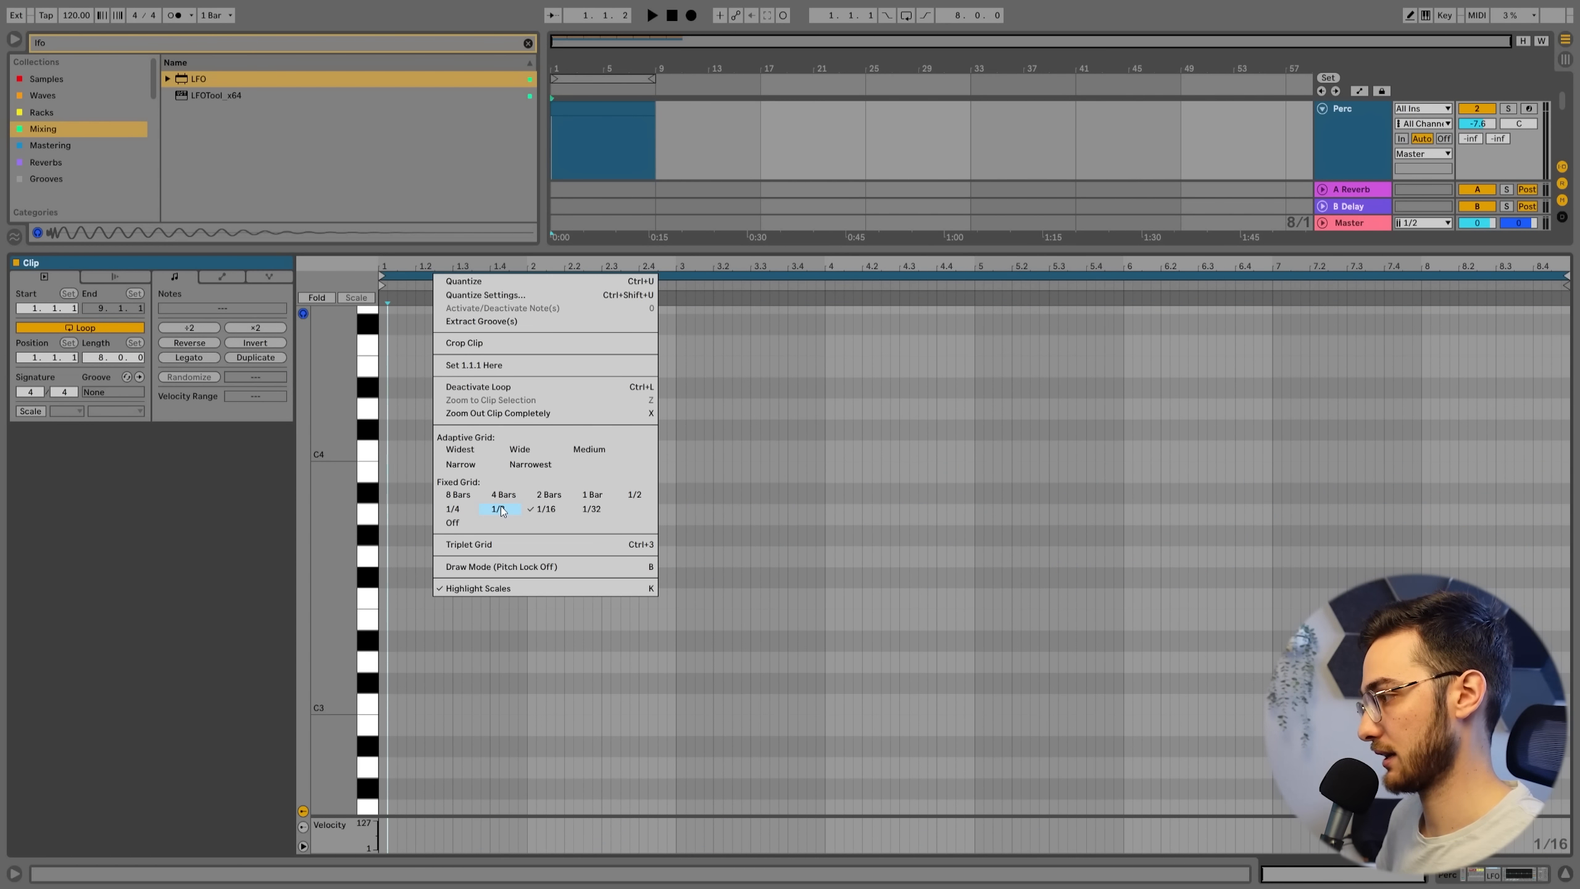
Step: Draw C4 hits on a 1/8 grid, duplicate them and vary their velocities
{"action": "left_click", "coordinate": [493, 508]}
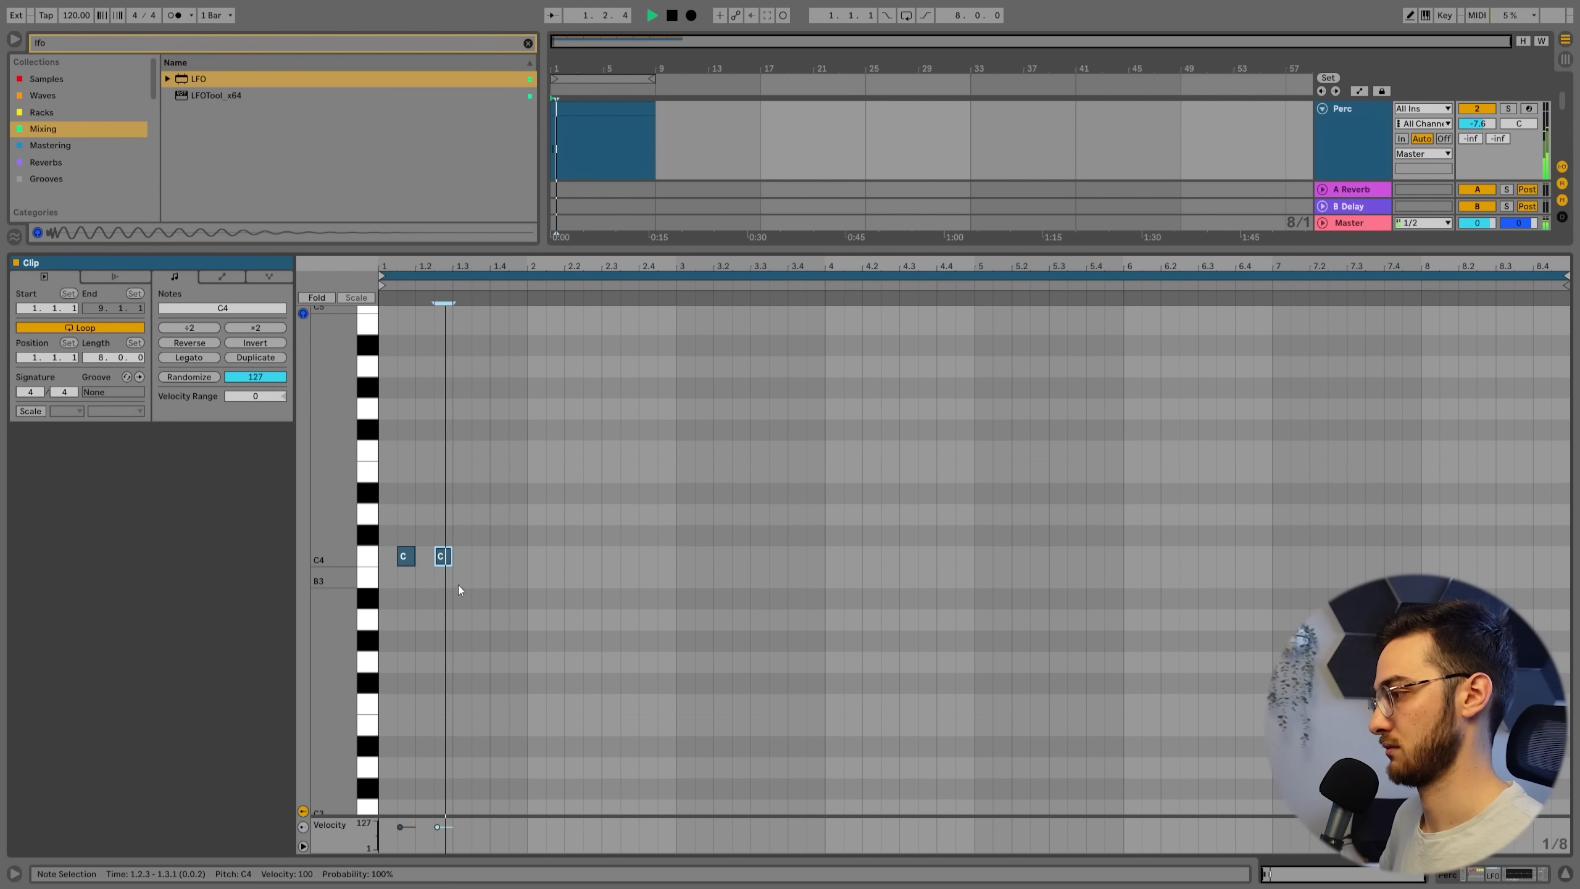
{"action": "left_click", "coordinate": [498, 556]}
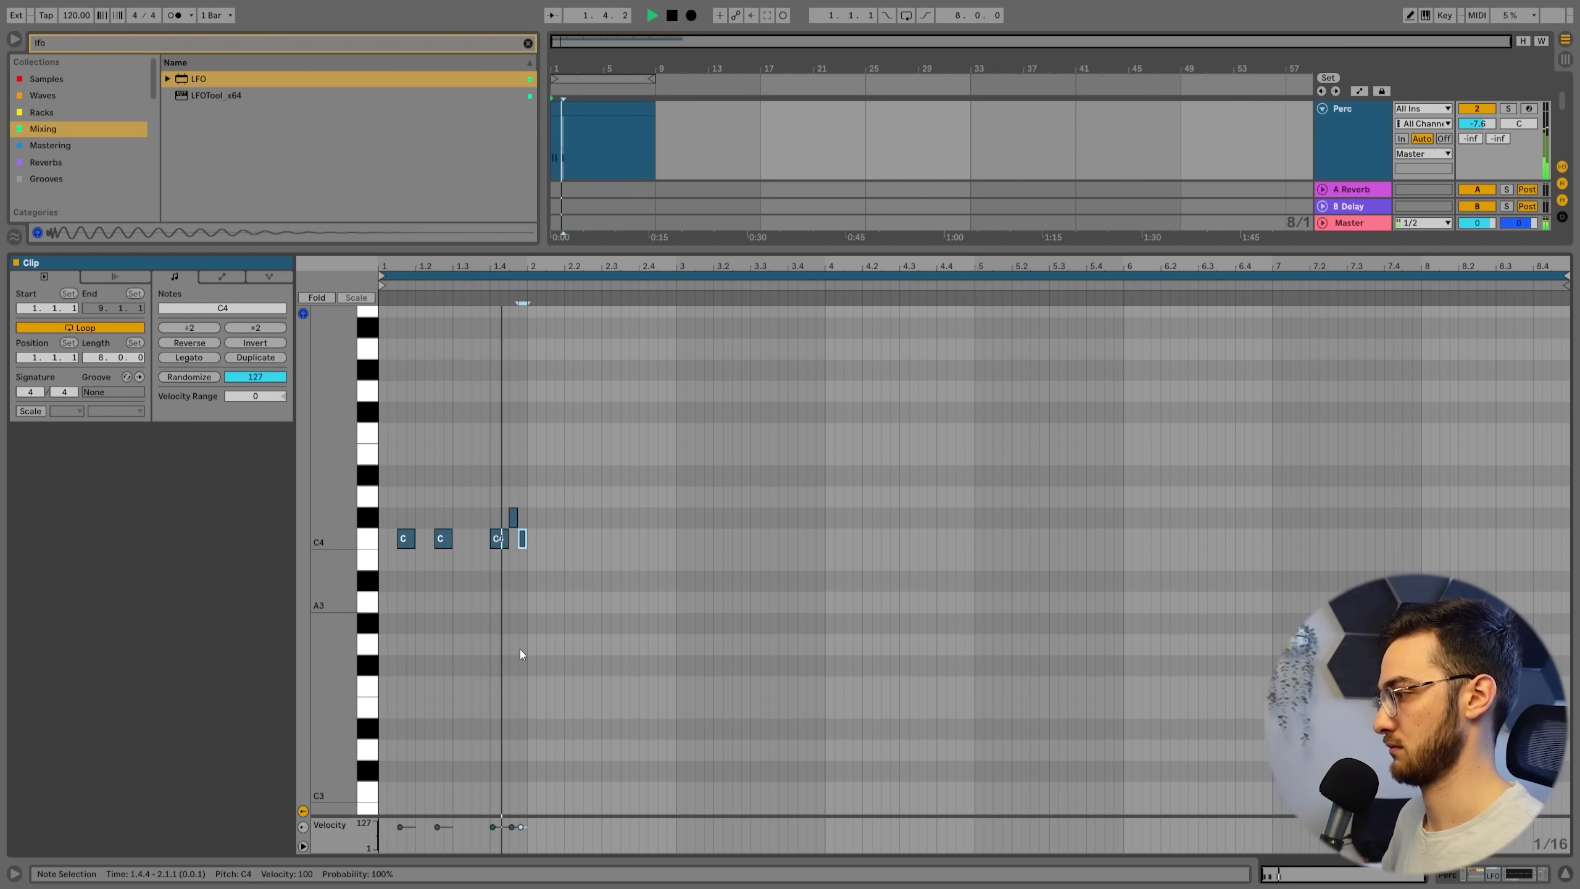
{"action": "key", "text": "Ctrl+D"}
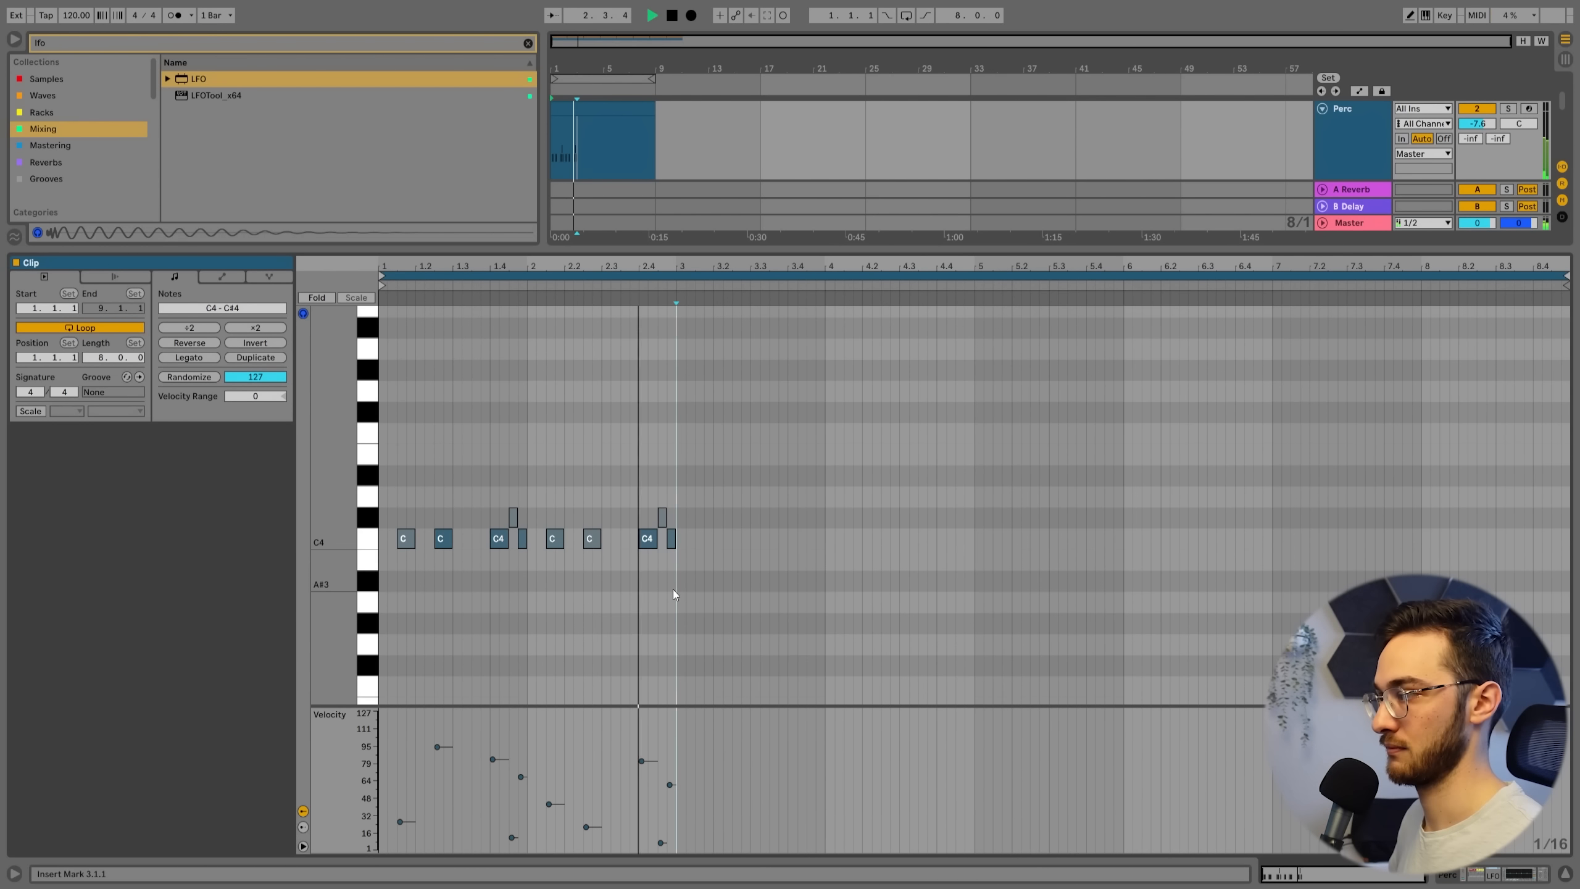
{"action": "left_click", "coordinate": [255, 356]}
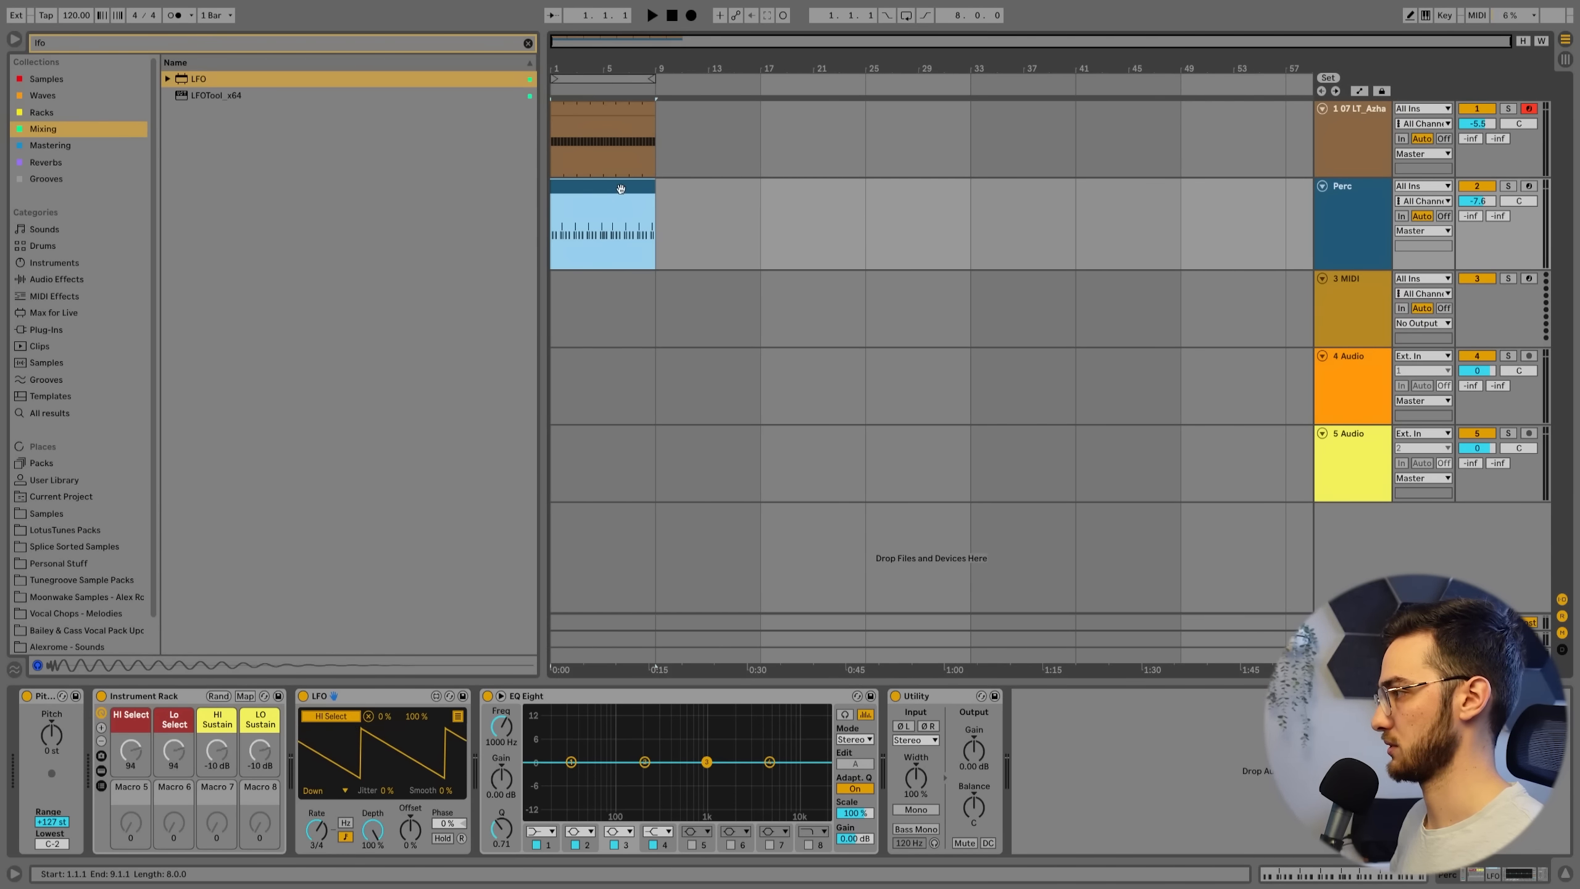
Step: Place Azhar Full Groove 11 on track 4 and Tom Groove 03 on track 5
{"action": "double_click", "coordinate": [602, 226]}
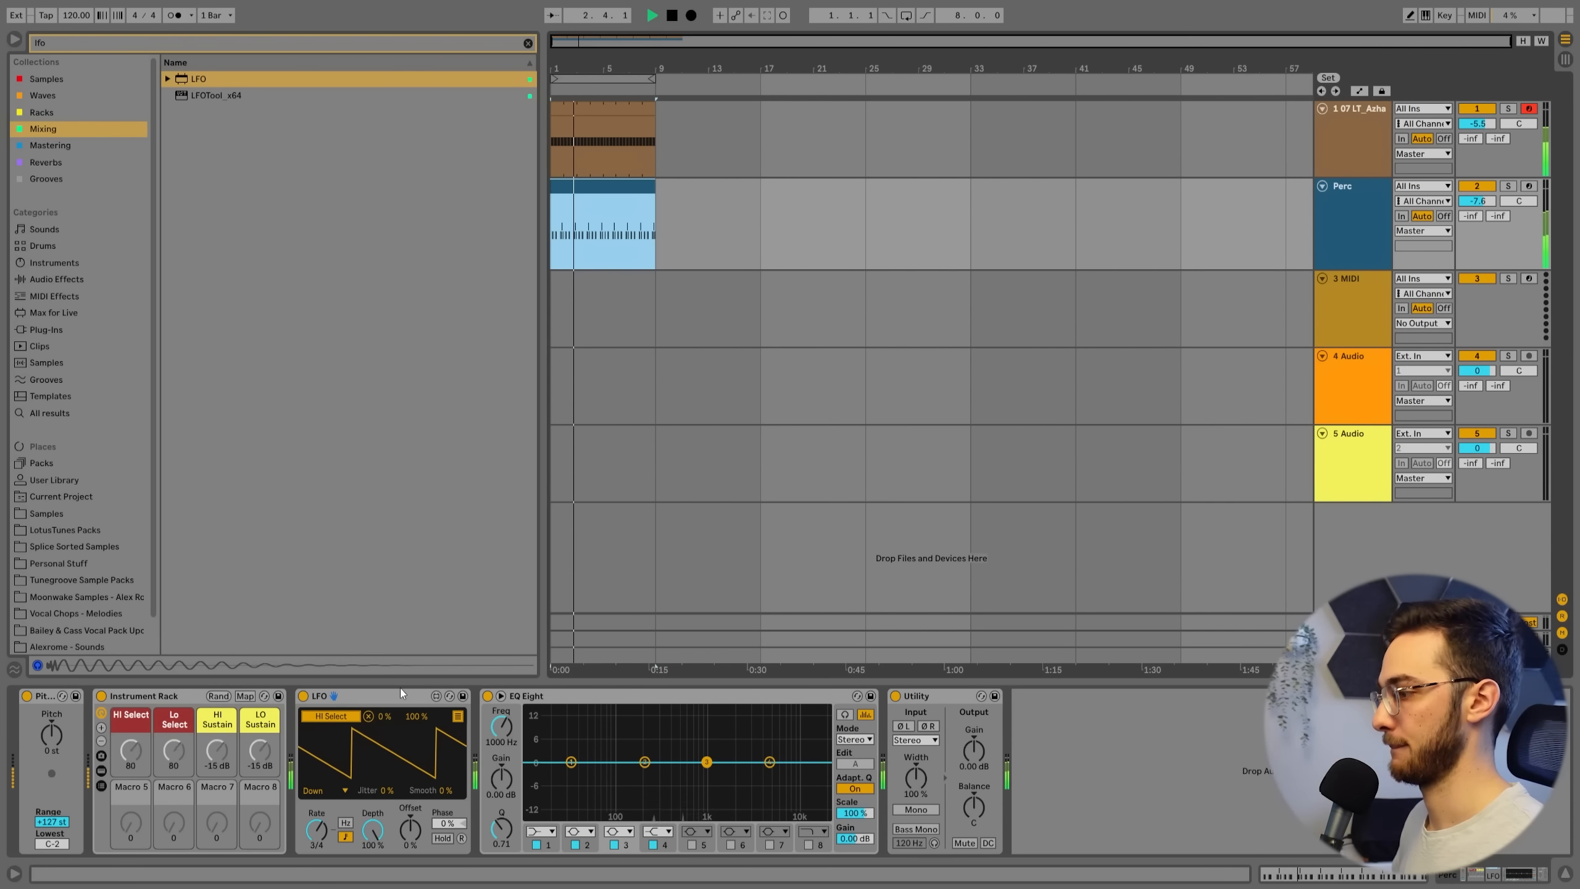
{"action": "left_click", "coordinate": [64, 513]}
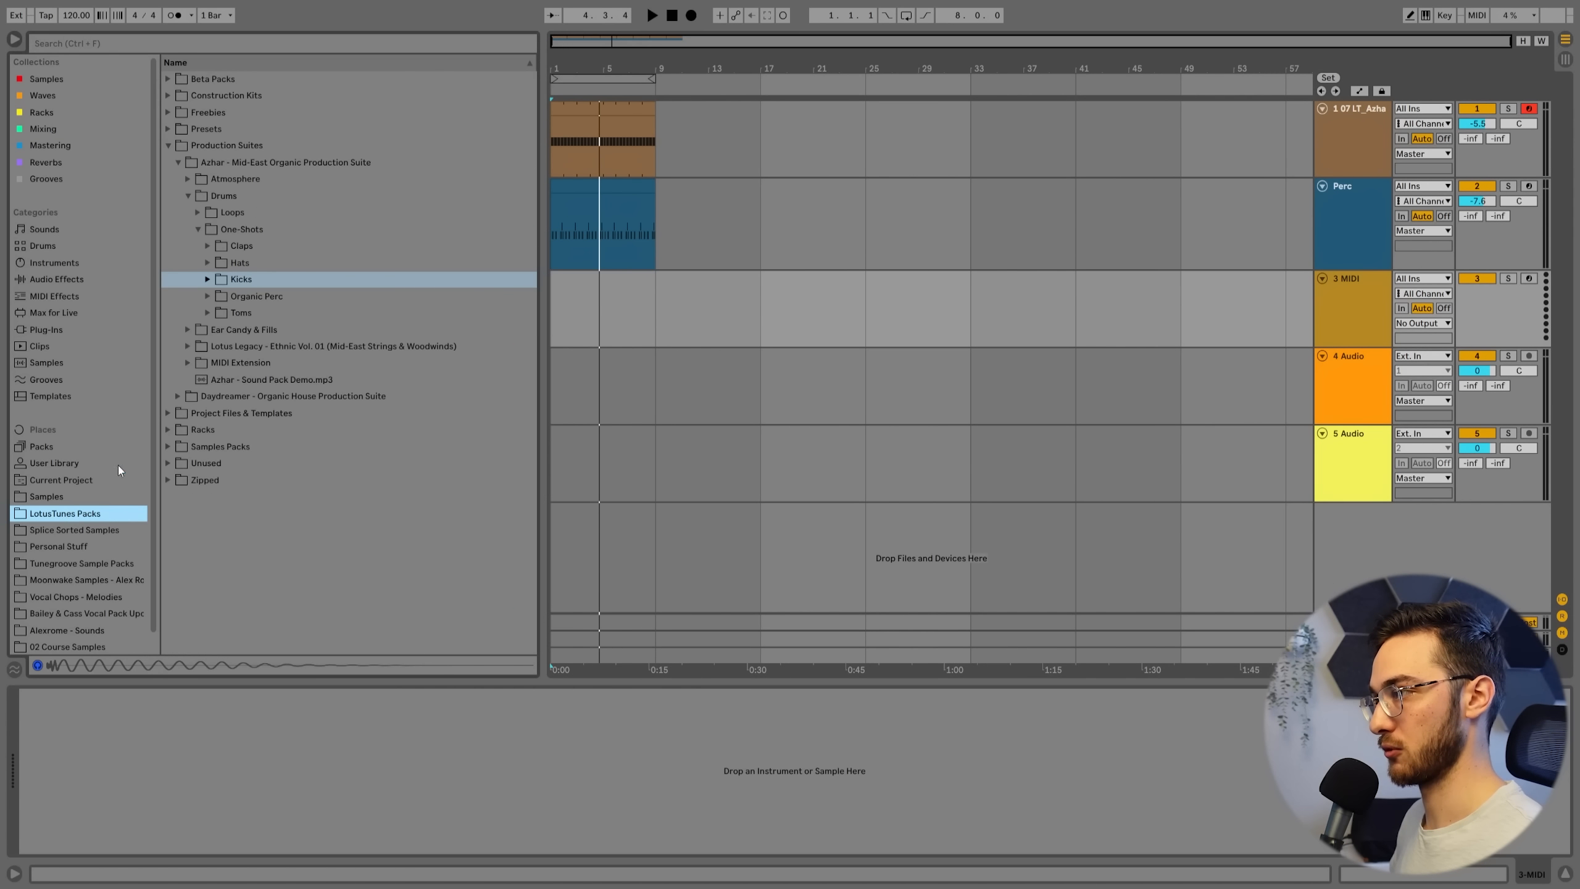
{"action": "left_click", "coordinate": [199, 212]}
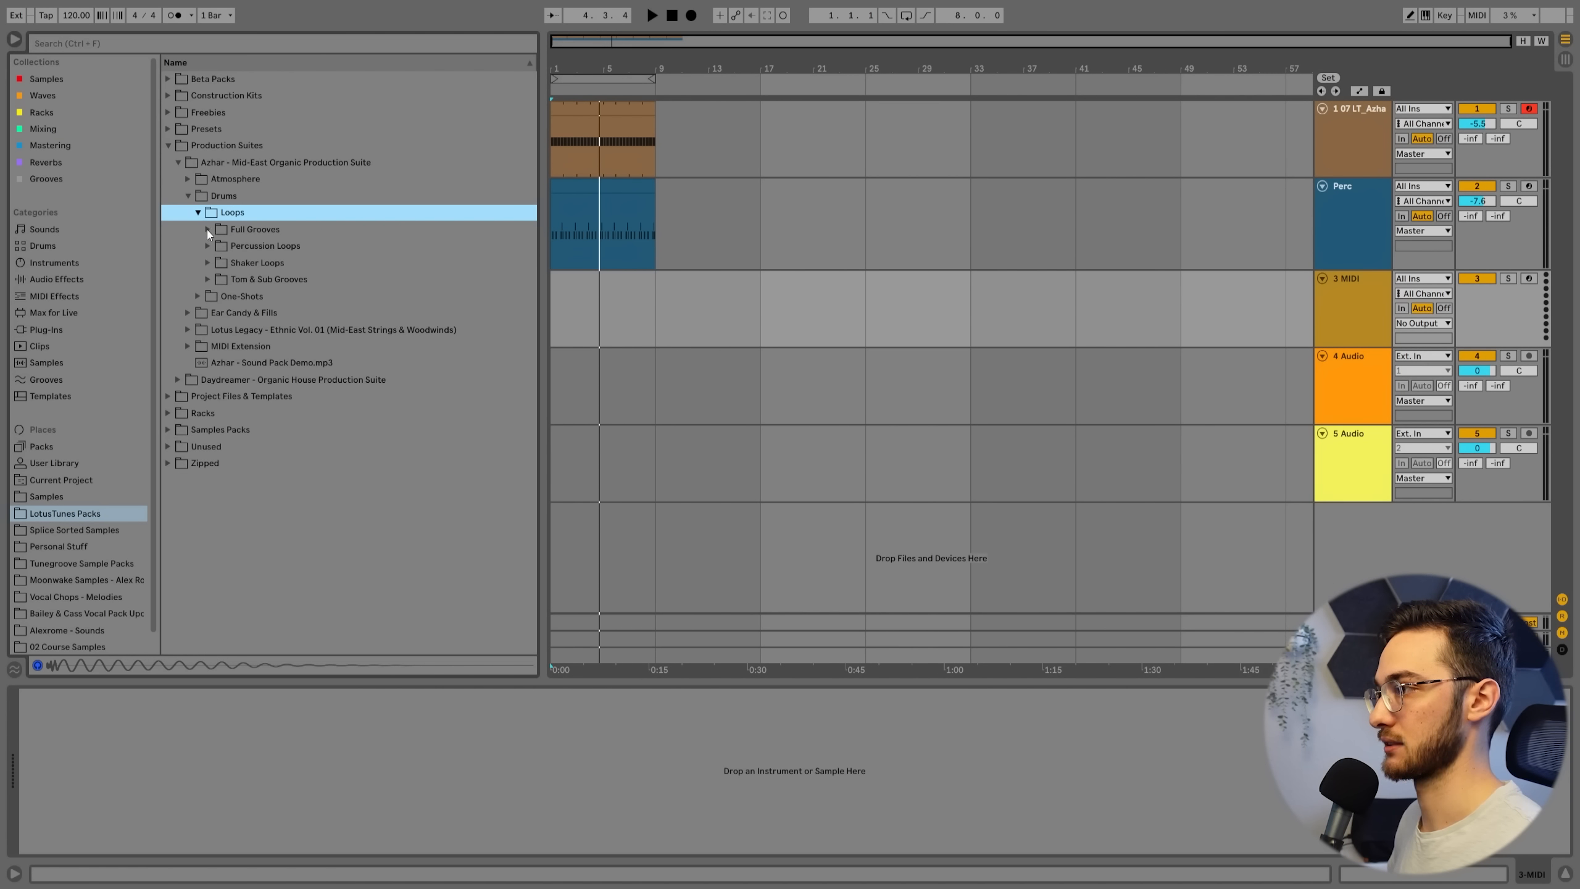
{"action": "left_click", "coordinate": [253, 229]}
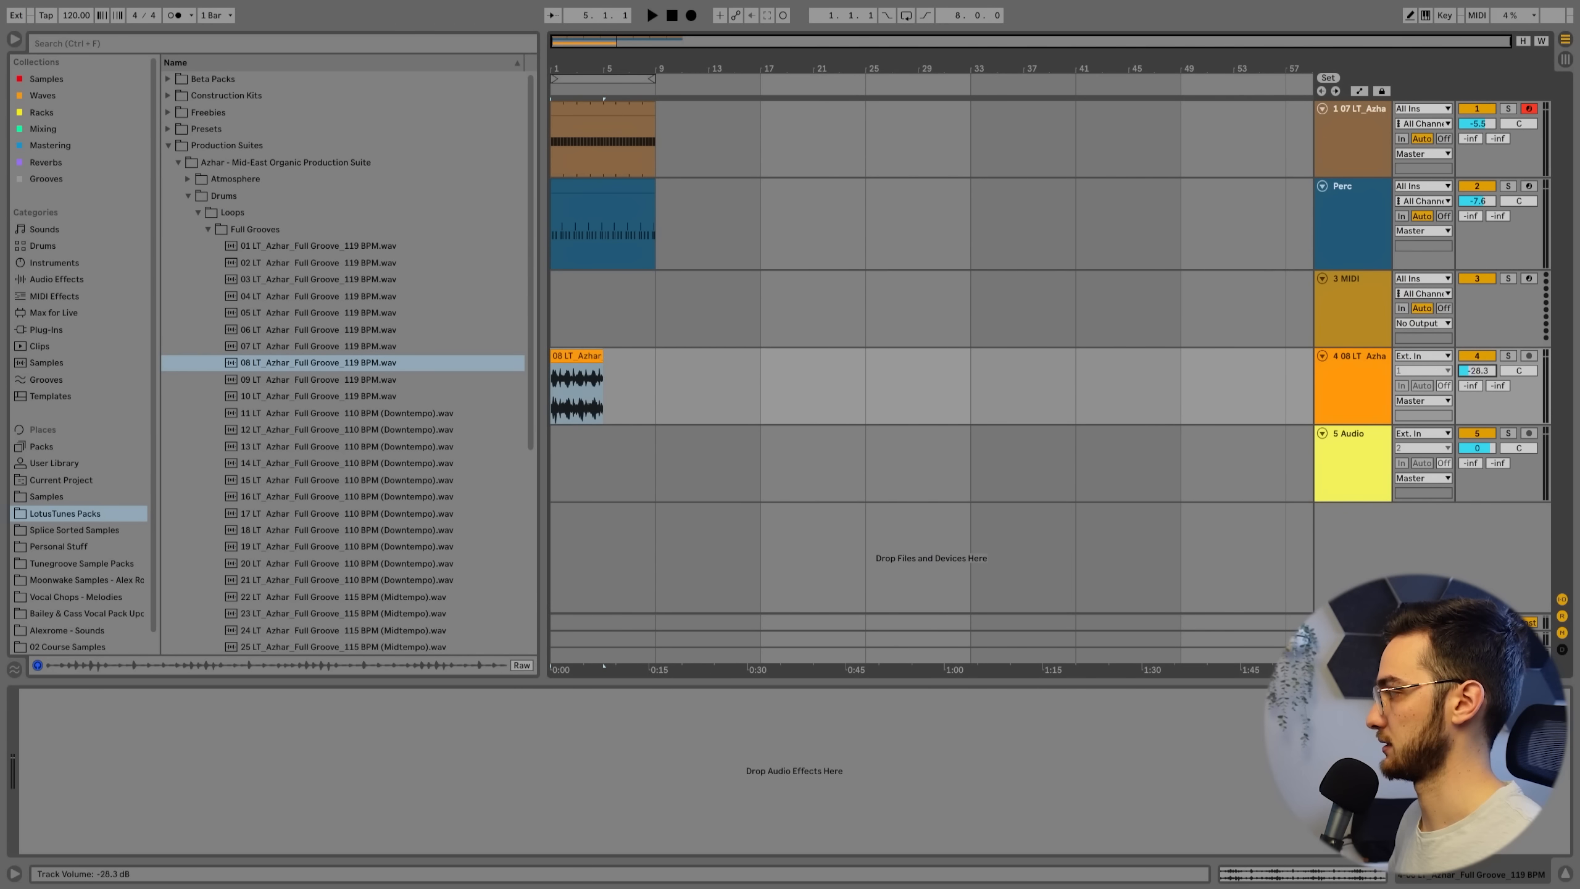
{"action": "left_click", "coordinate": [651, 15]}
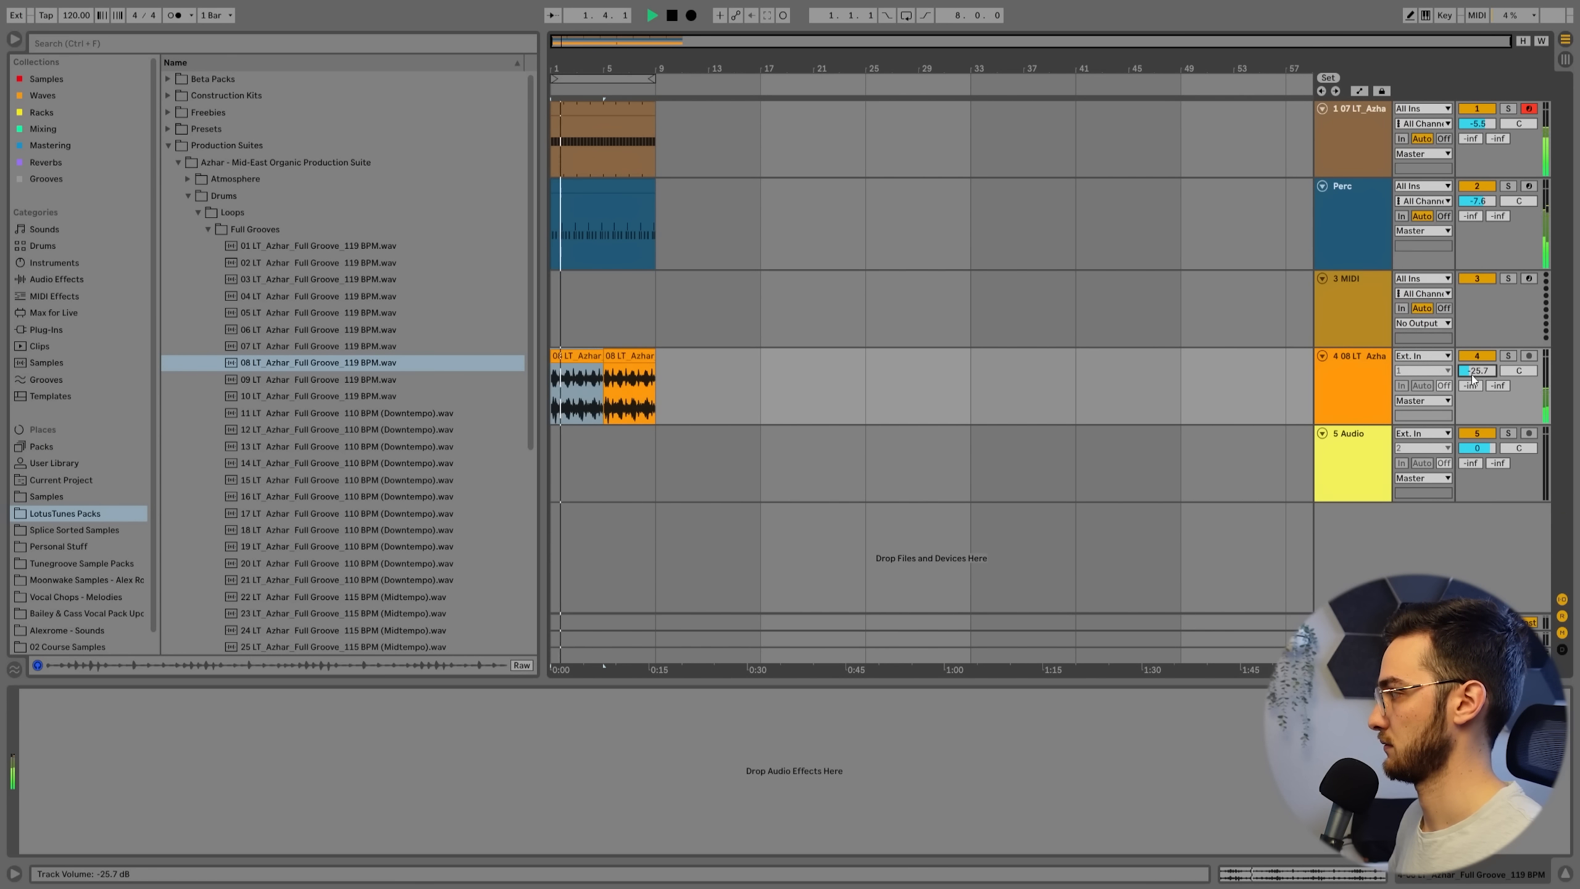
{"action": "left_click", "coordinate": [342, 413]}
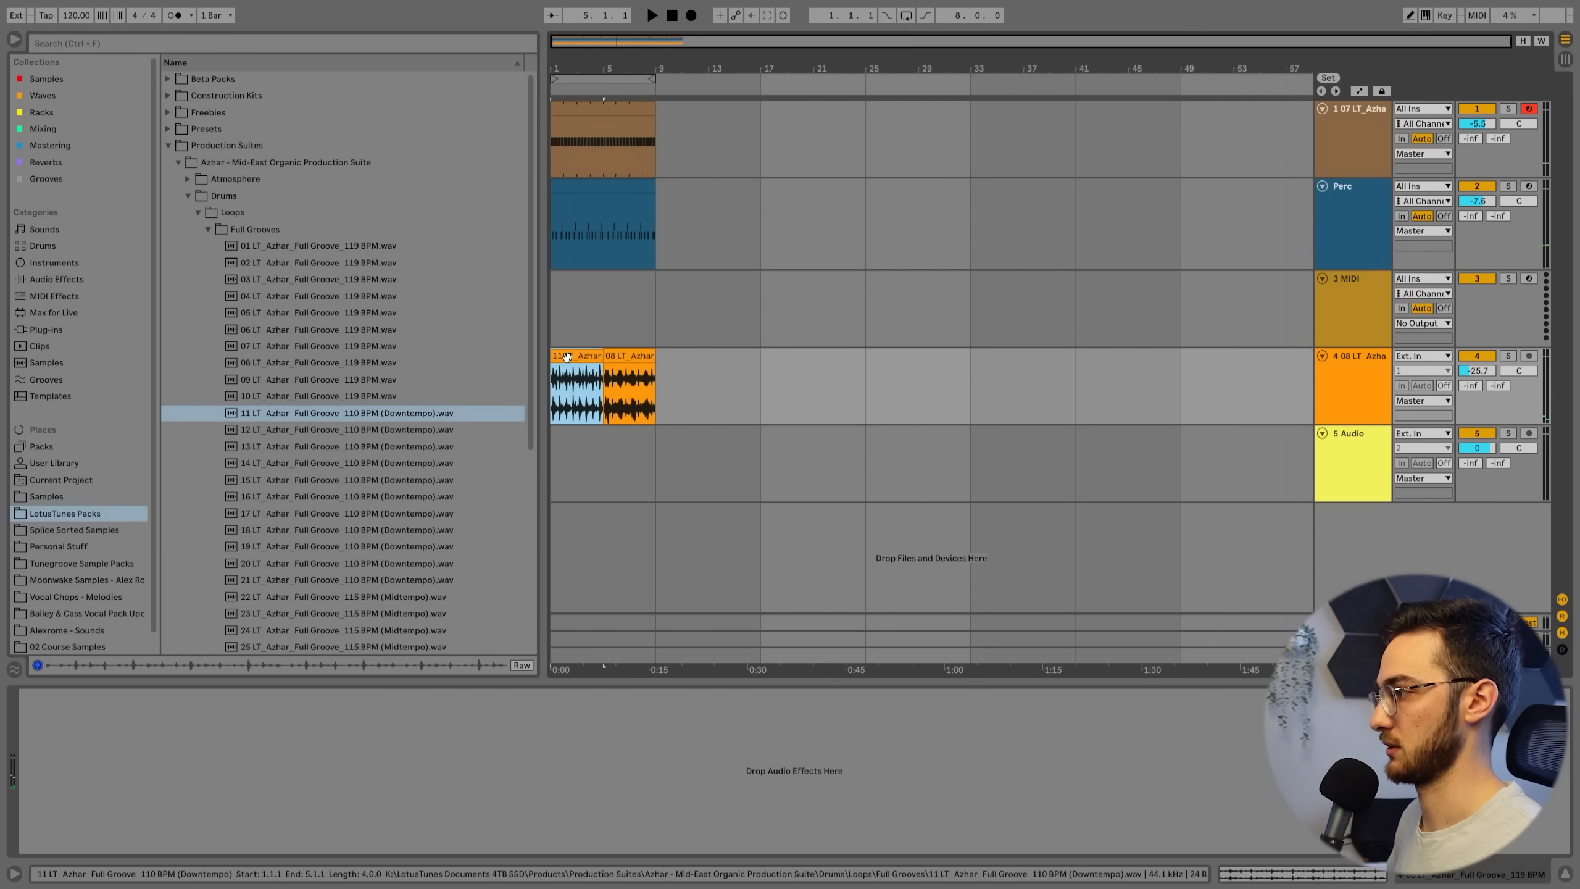
{"action": "left_click", "coordinate": [651, 14]}
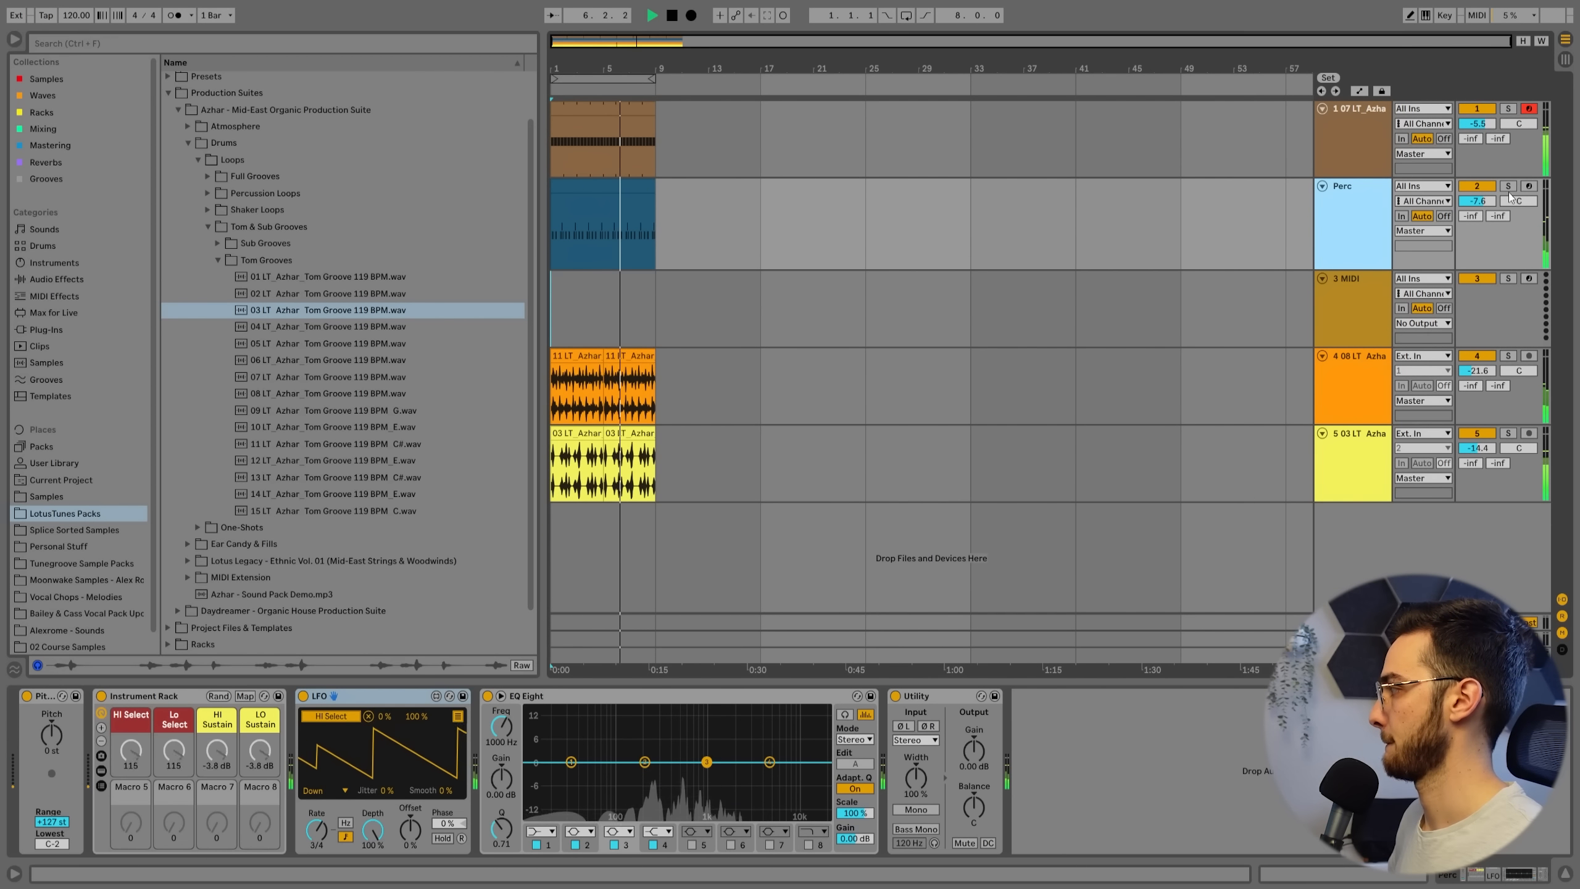
Step: Solo Perc and set the new audio track's input source to Perc
{"action": "left_click", "coordinate": [1508, 185]}
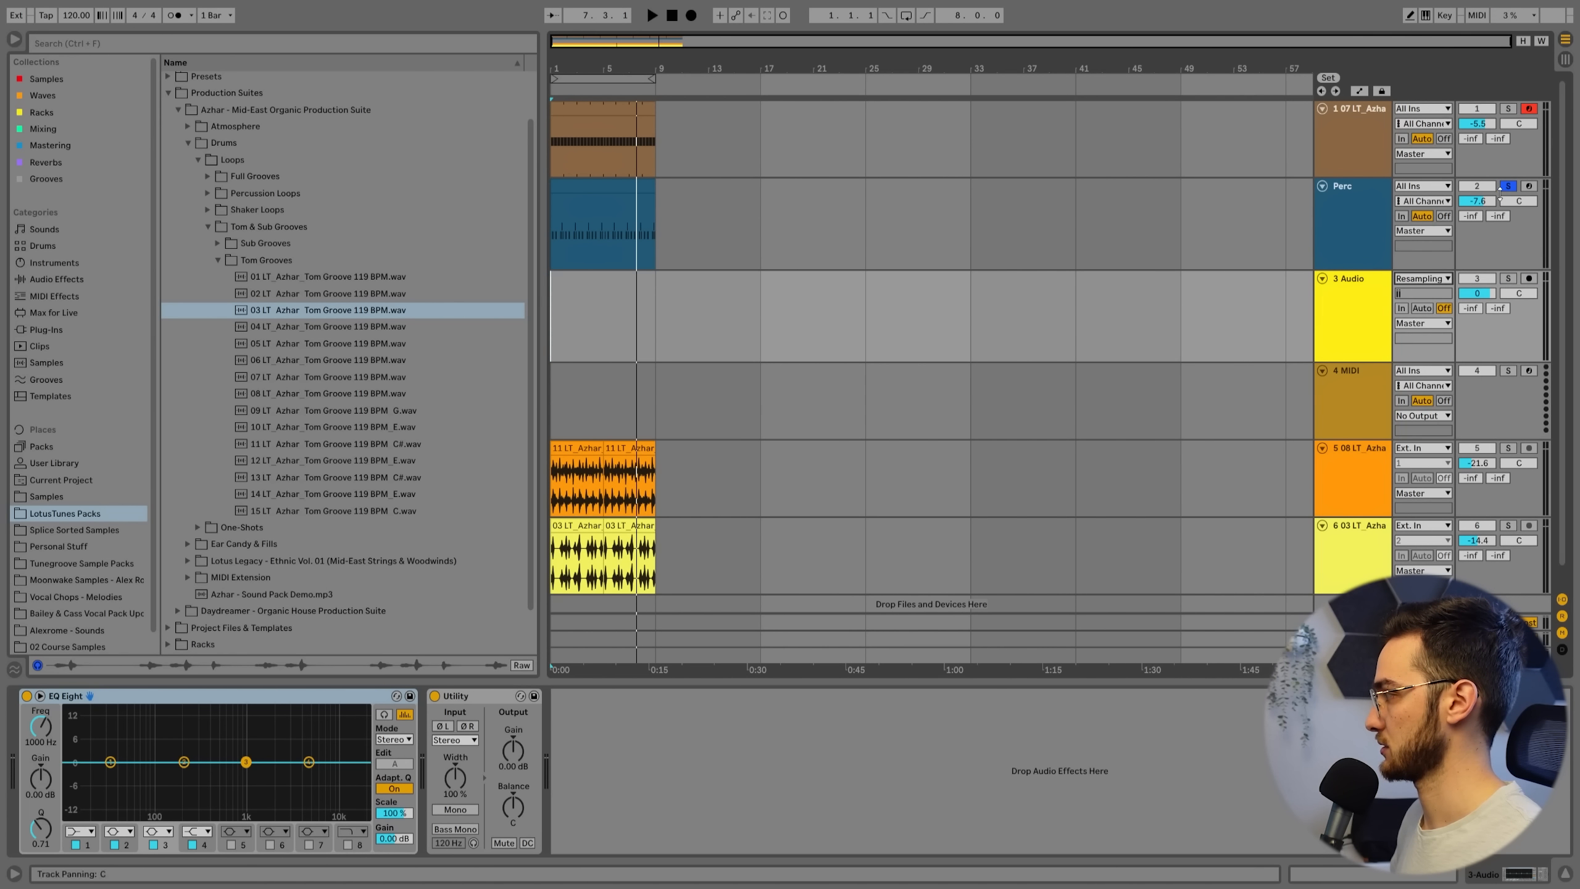
{"action": "left_click", "coordinate": [1350, 222]}
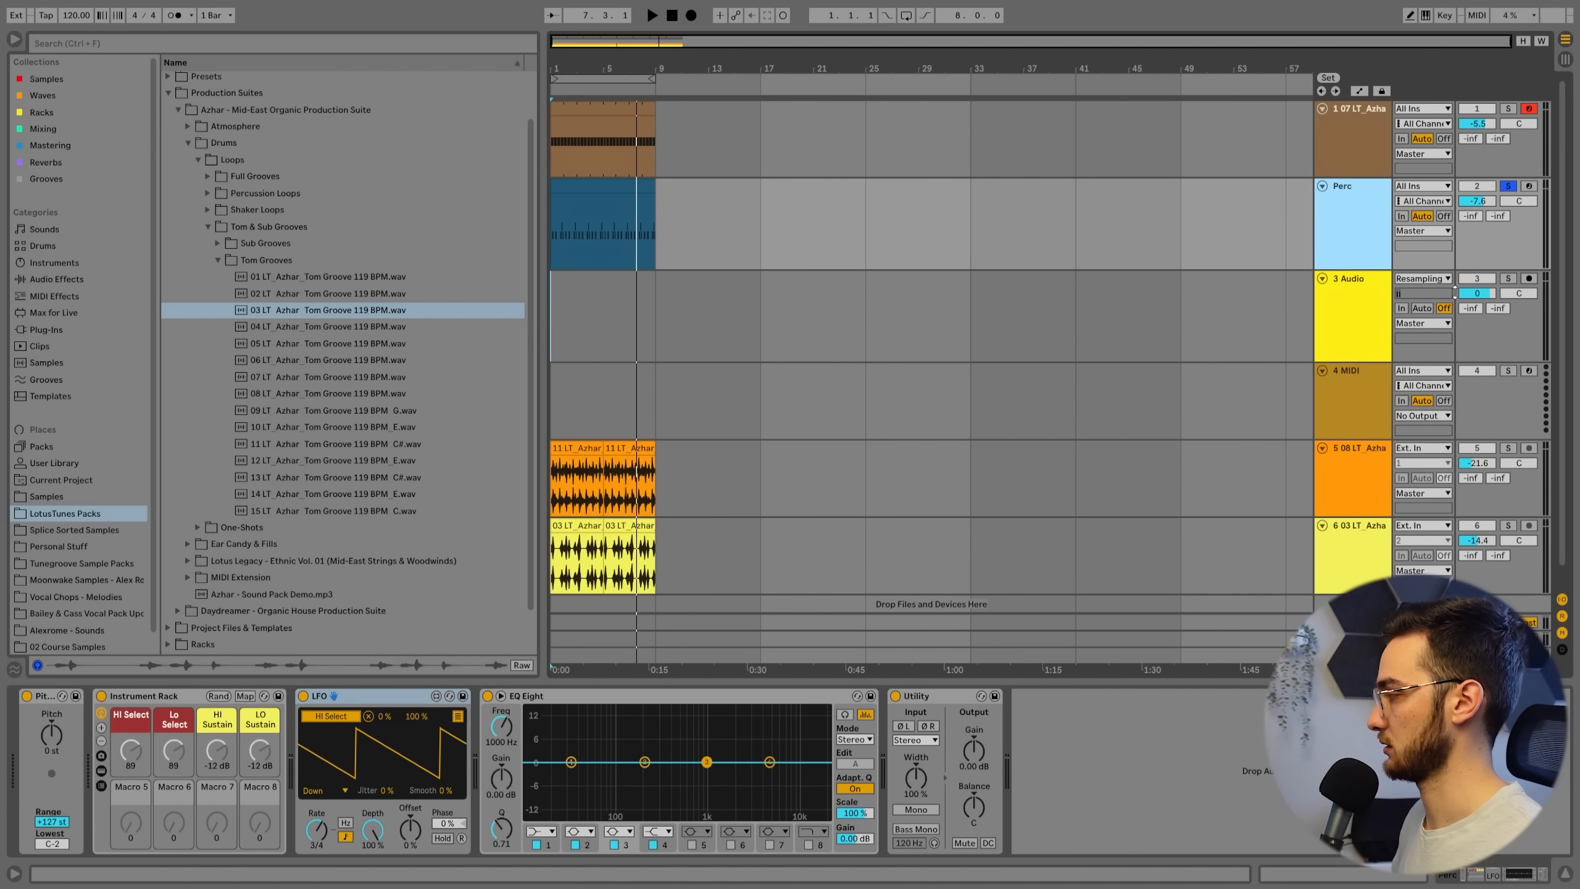
{"action": "left_click", "coordinate": [1345, 278]}
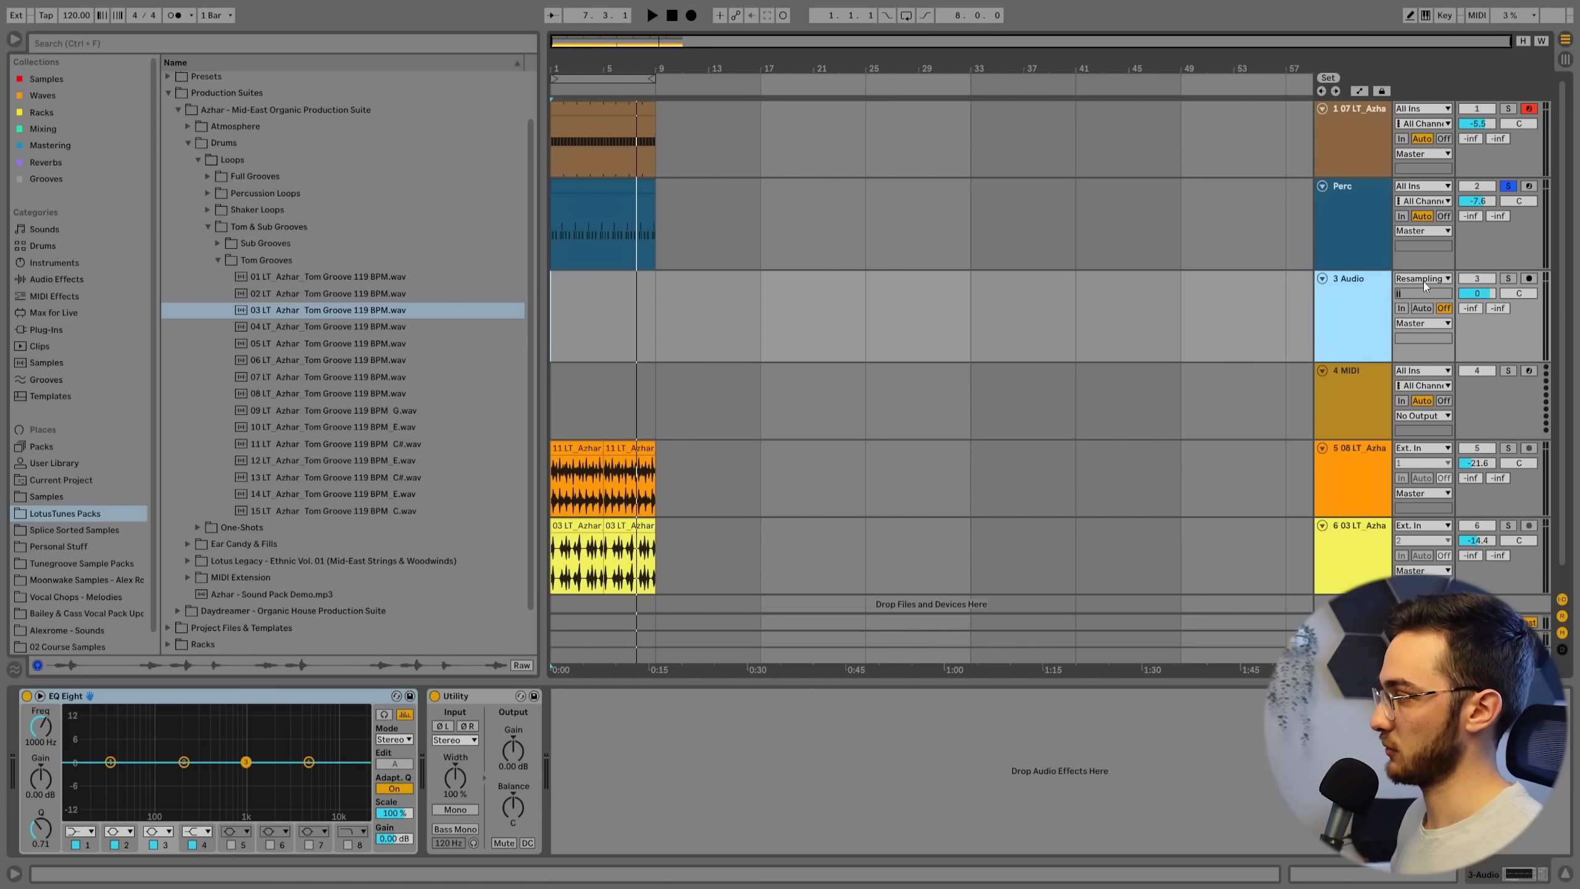
{"action": "left_click", "coordinate": [1421, 278]}
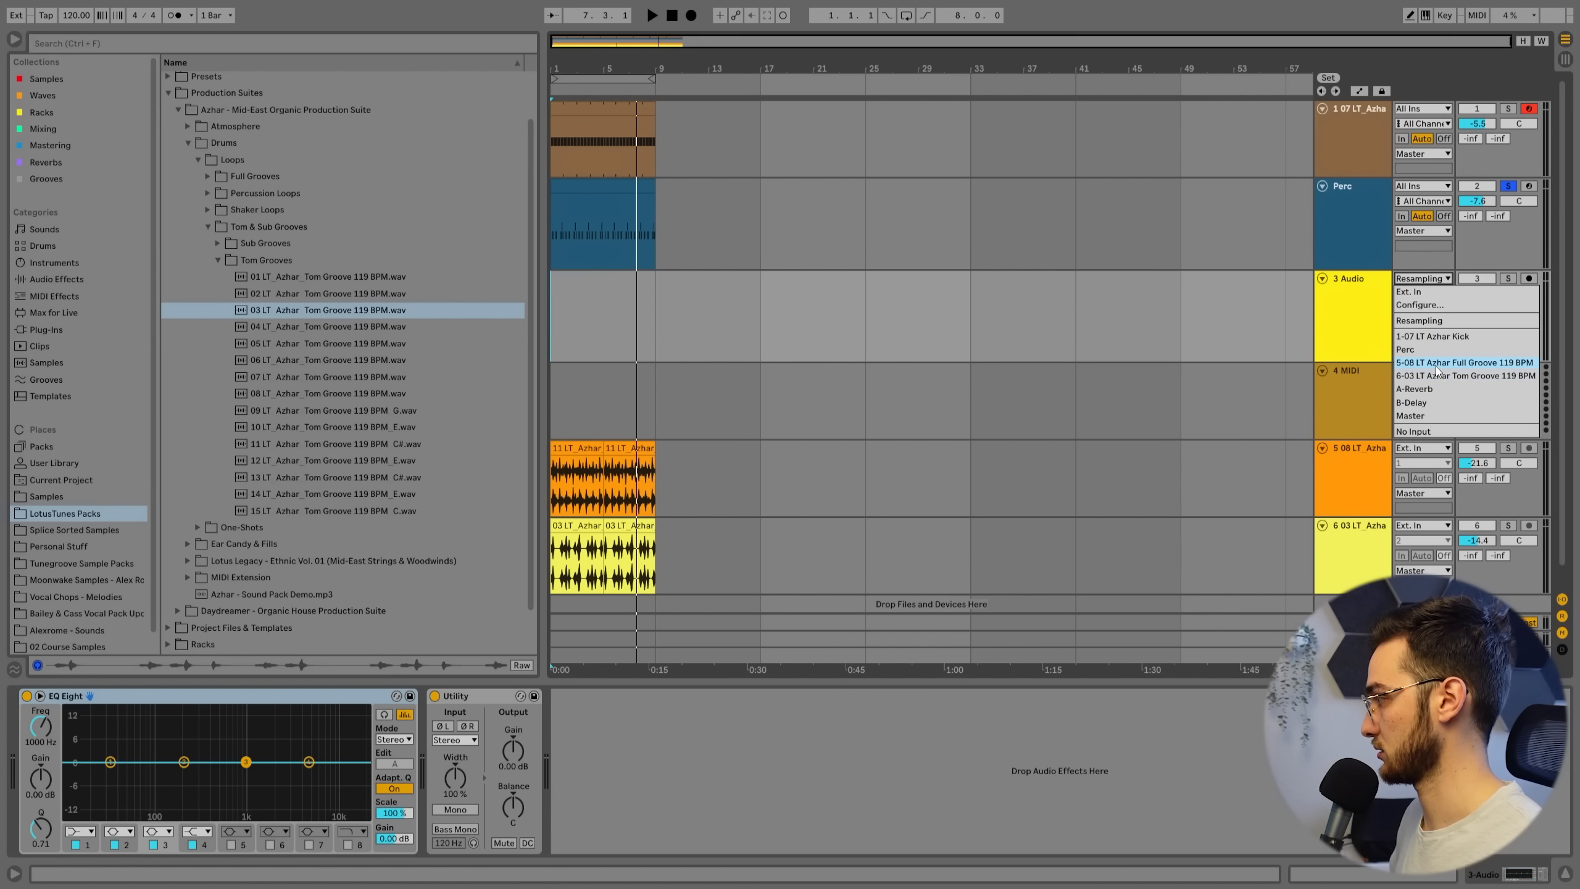
{"action": "left_click", "coordinate": [1403, 349]}
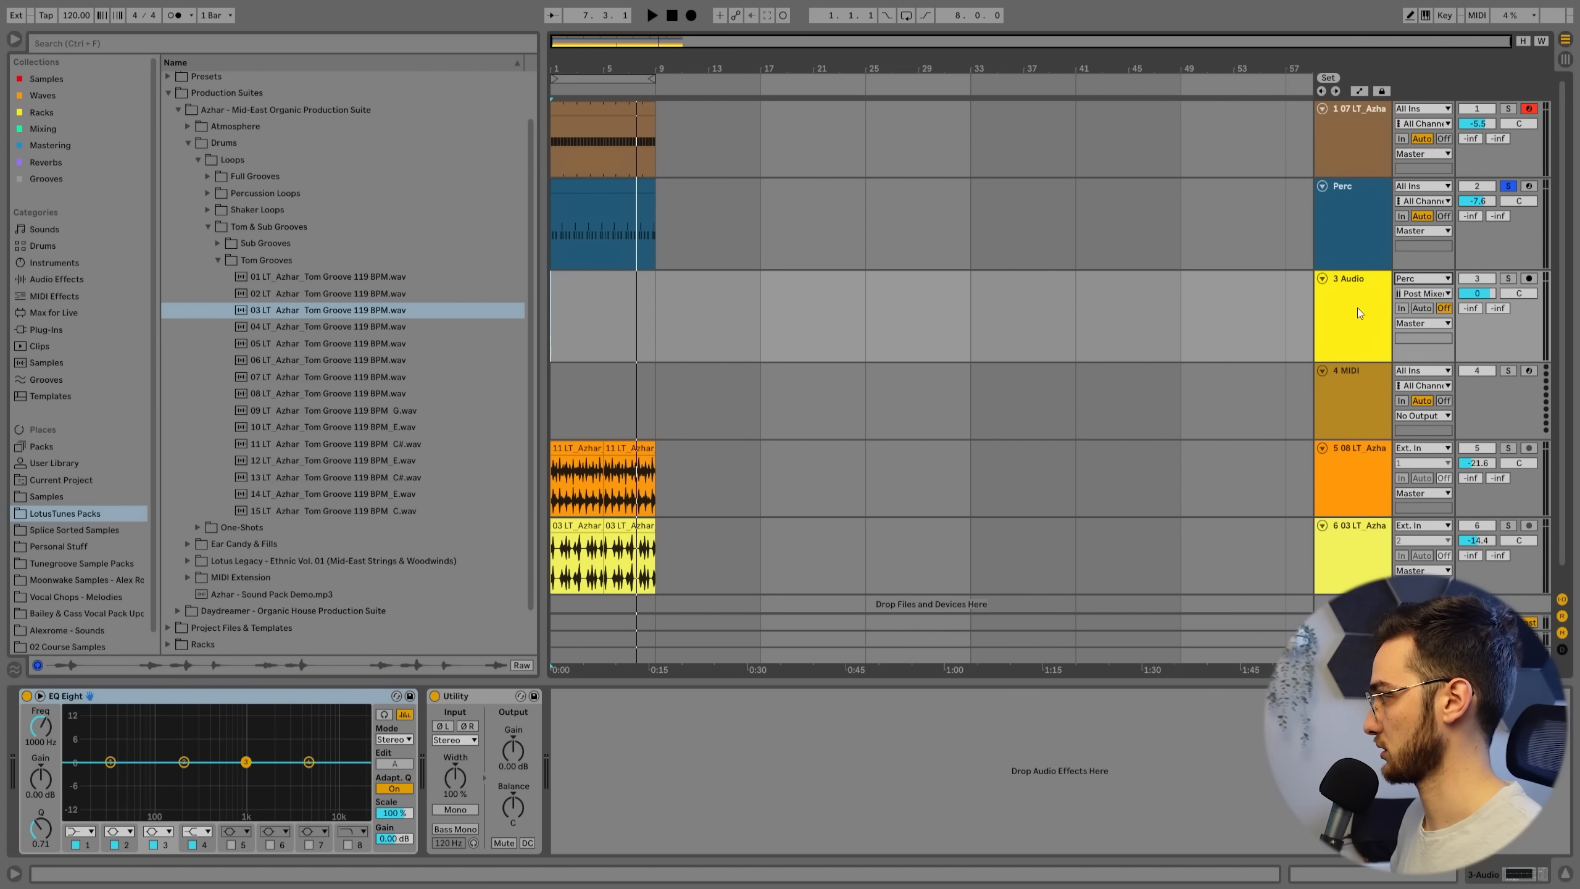
Step: Tap Perc at Post Mixer and record the resampled percussion takes
{"action": "left_click", "coordinate": [1422, 291]}
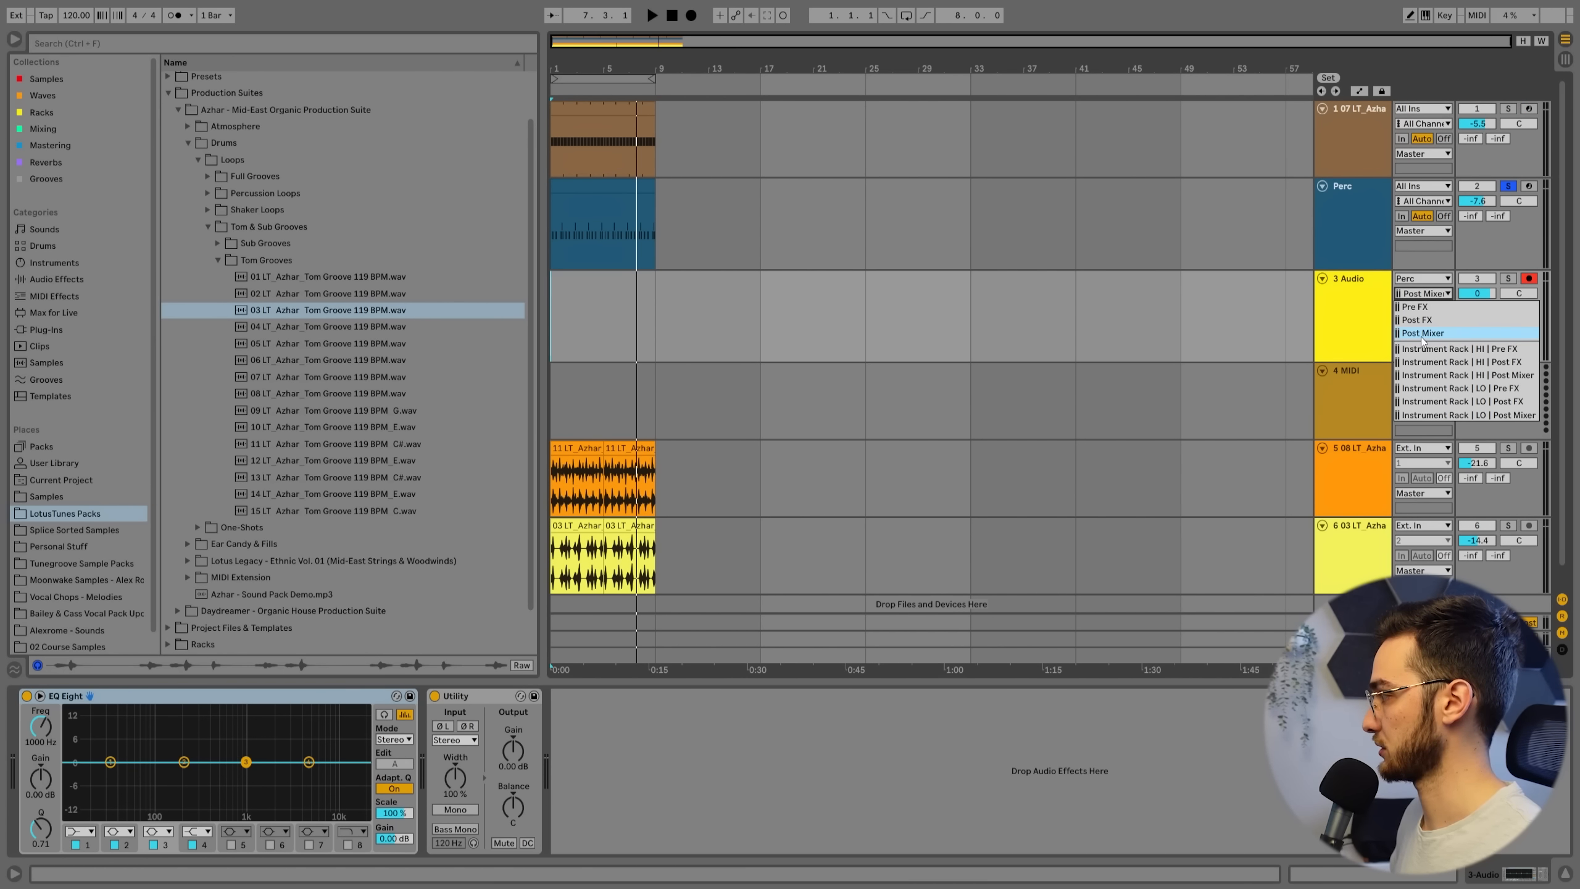
{"action": "left_click", "coordinate": [670, 14]}
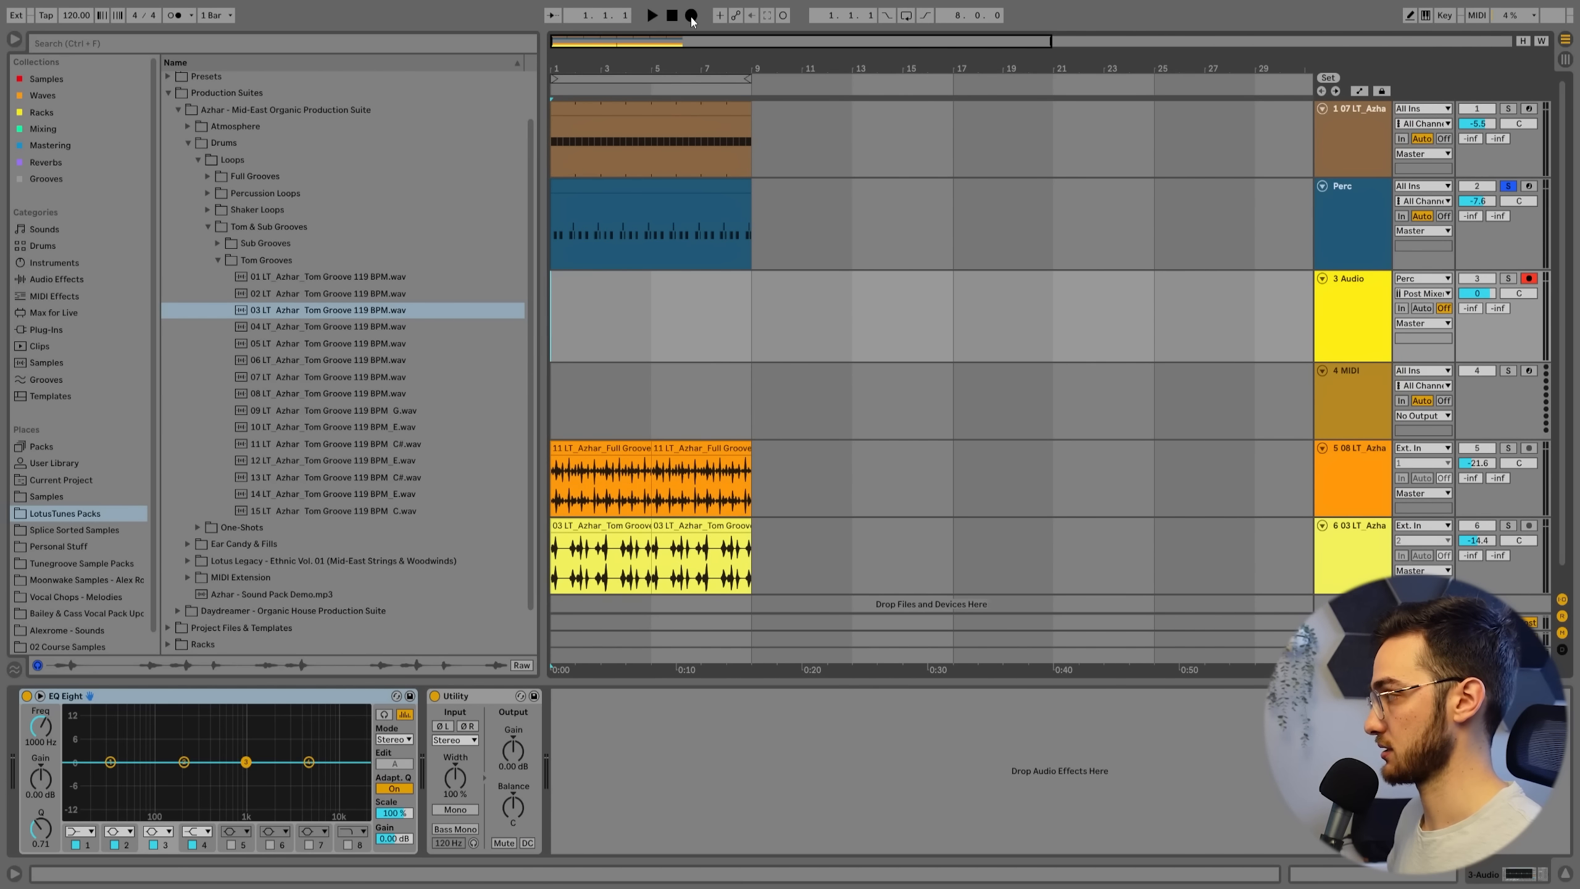
{"action": "left_click", "coordinate": [651, 14]}
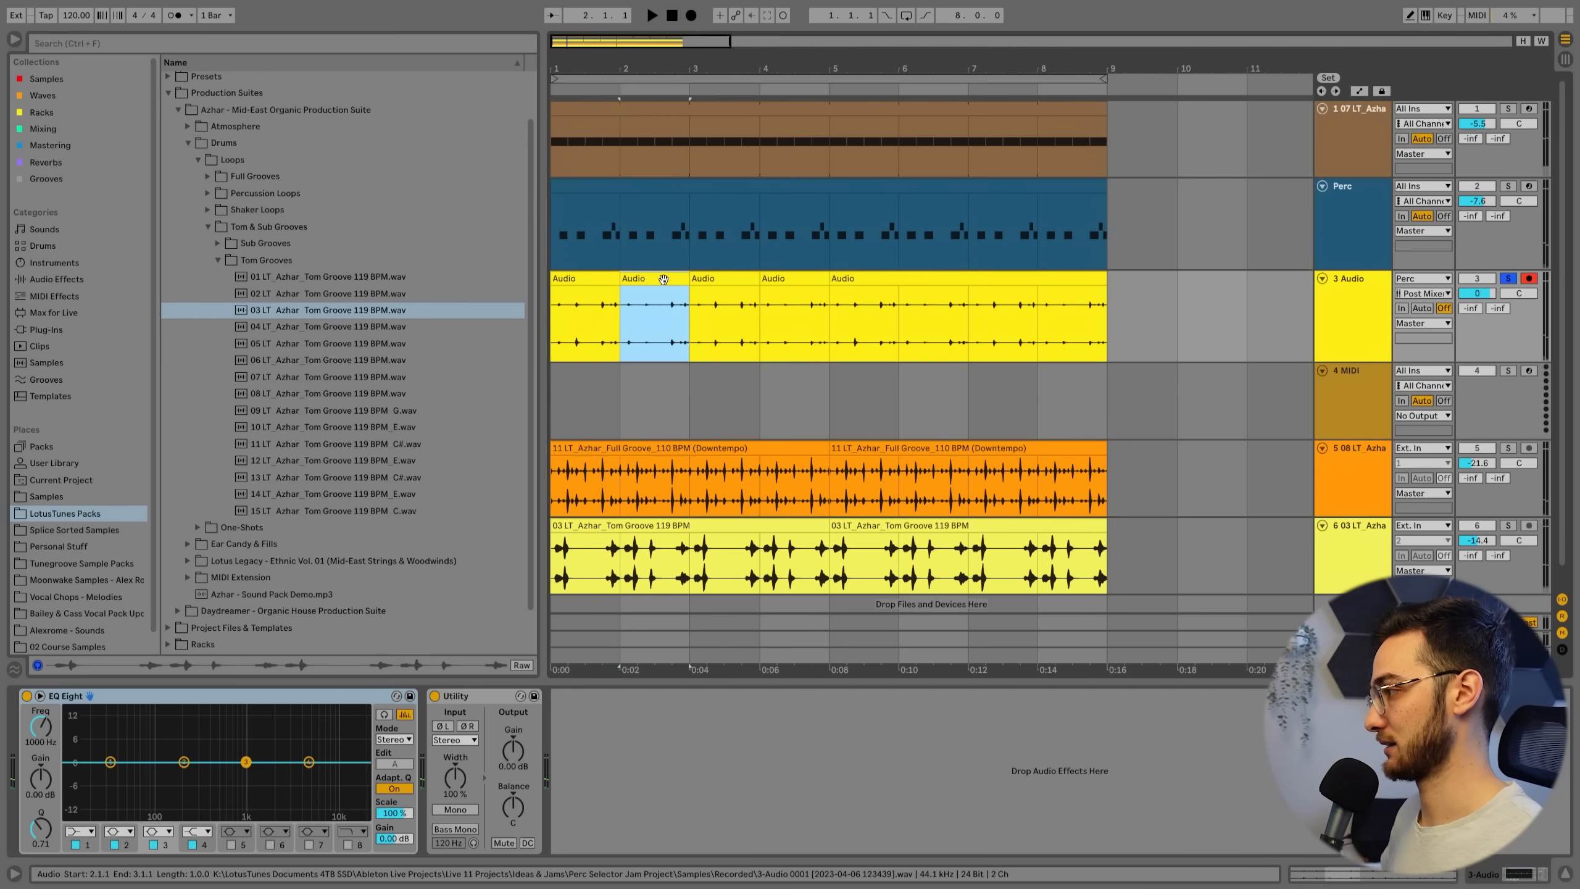
Step: Select the recorded one-bar take slices and the resampling track for duplication
{"action": "left_click", "coordinate": [868, 295]}
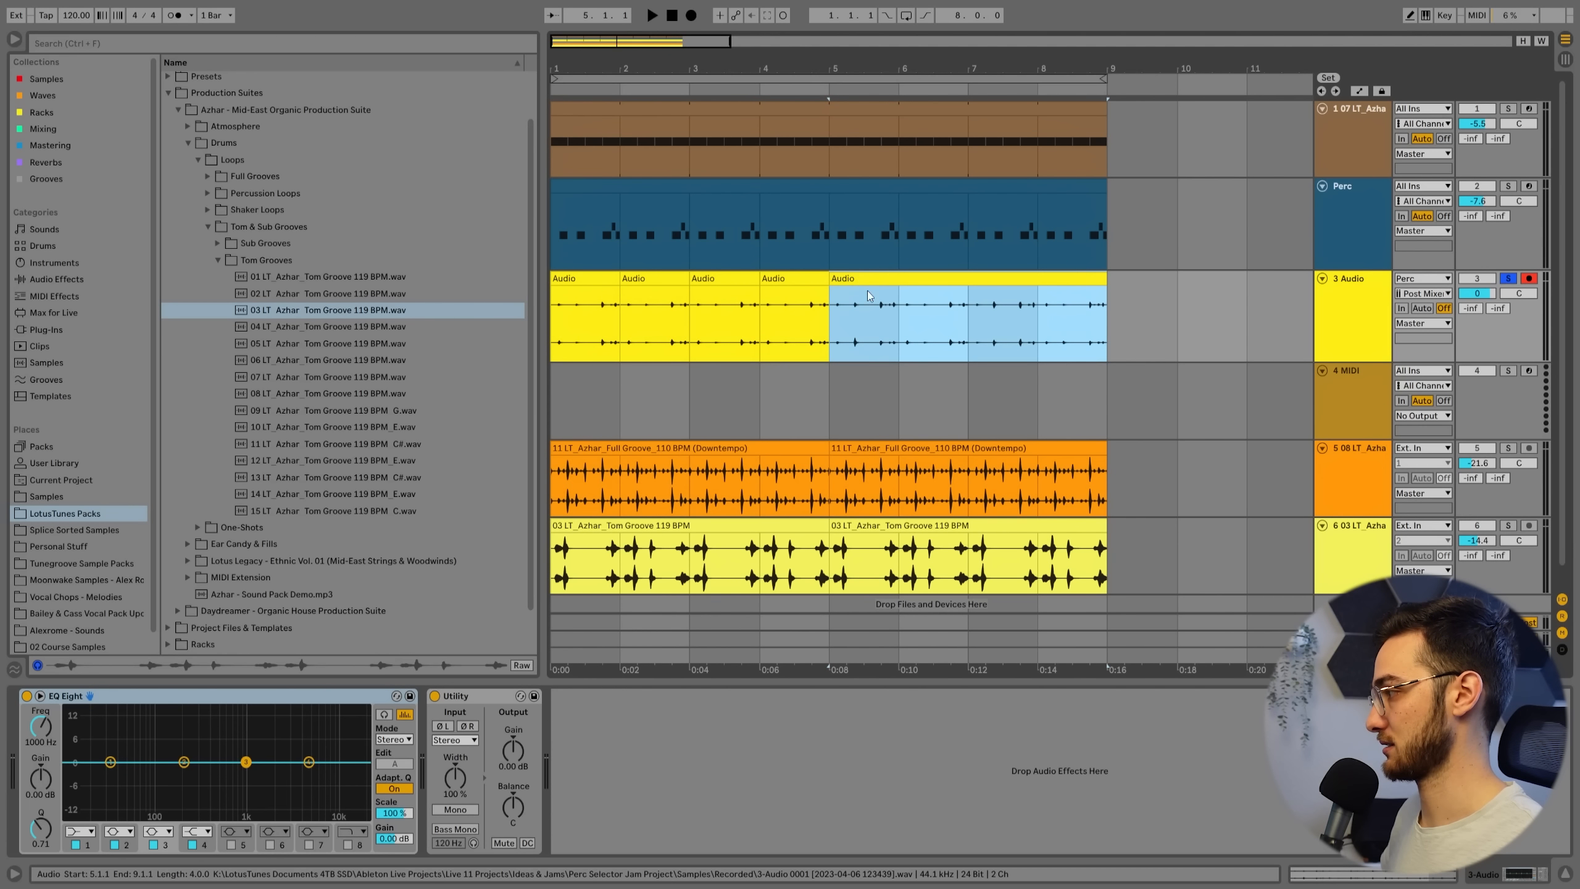
{"action": "left_click", "coordinate": [861, 317]}
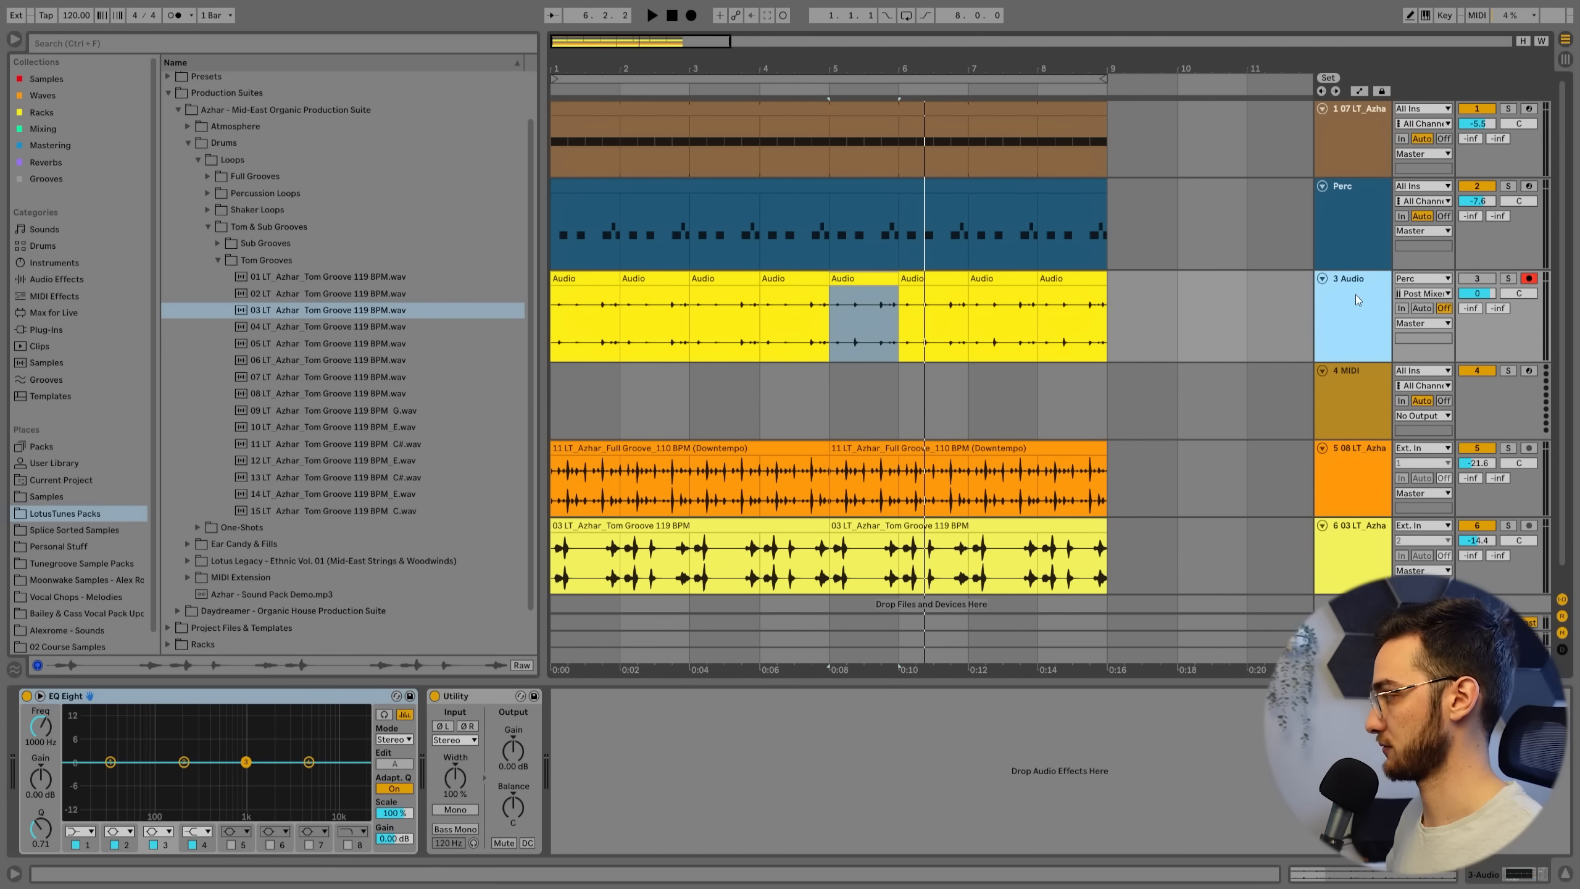
{"action": "left_click", "coordinate": [1420, 279]}
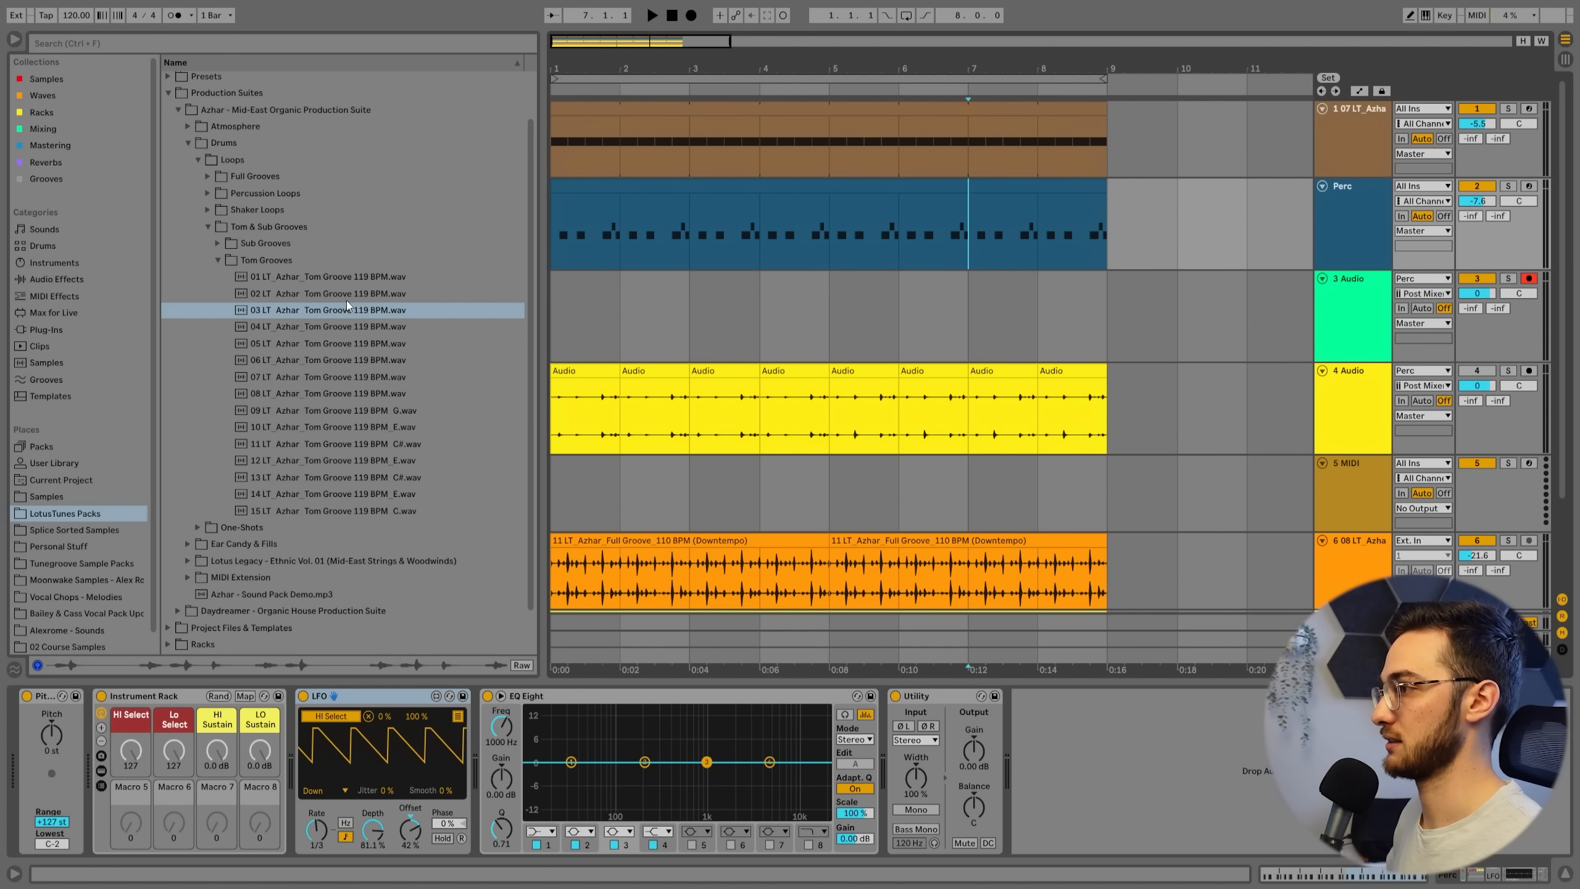
Step: Select Perc and insert Grain Delay into its chain ahead of the LFO
{"action": "left_click", "coordinate": [42, 127]}
{"action": "type", "text": "grain"}
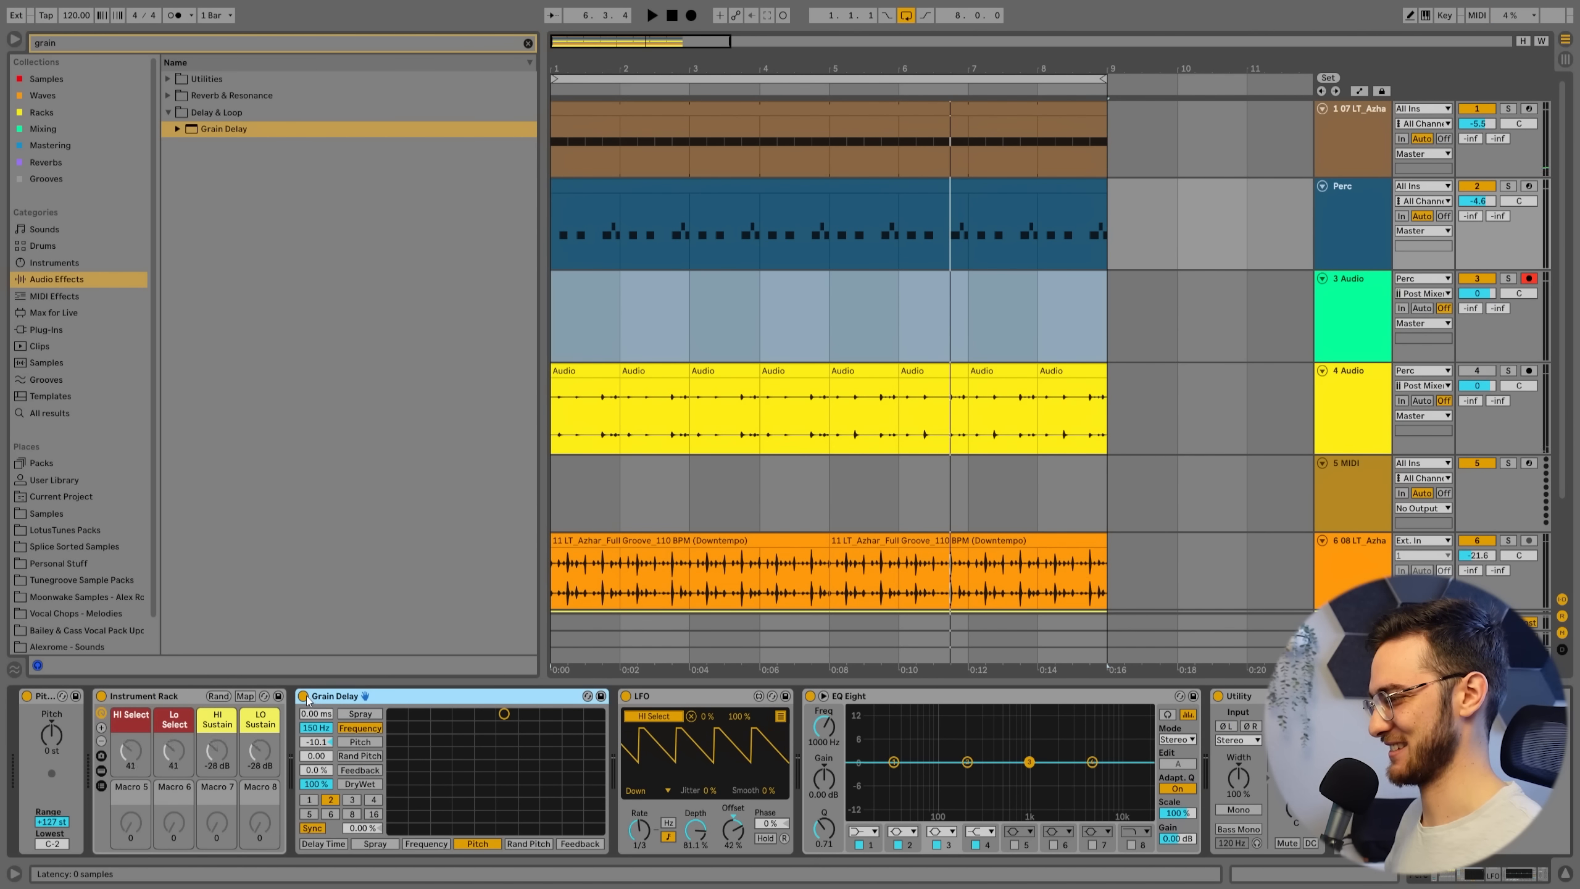
{"action": "left_click", "coordinate": [651, 15]}
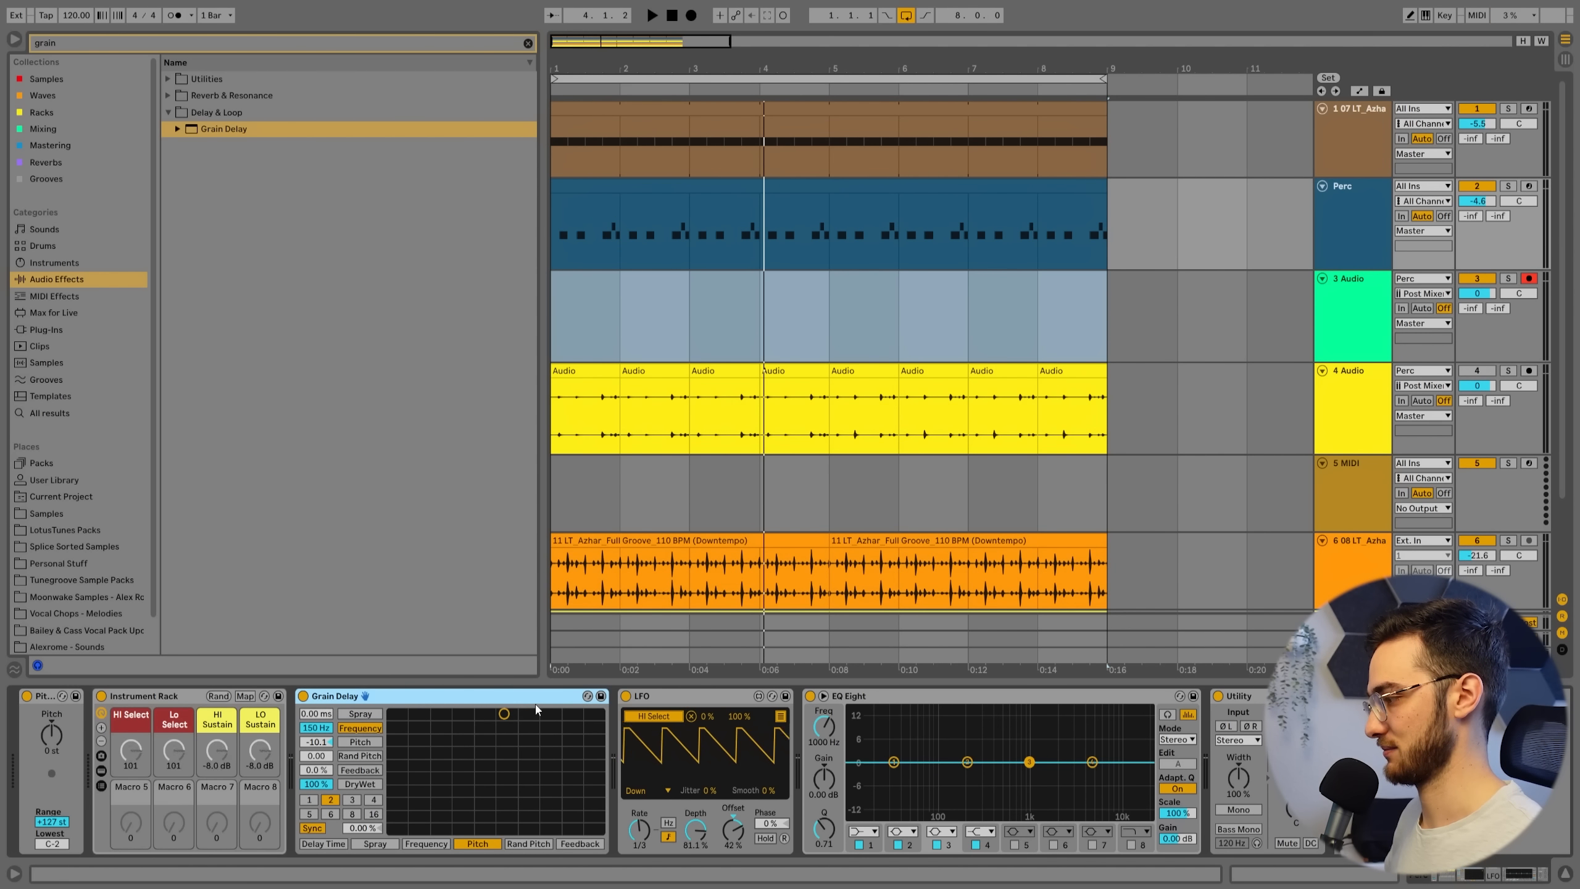
Step: Record the effected percussion and audition a square LFO waveform during playback
{"action": "left_click", "coordinate": [690, 14]}
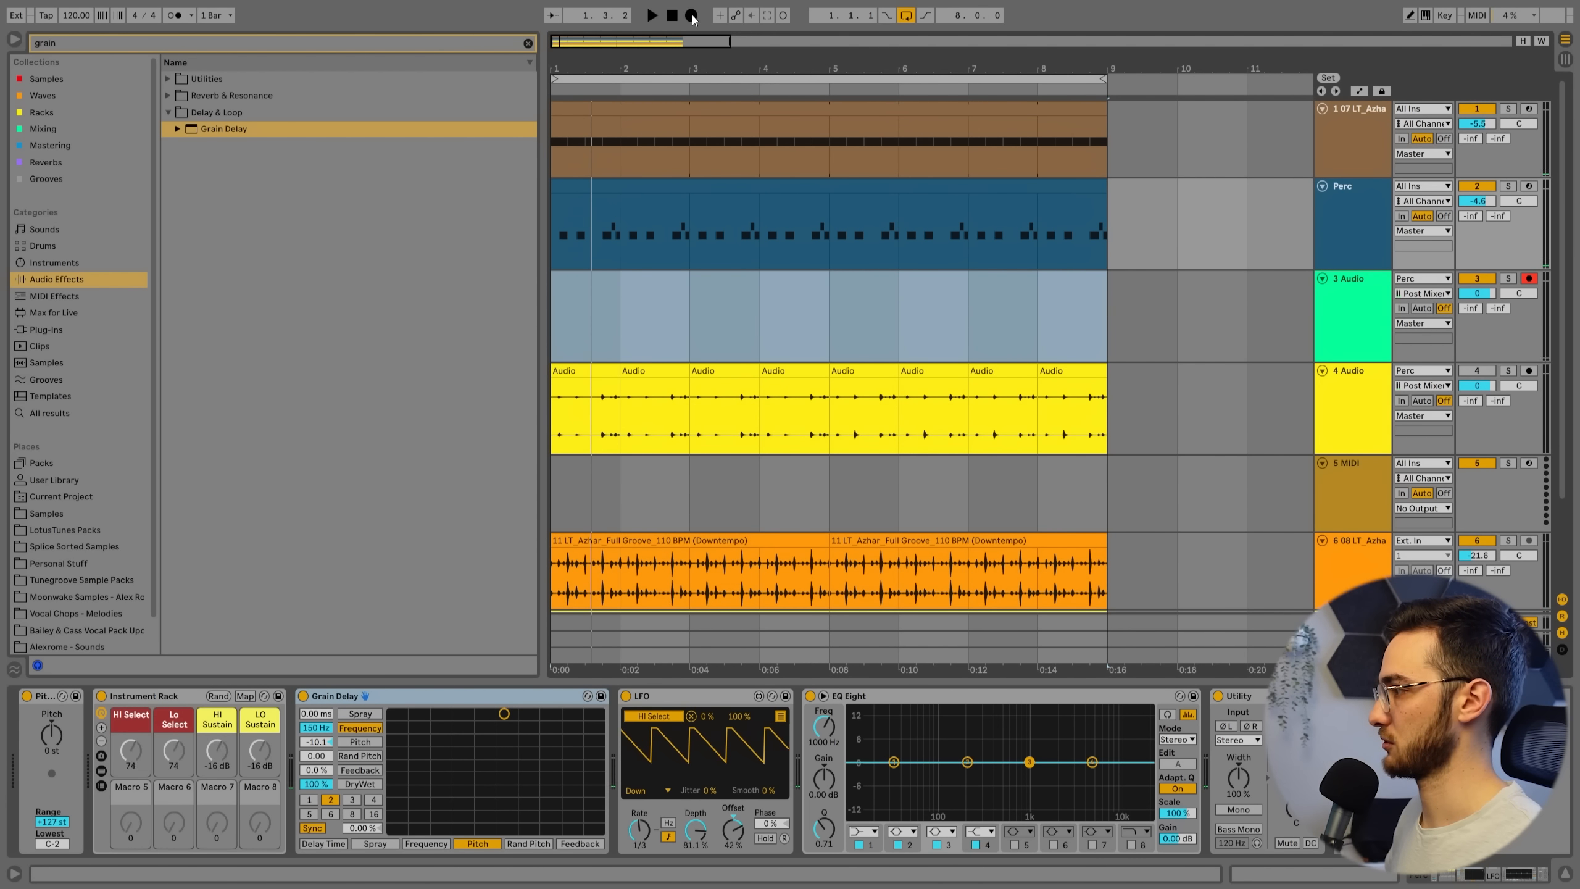
{"action": "left_click", "coordinate": [651, 15]}
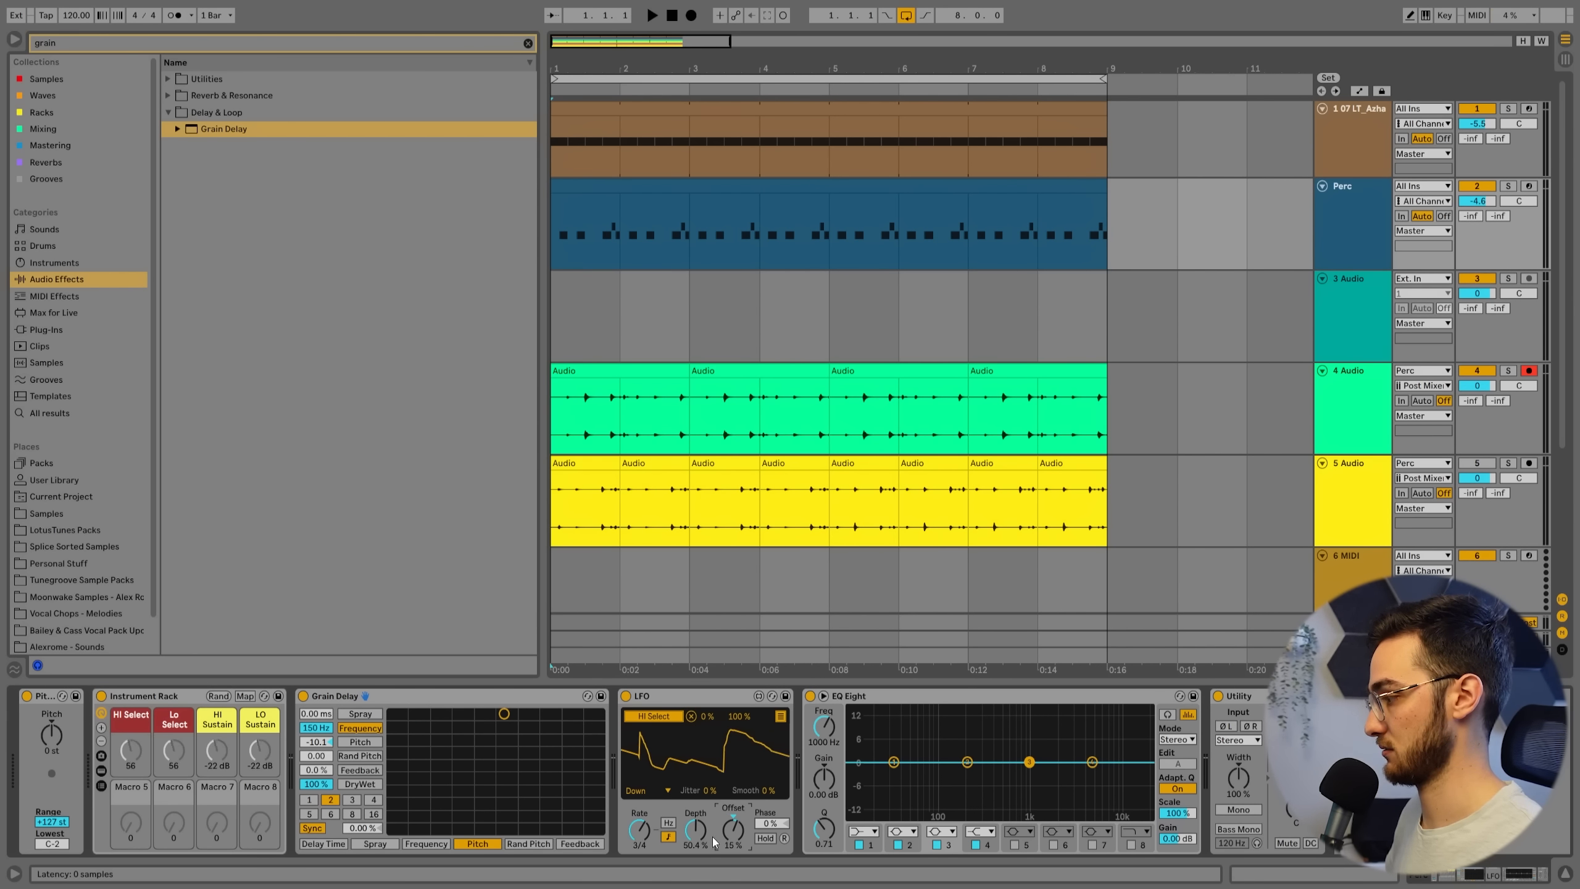
{"action": "left_click", "coordinate": [640, 790]}
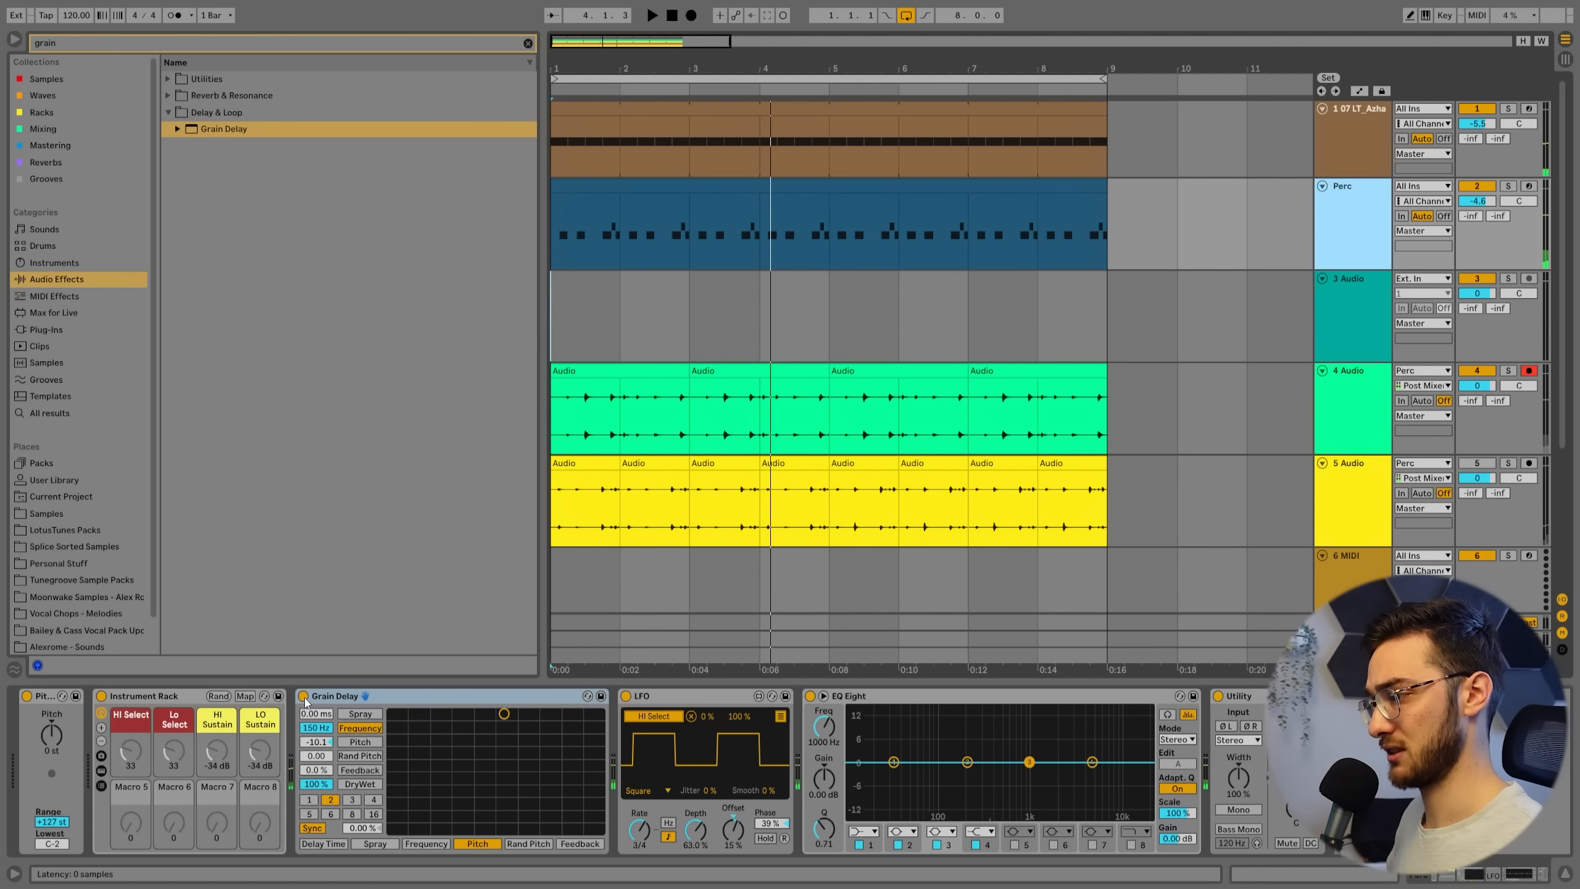
{"action": "left_click", "coordinate": [651, 15]}
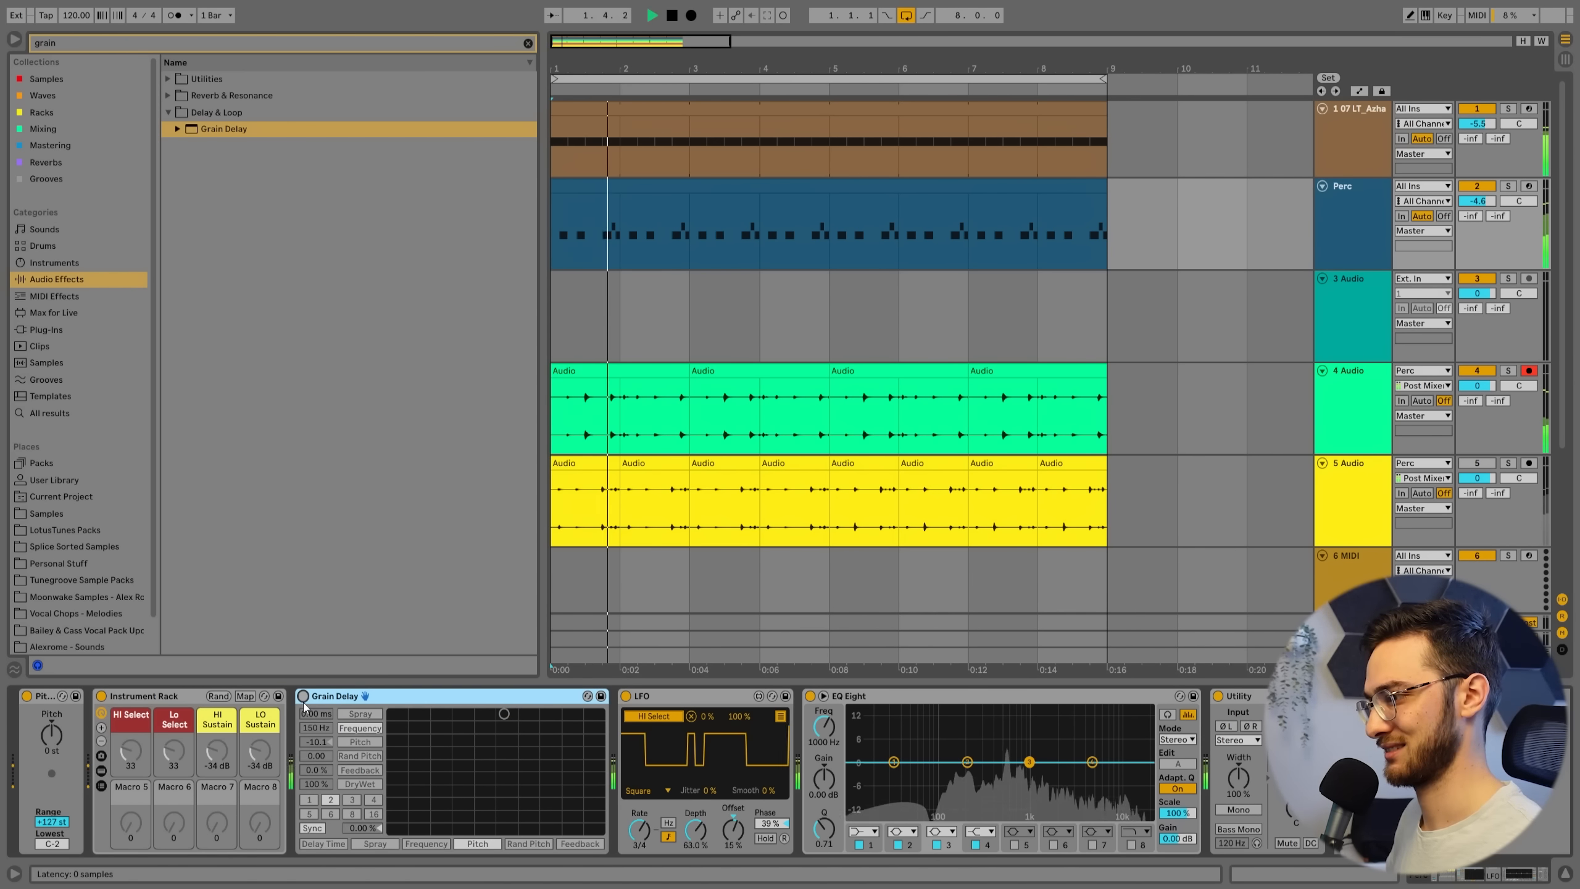
Step: Switch the LFO to a sine at 1/2 rate, ~30% depth, -58% offset
{"action": "left_click", "coordinate": [641, 789]}
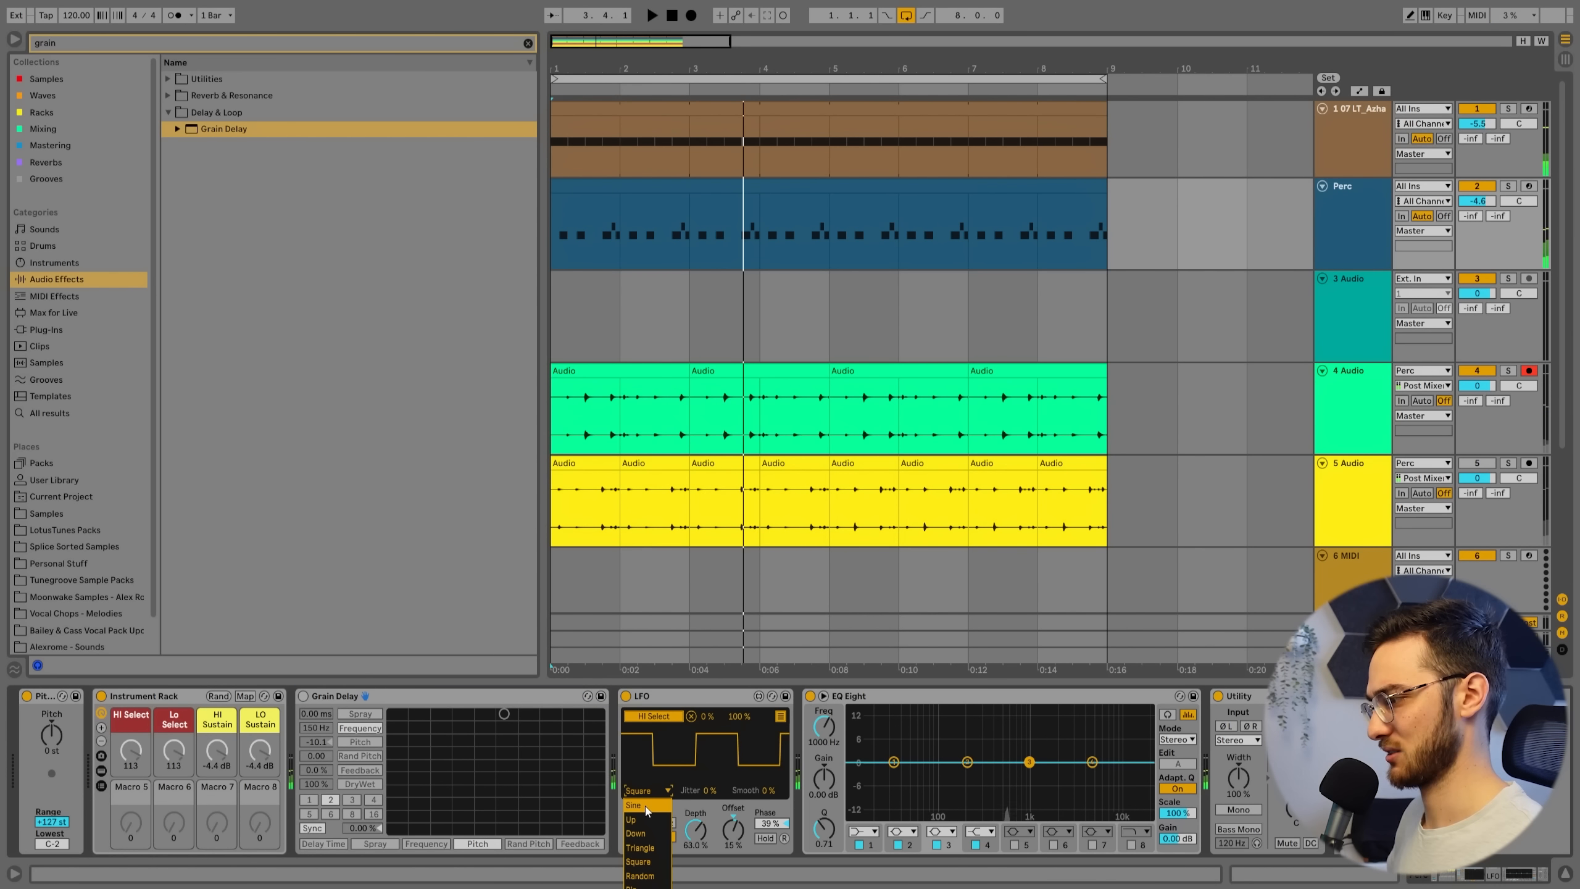
{"action": "left_click", "coordinate": [630, 805]}
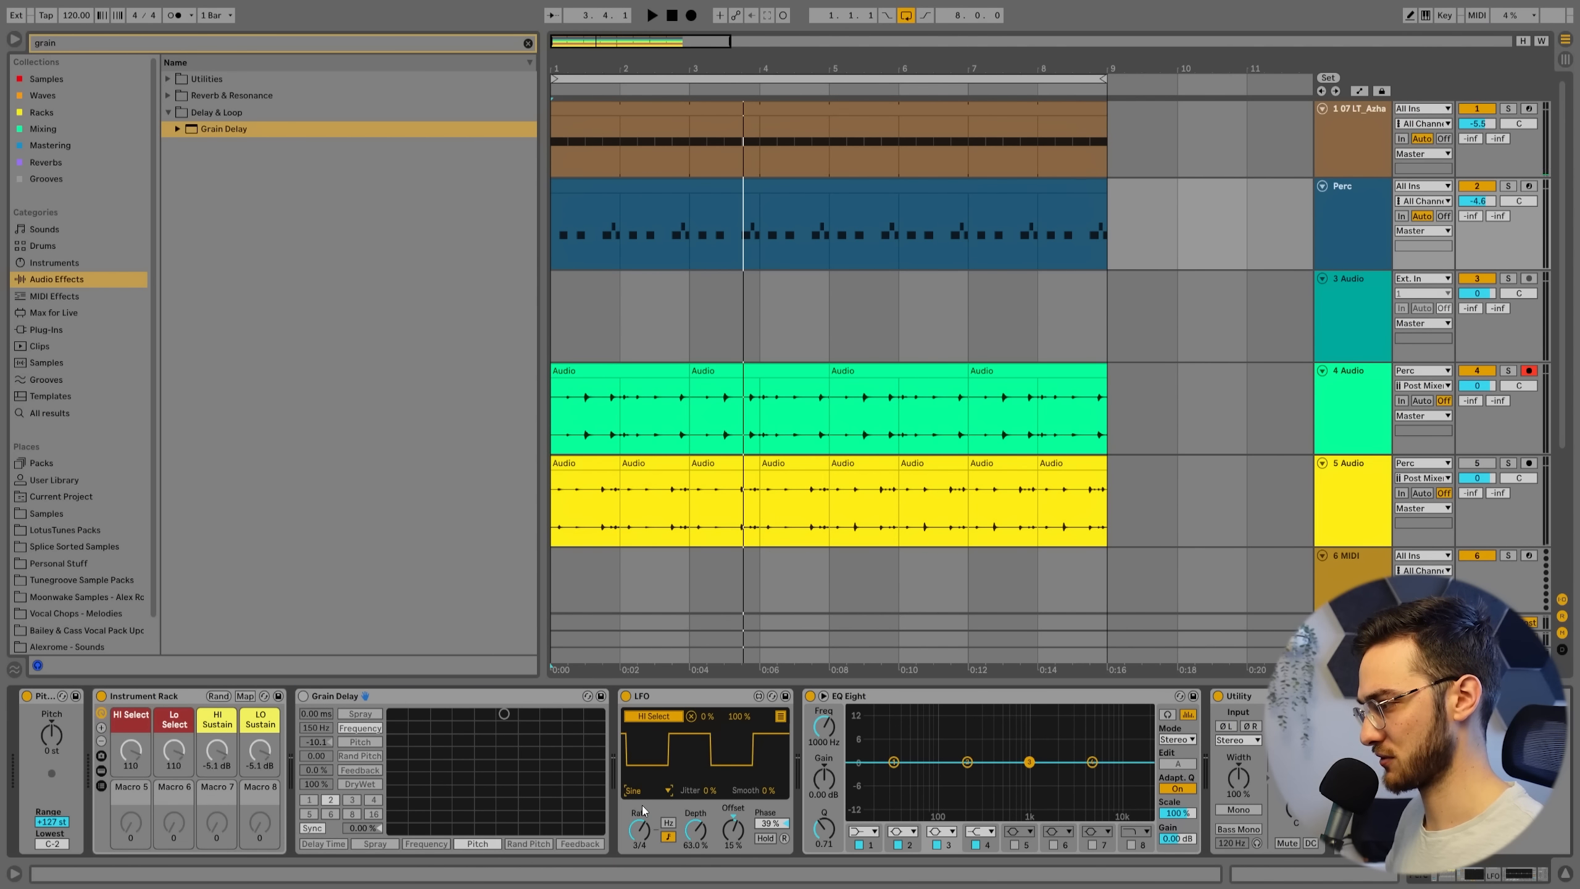
{"action": "left_click", "coordinate": [651, 15]}
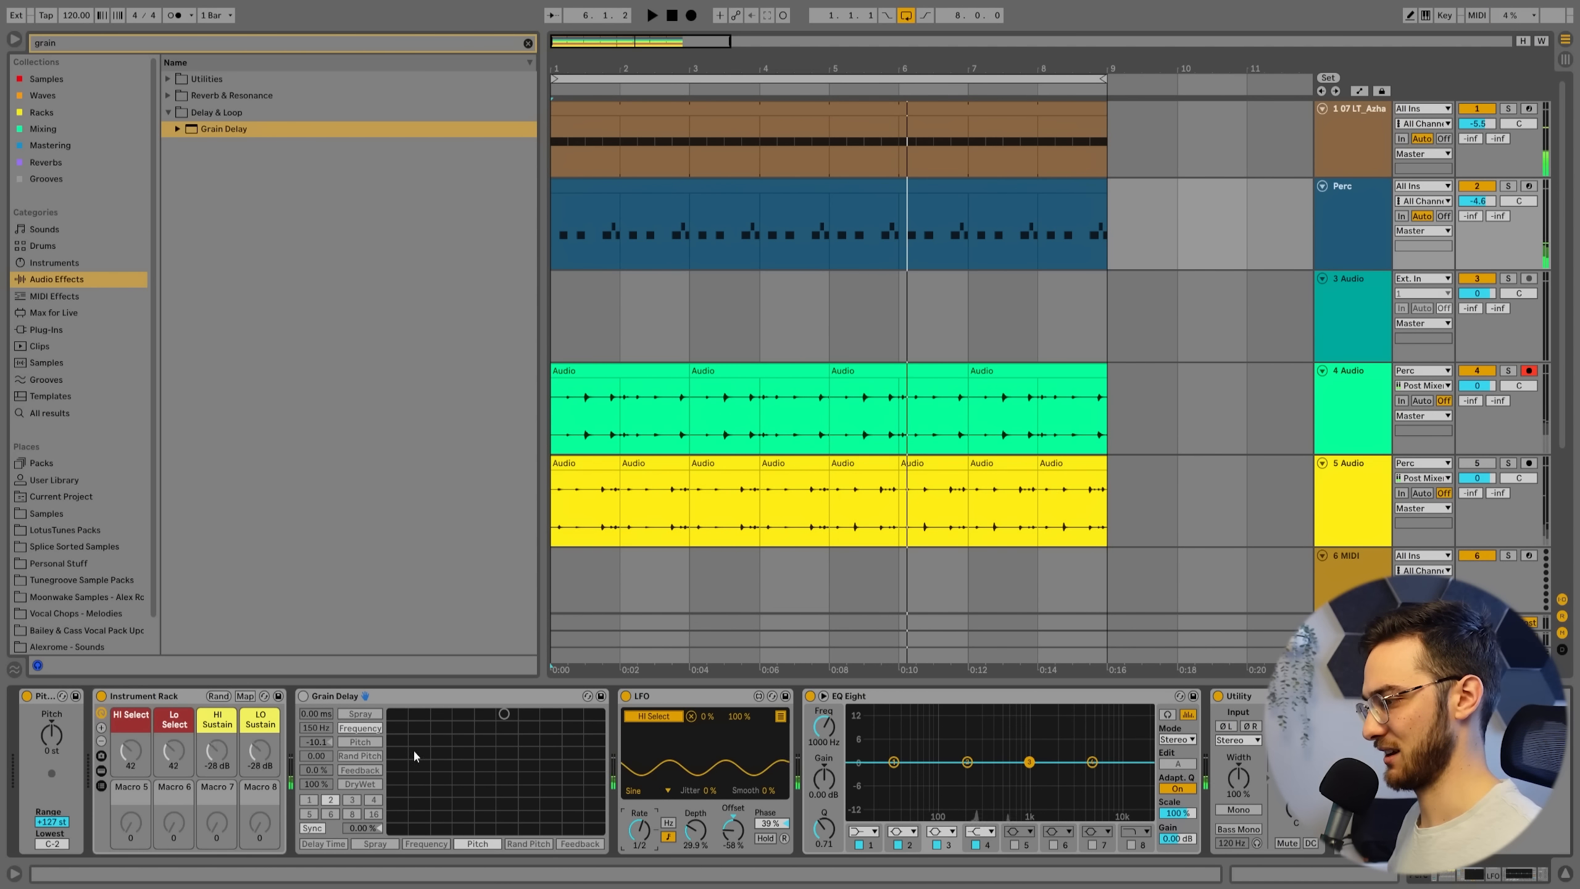
Step: Set Grain Delay spray to ~16 ms, pitch 4.12 and feedback 25%
{"action": "left_click", "coordinate": [651, 15]}
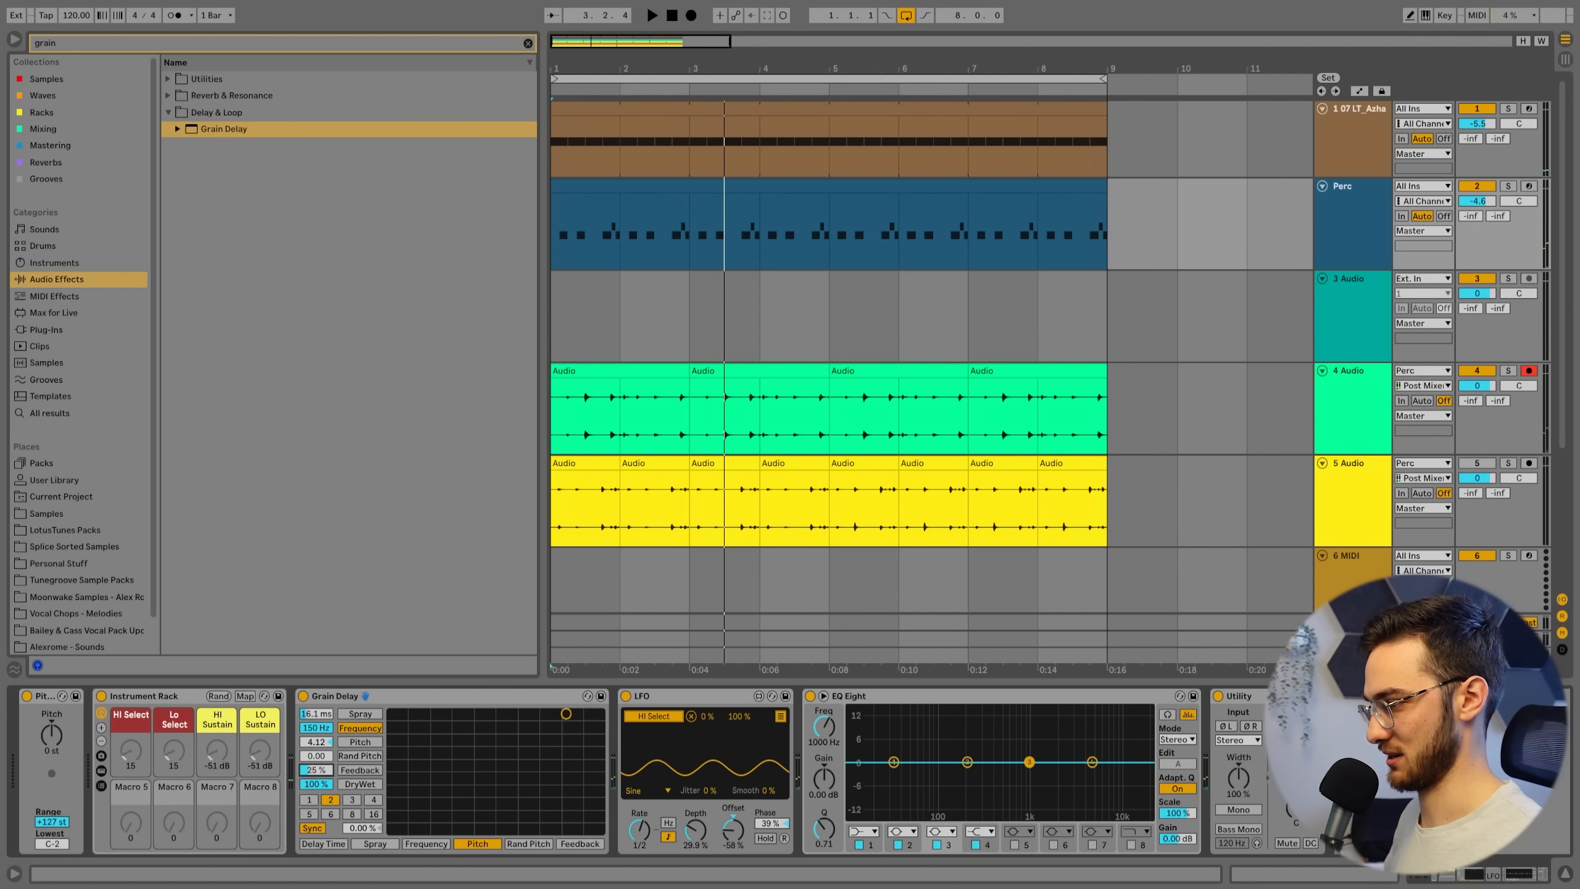
{"action": "left_click", "coordinate": [651, 14]}
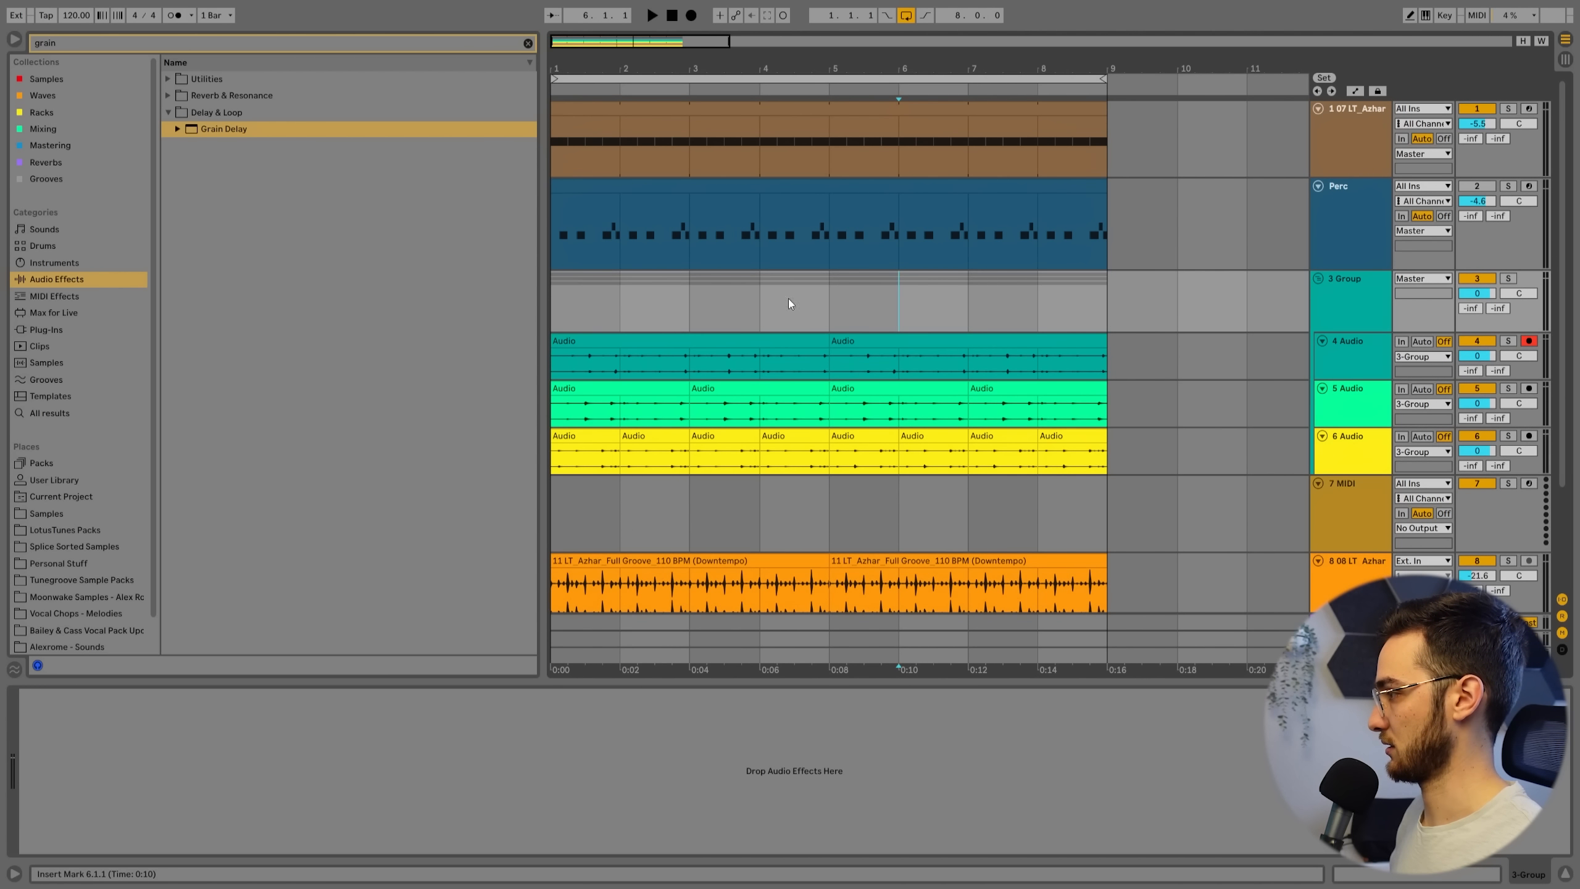
Step: Lower tracks 4–6 and add Glue Compressor to 3-Group at -32.7 dB threshold, 6.39 dB makeup
{"action": "left_click", "coordinate": [651, 15]}
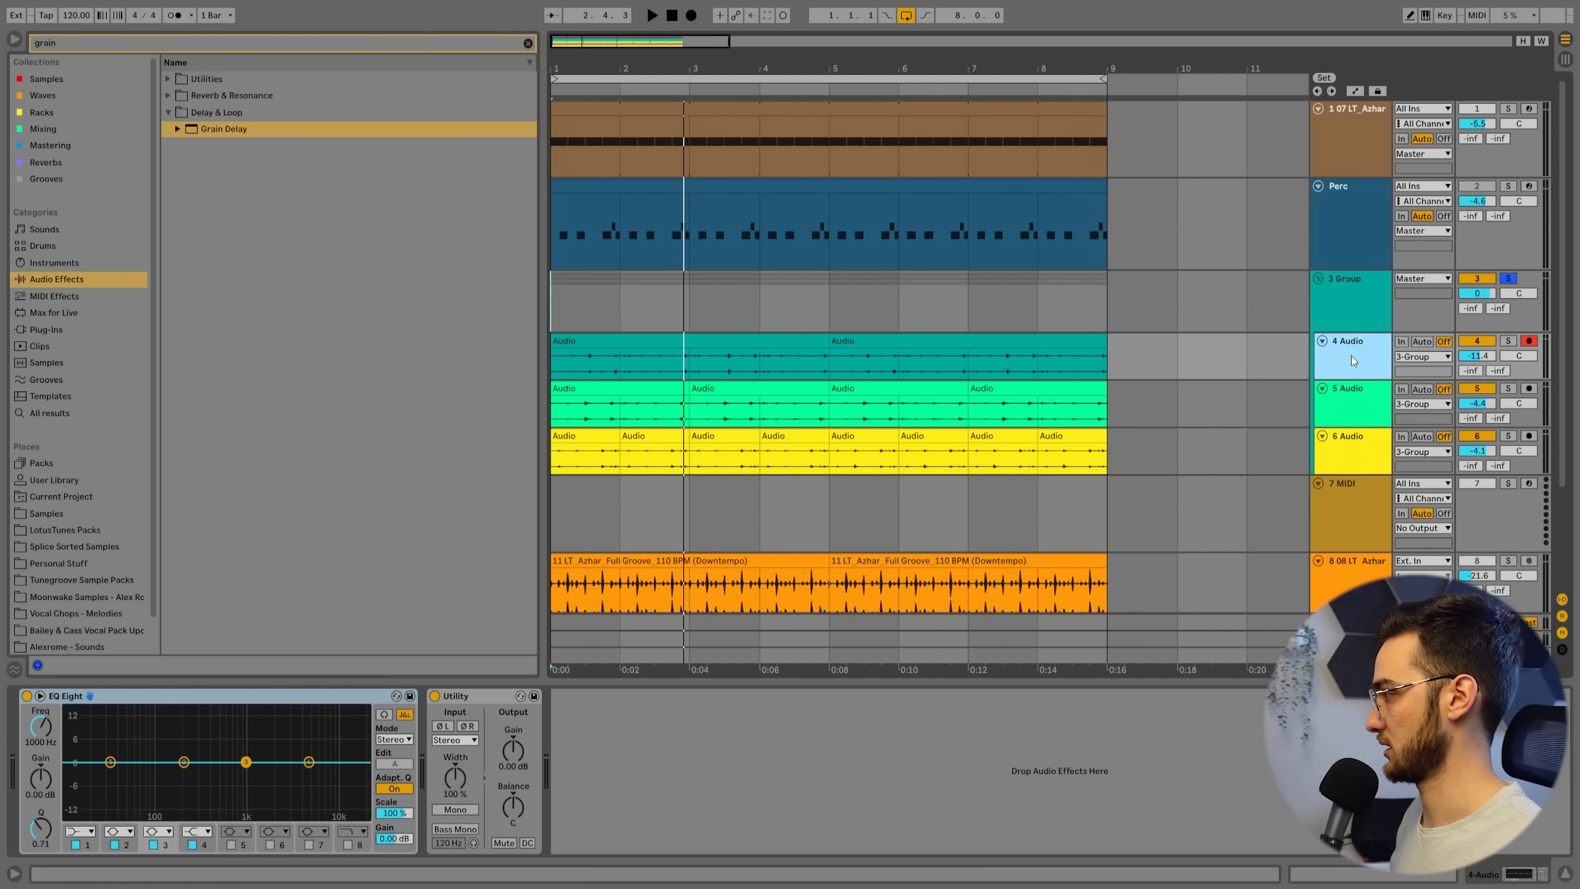
{"action": "left_click", "coordinate": [651, 15]}
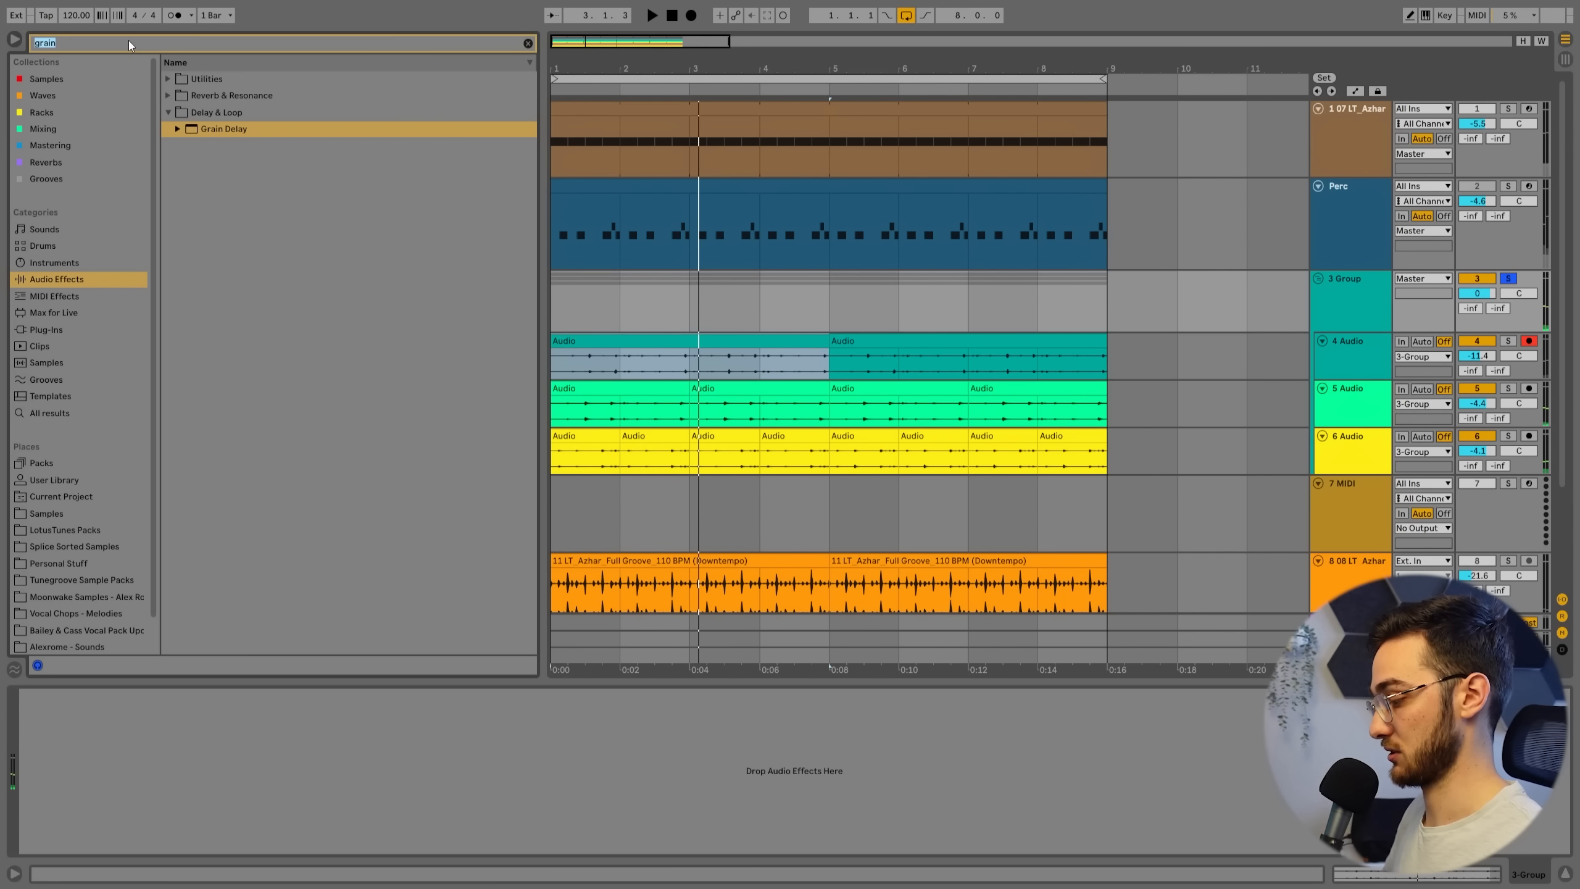
{"action": "type", "text": "compr"}
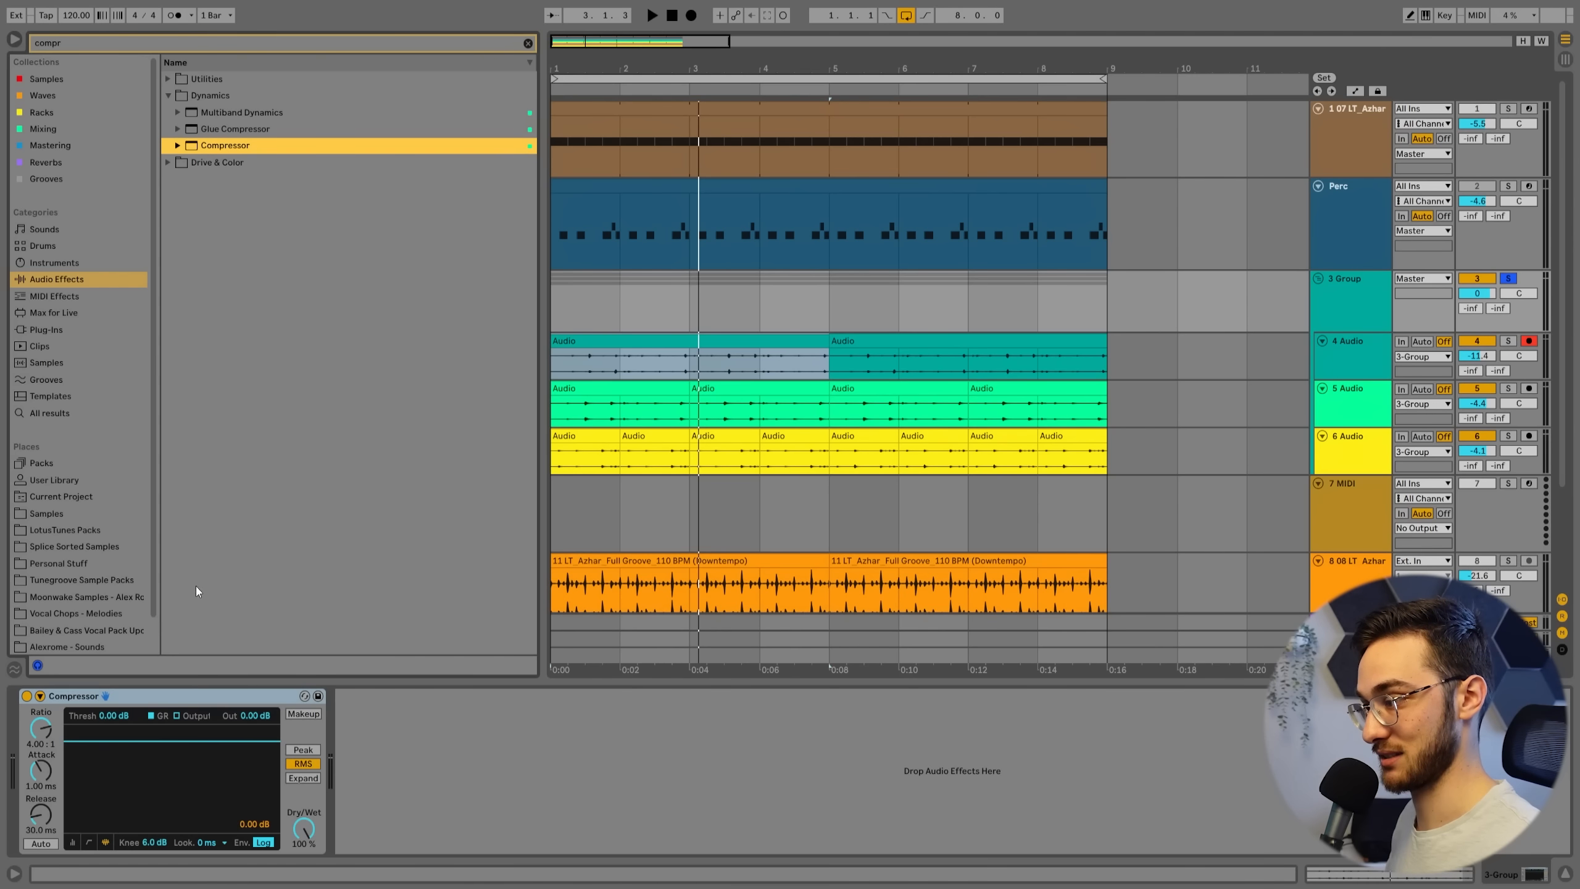
{"action": "left_click", "coordinate": [234, 127]}
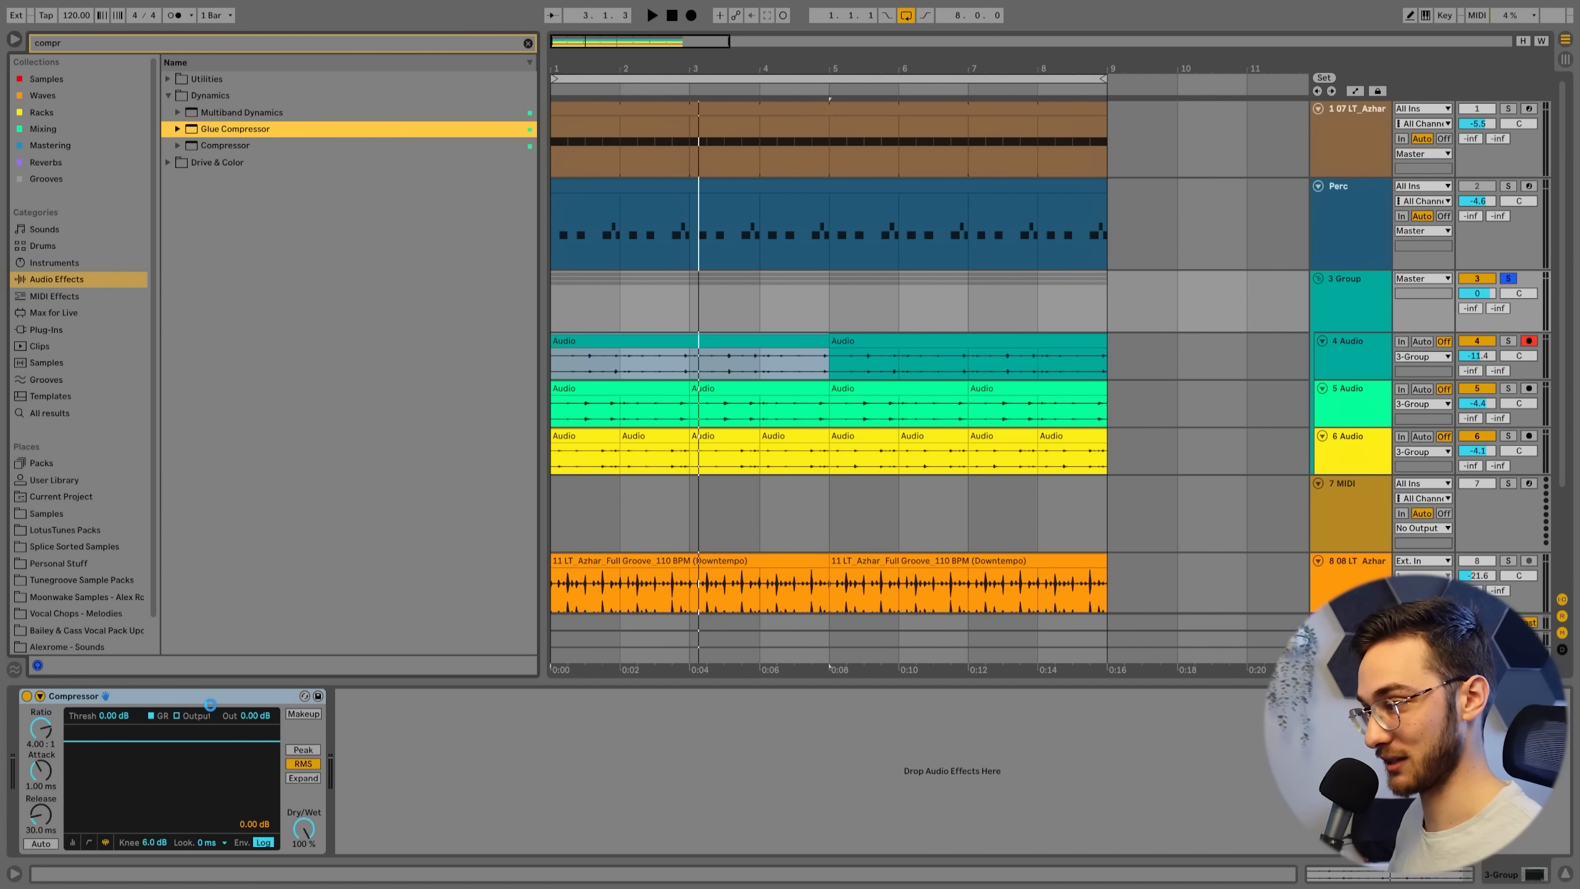
{"action": "left_click", "coordinate": [234, 128]}
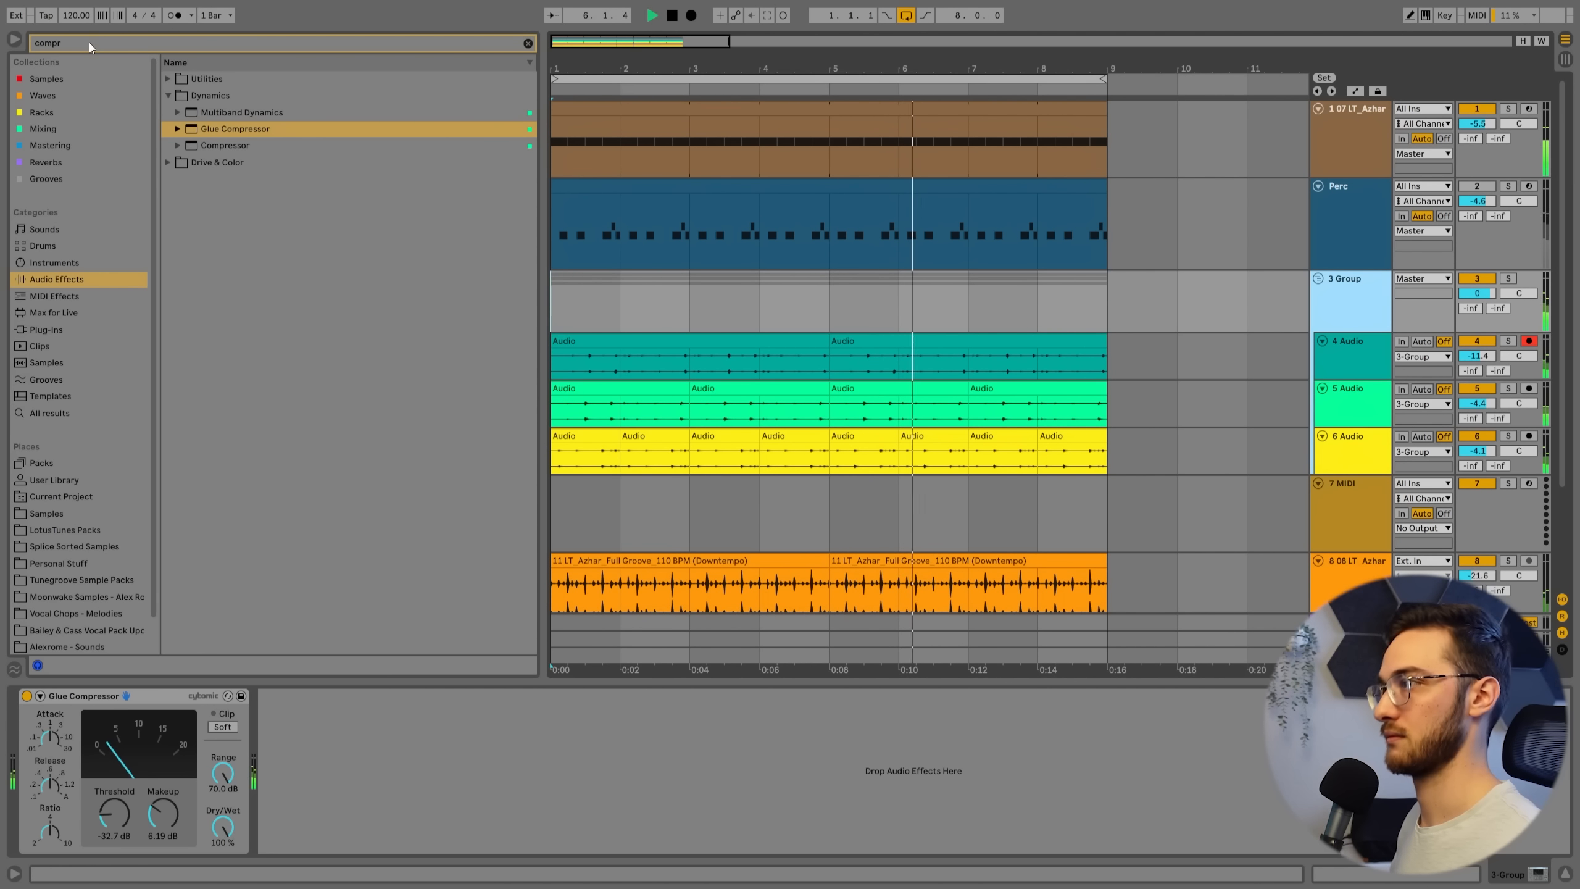
{"action": "type", "text": "satur"}
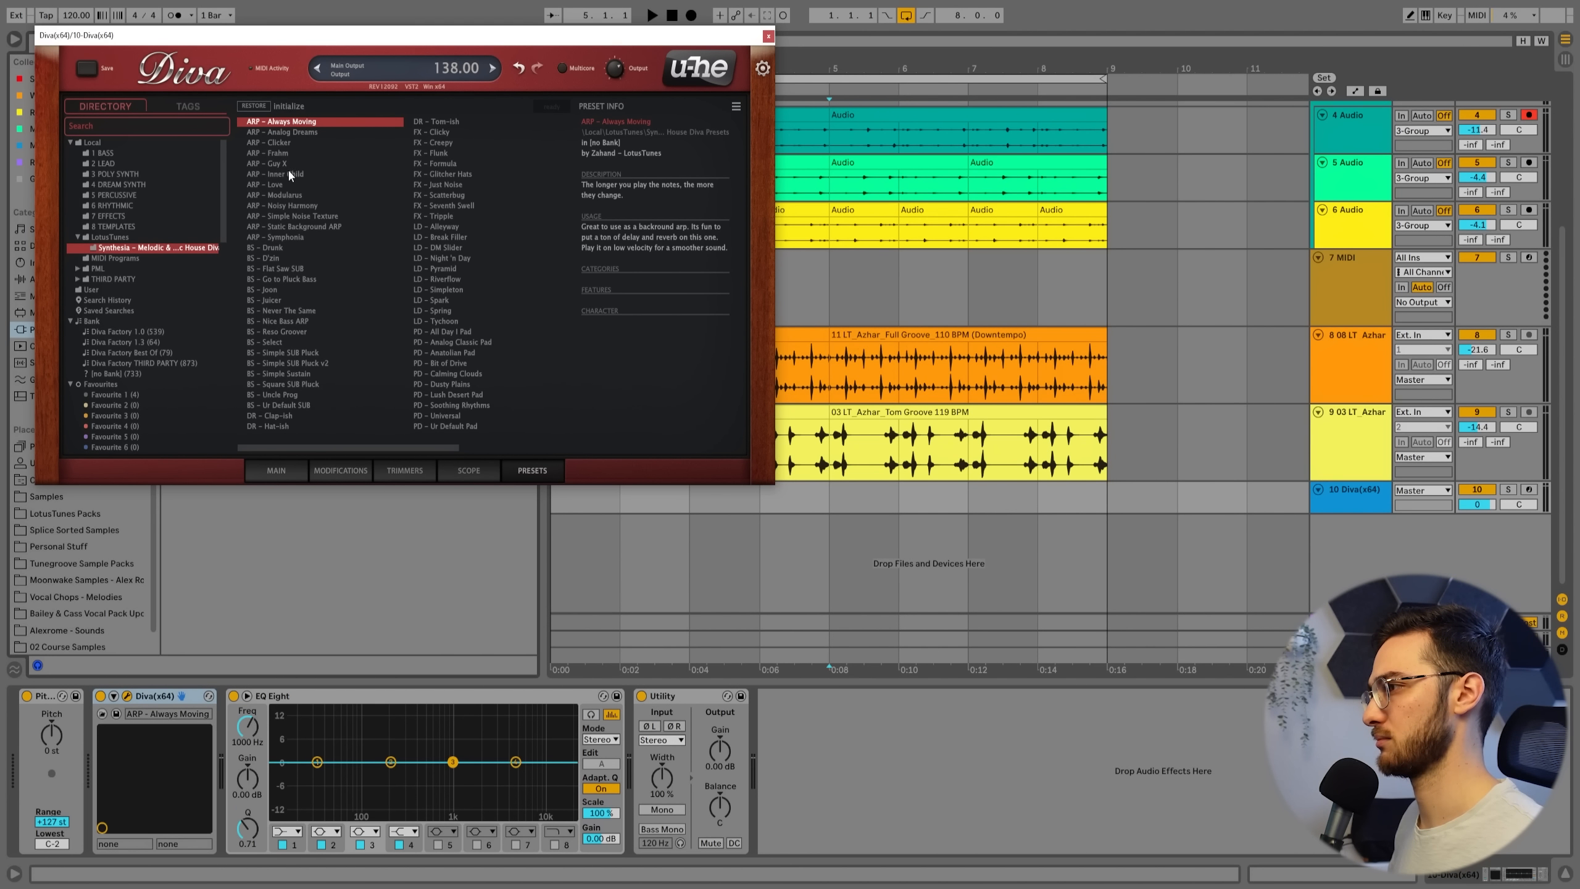
Step: Load the ARP - Frahm preset into the new Diva(x64) track
{"action": "left_click", "coordinate": [766, 35]}
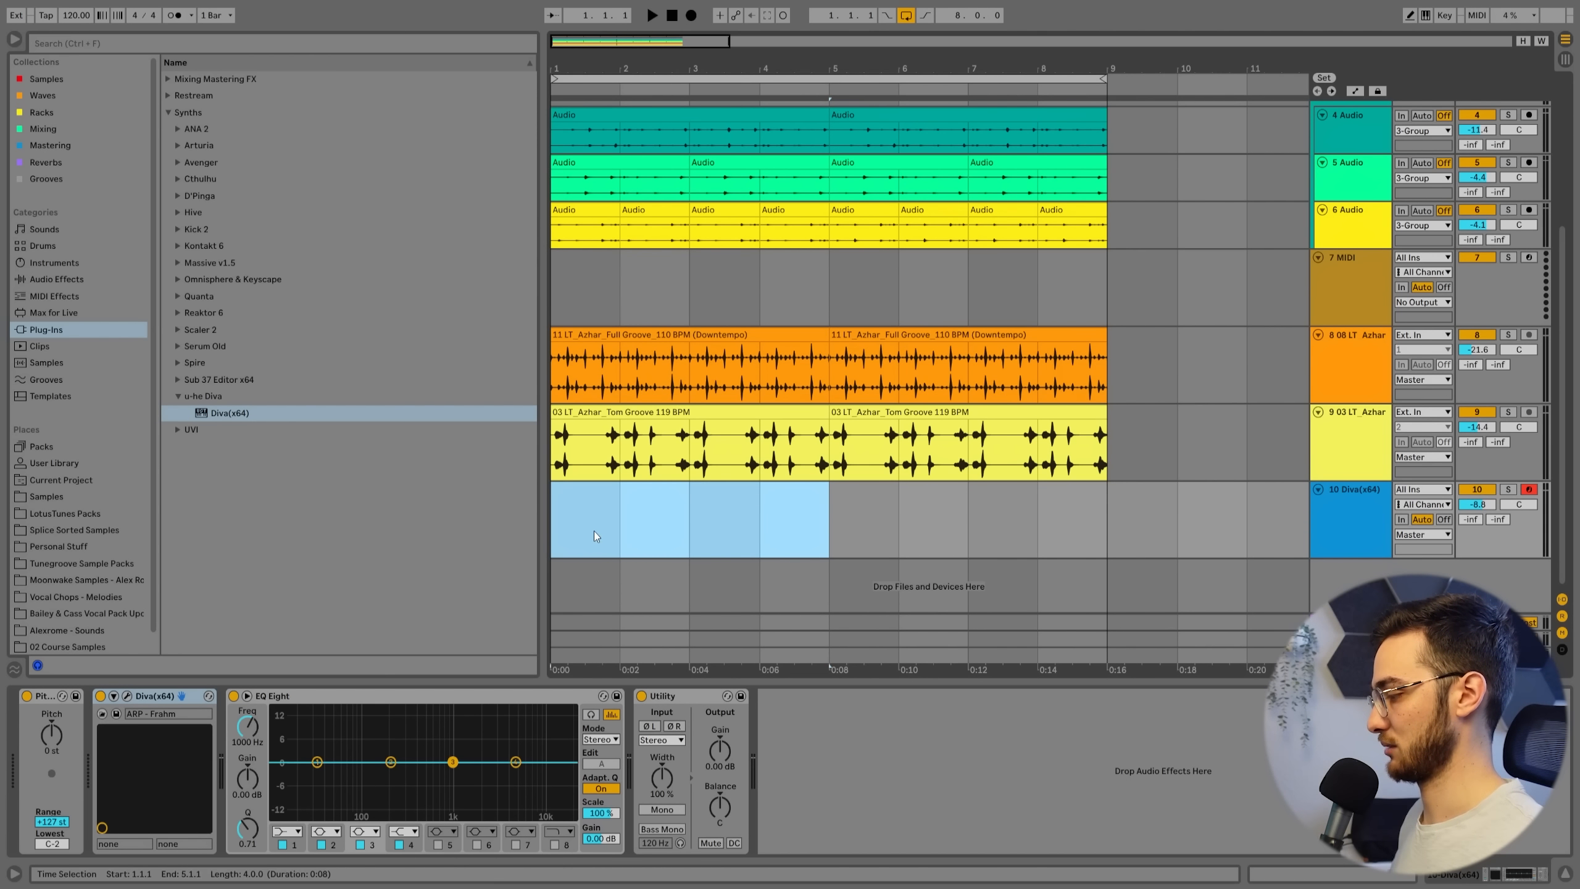
Step: Open the four-bar Diva MIDI clip for editing and enable Scale with its root note
{"action": "left_click", "coordinate": [651, 14]}
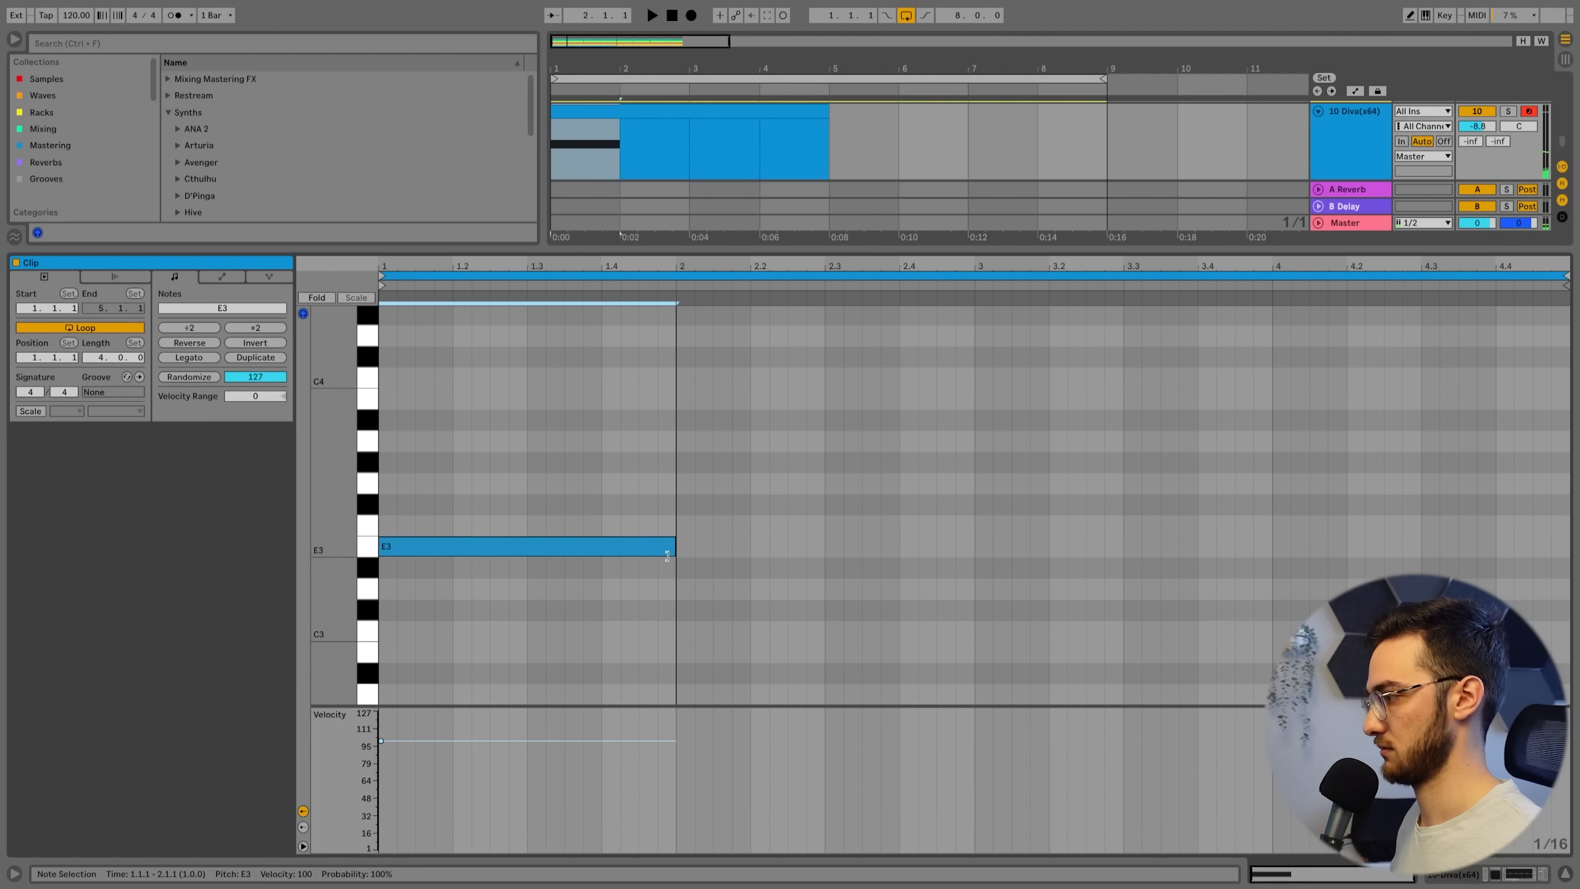
{"action": "left_click", "coordinate": [31, 411]}
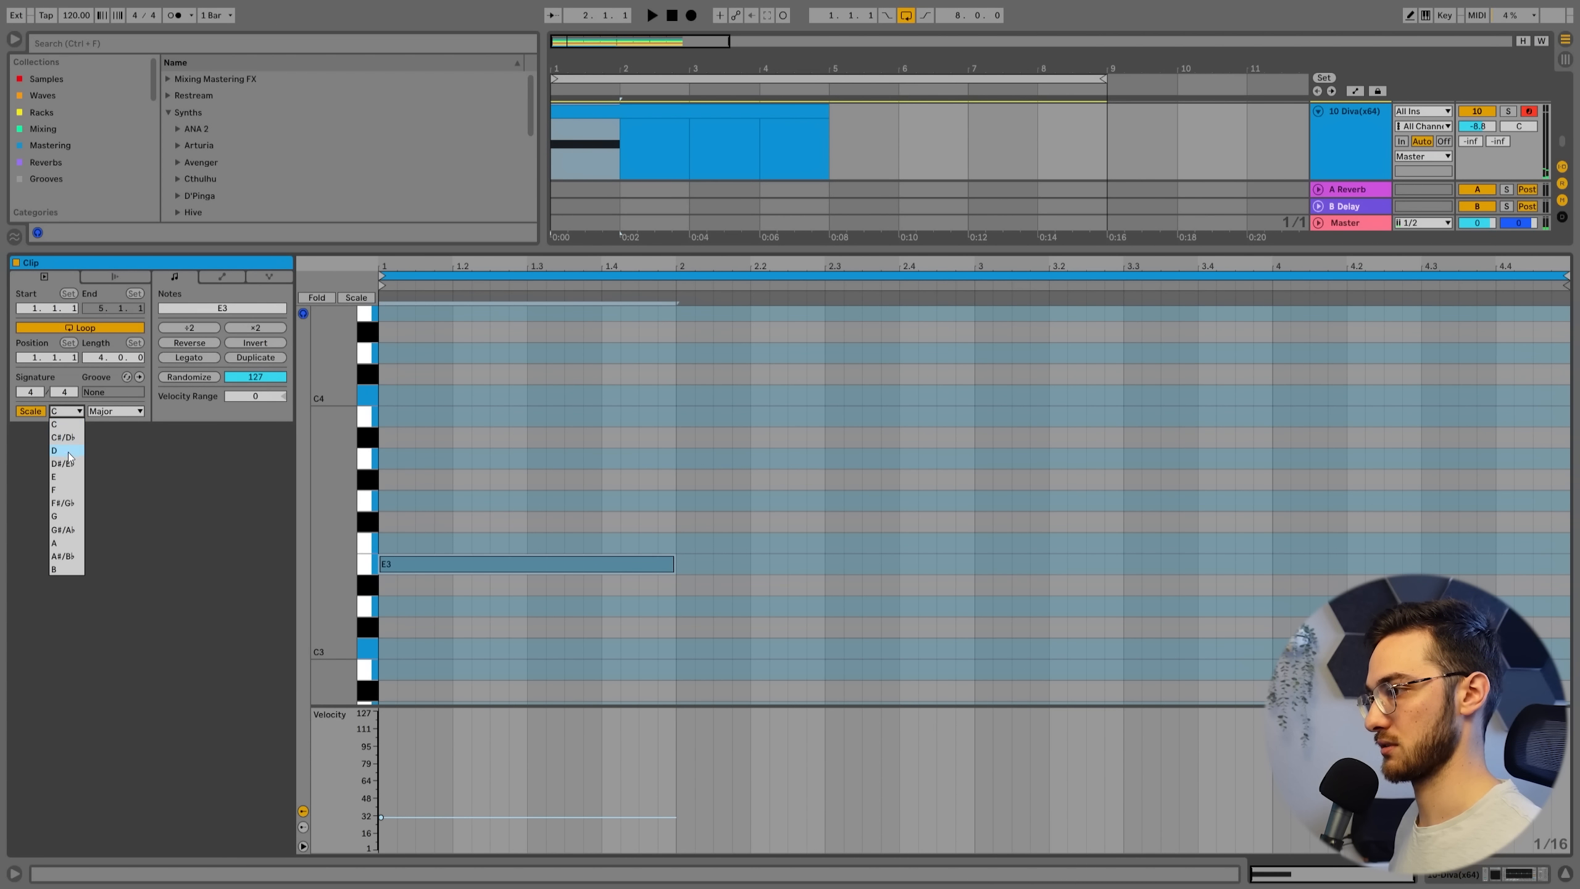
{"action": "left_click", "coordinate": [53, 489]}
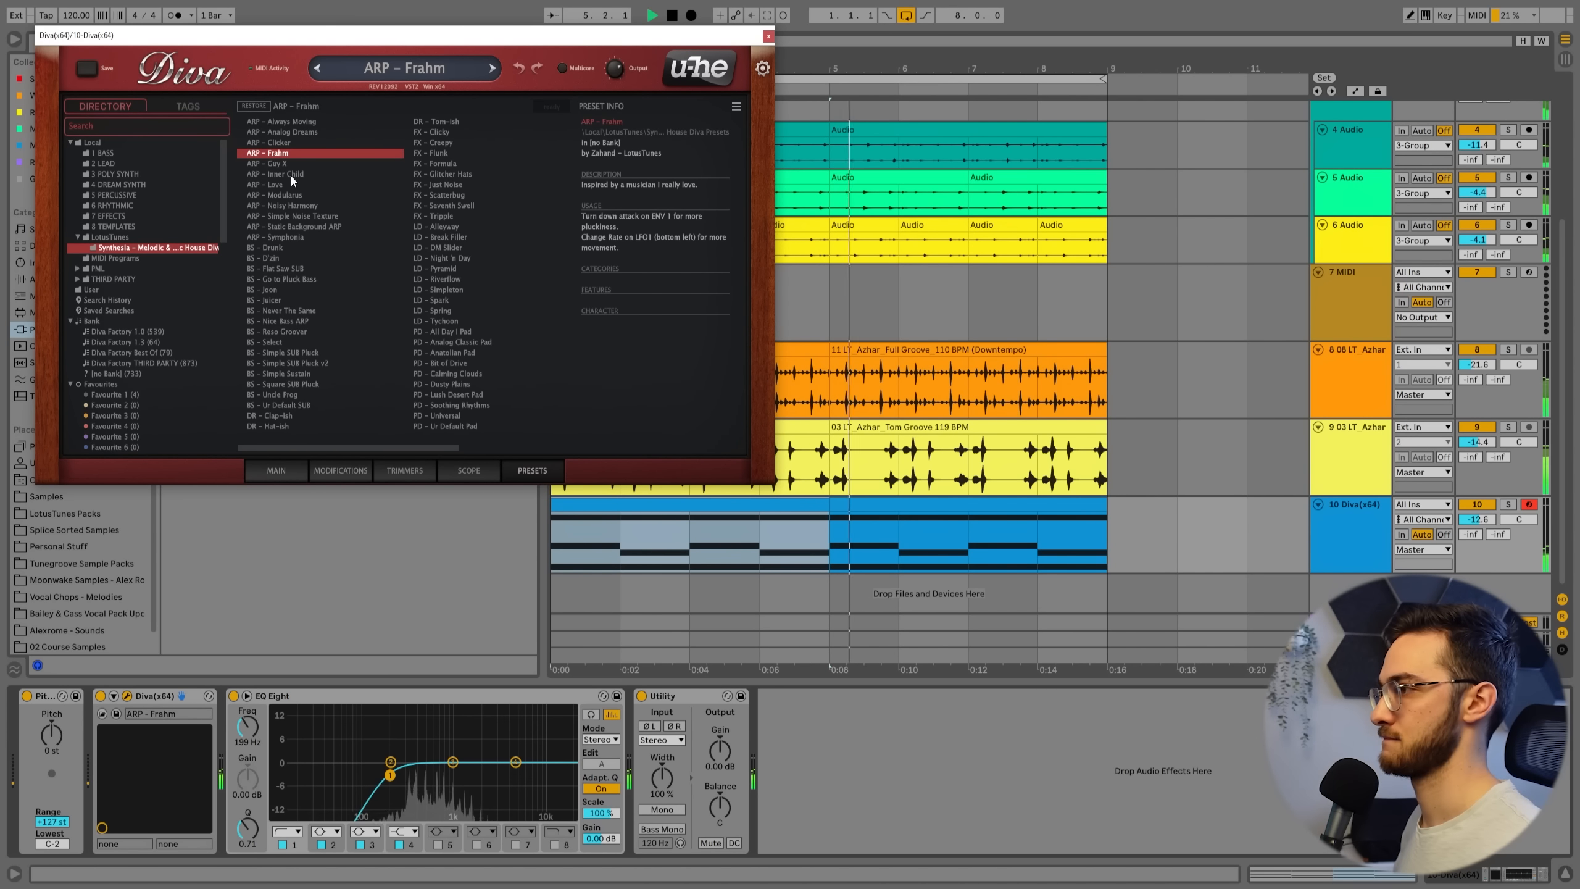
Step: Audition Diva presets Inner Child, Modularus, Static Background ARP and Symphonia, settling on ARP - Analog Dreams
{"action": "left_click", "coordinate": [273, 174]}
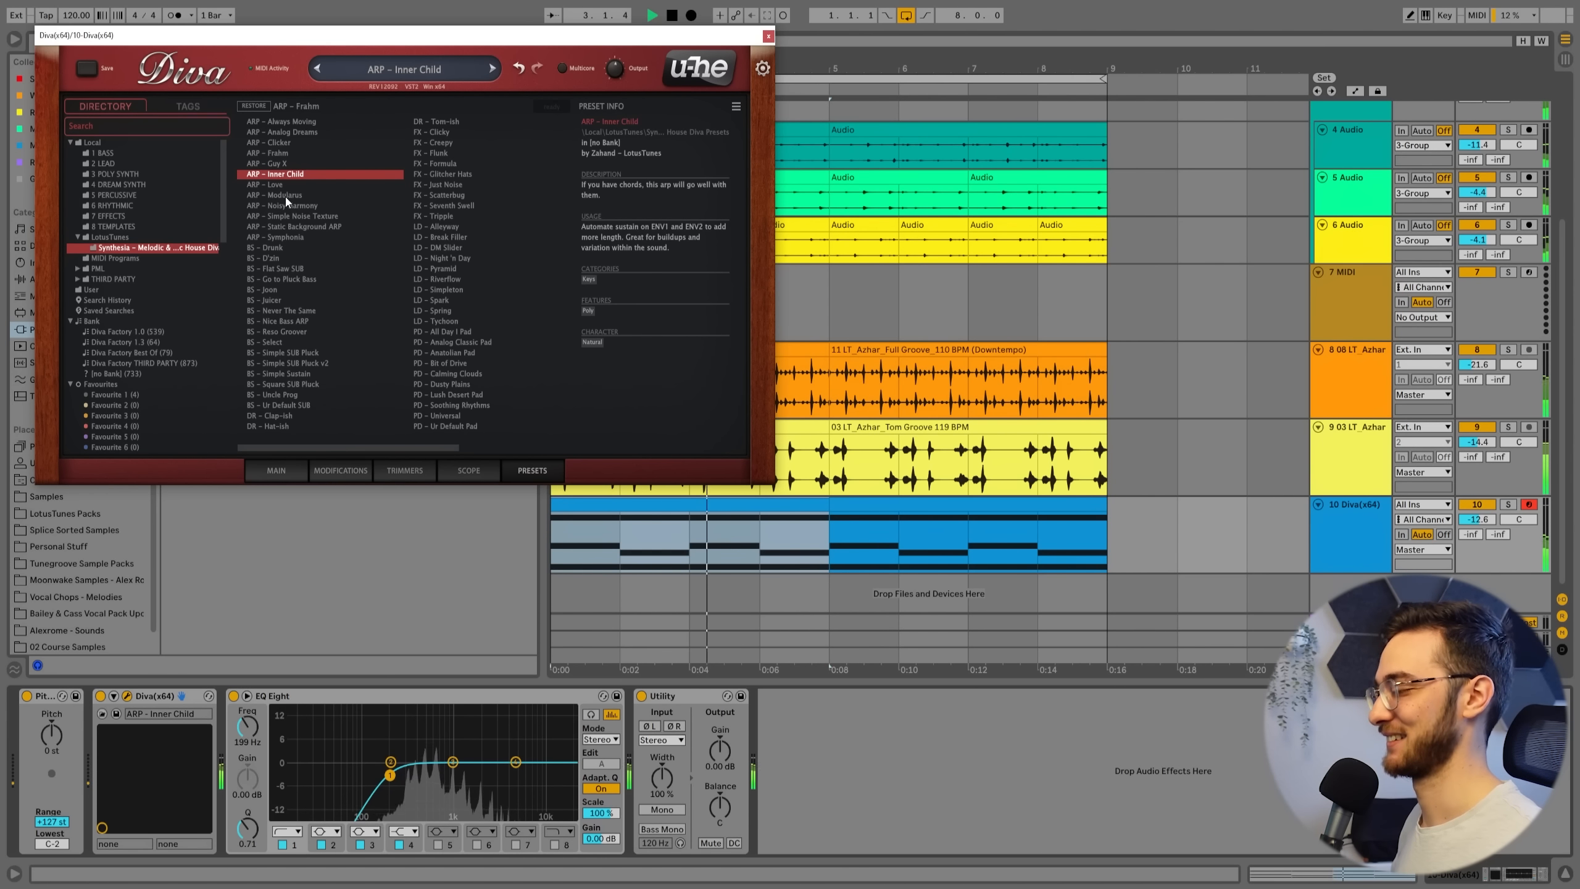
{"action": "left_click", "coordinate": [287, 195]}
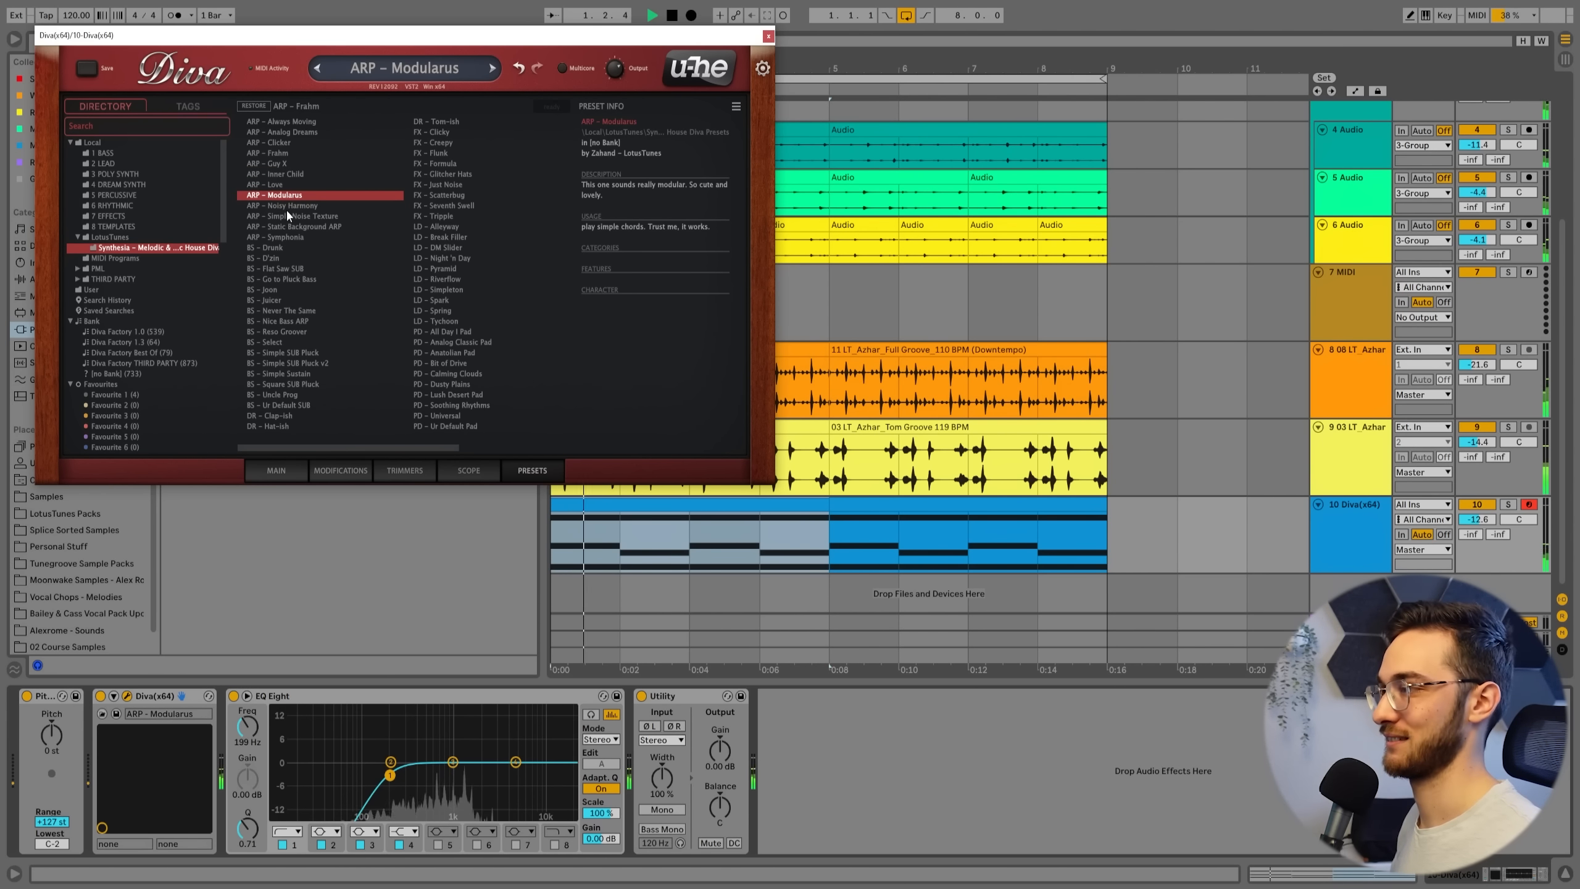
{"action": "left_click", "coordinate": [291, 226]}
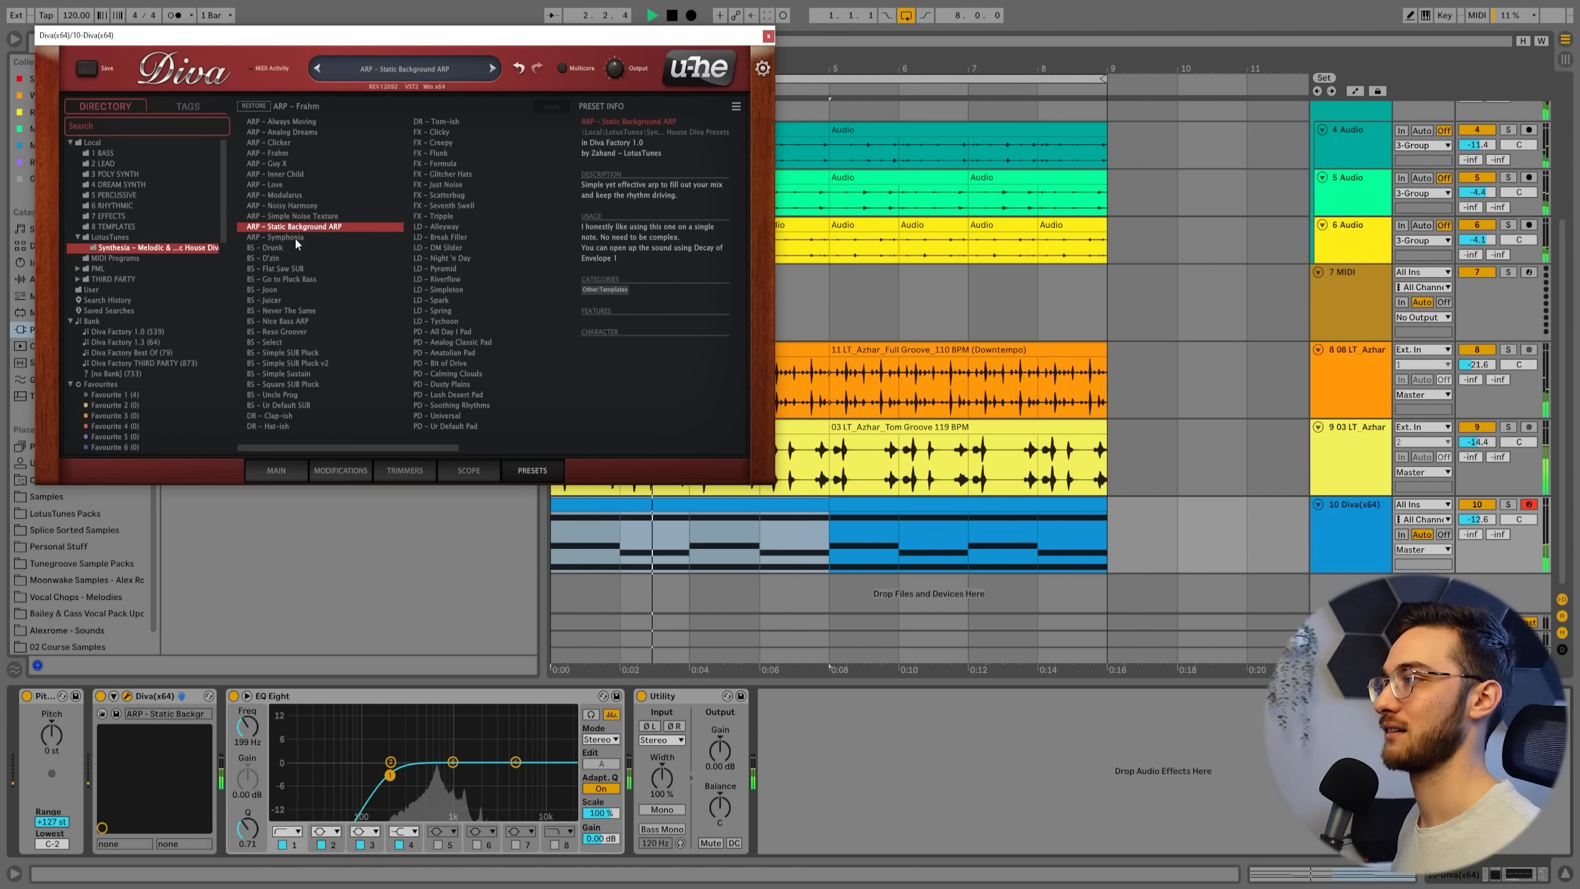
{"action": "left_click", "coordinate": [275, 237]}
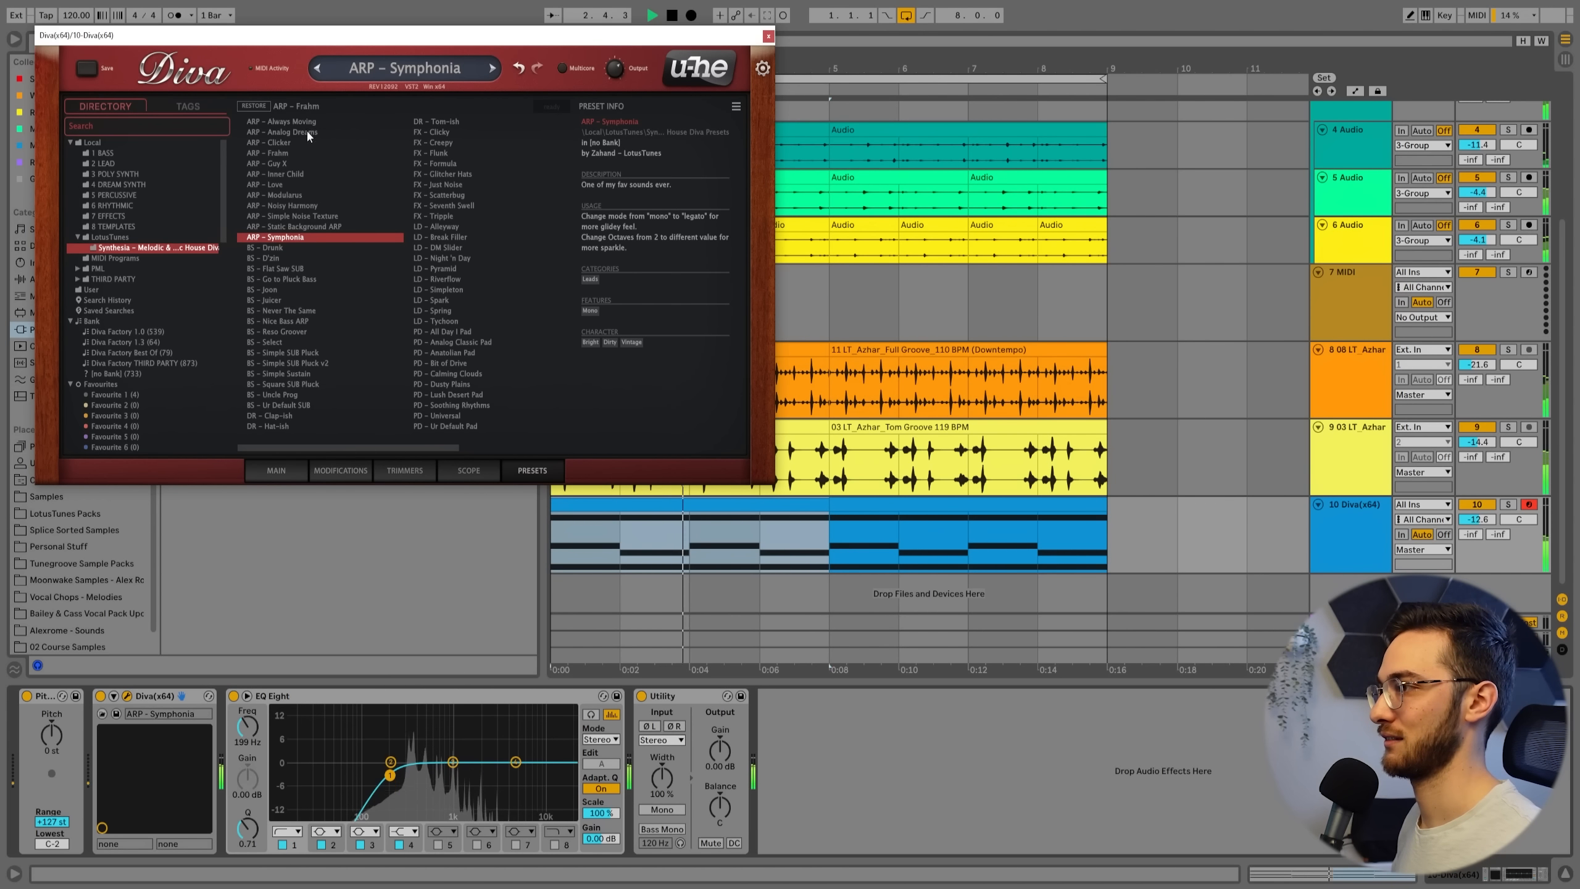
{"action": "left_click", "coordinate": [286, 132]}
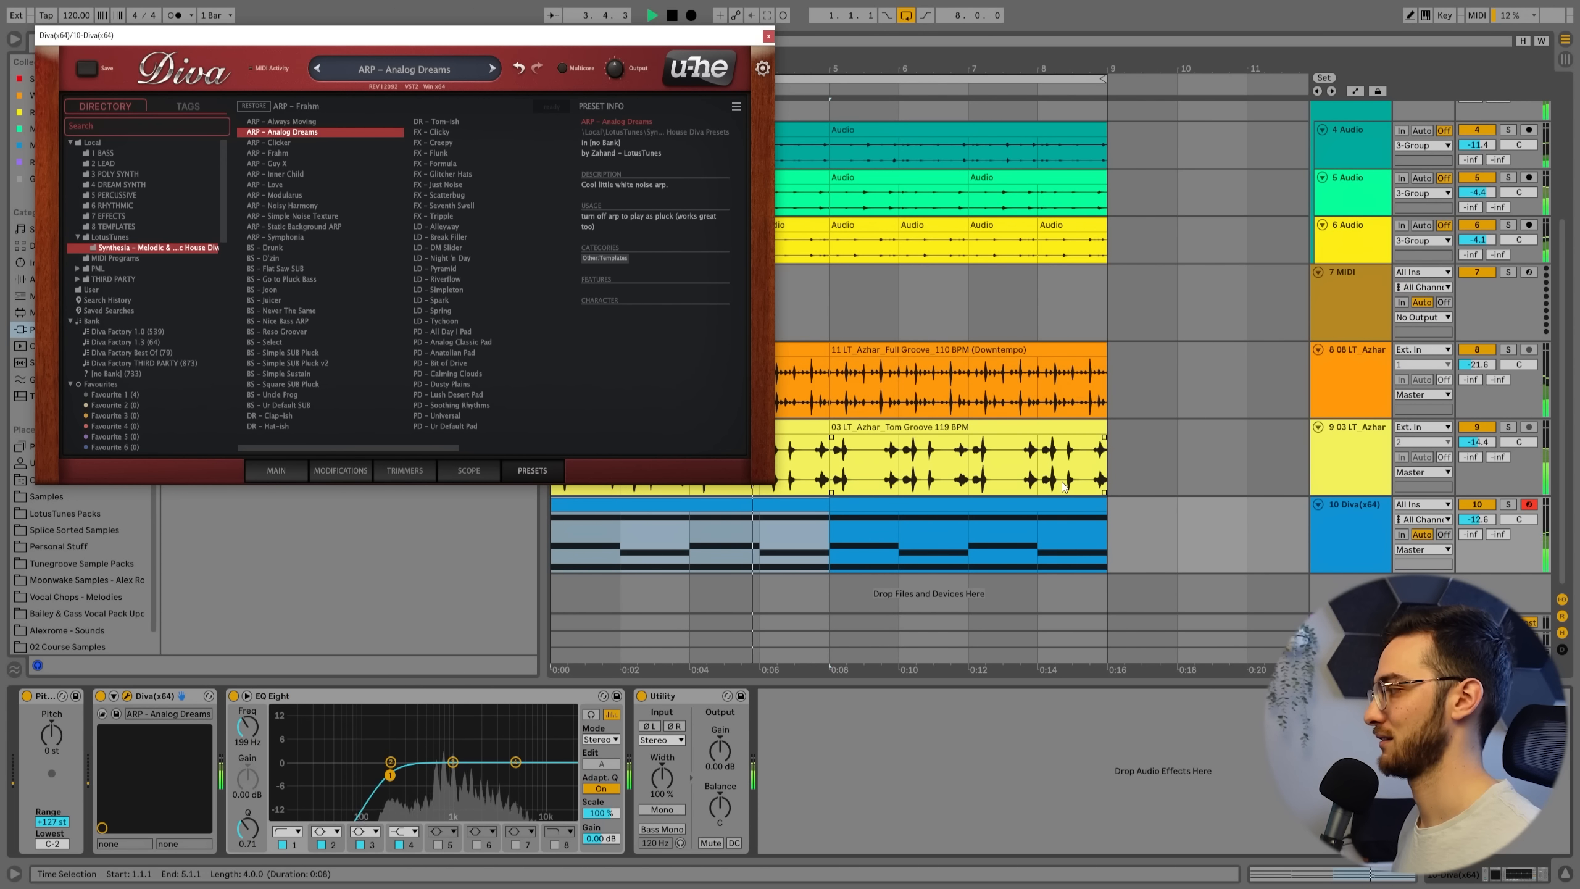